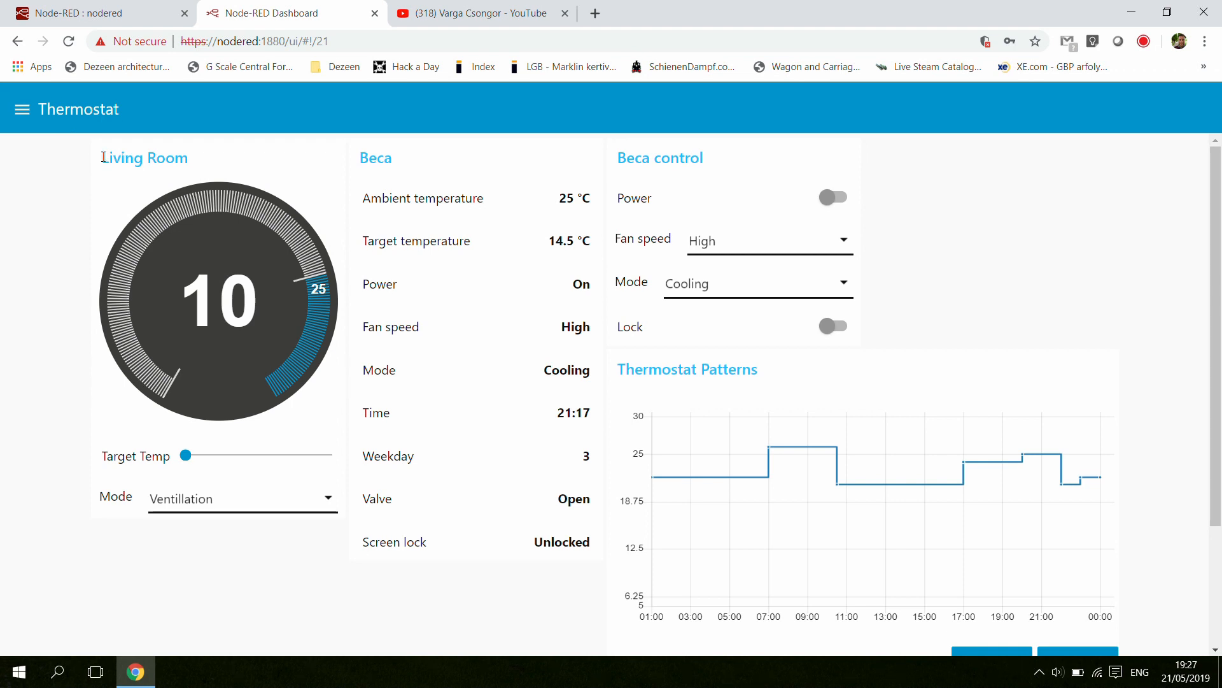
mouse_move(361, 164)
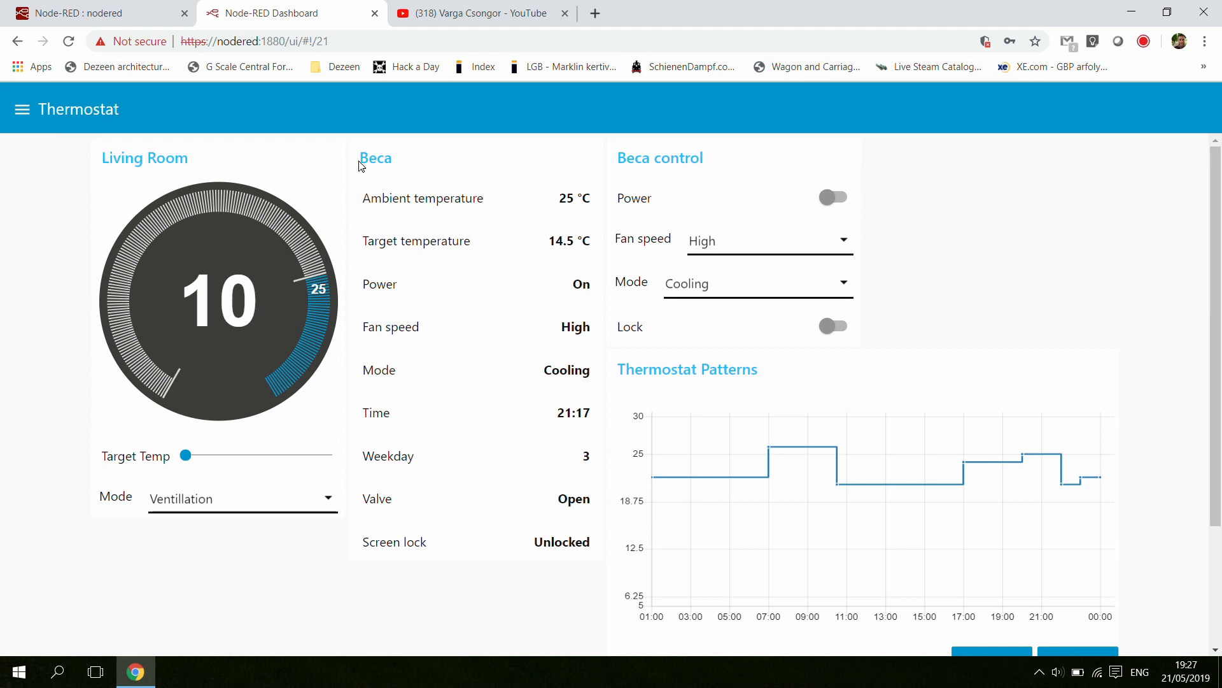
mouse_move(264, 297)
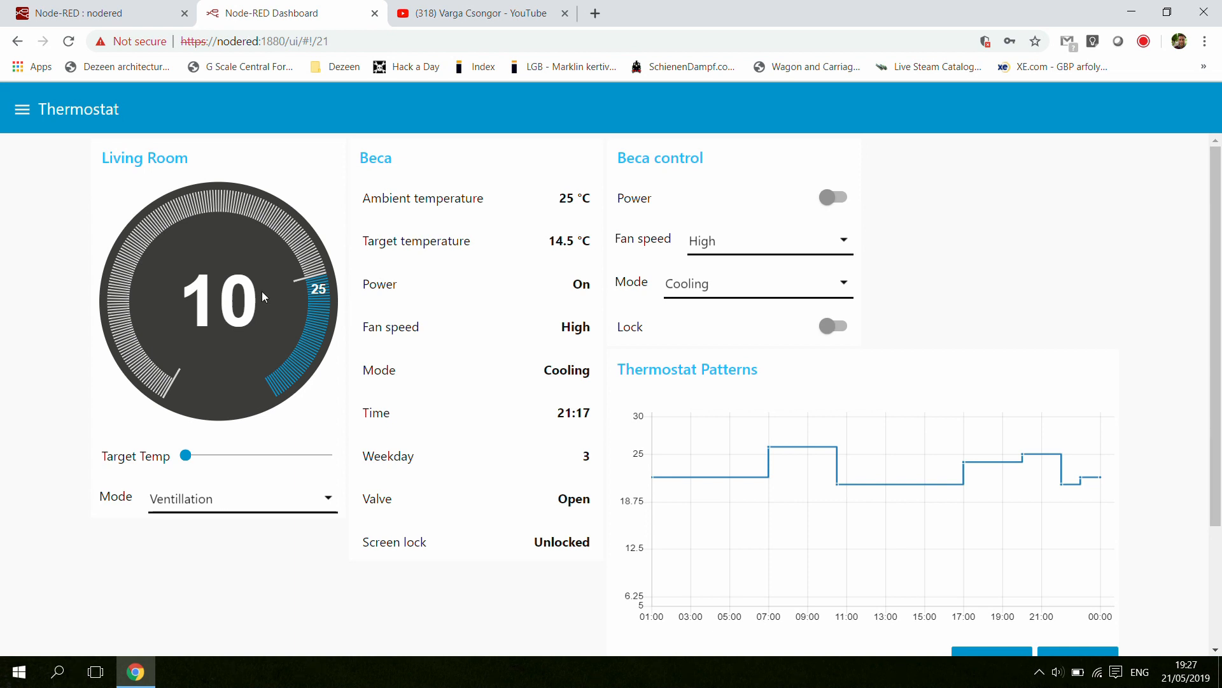
mouse_move(578, 158)
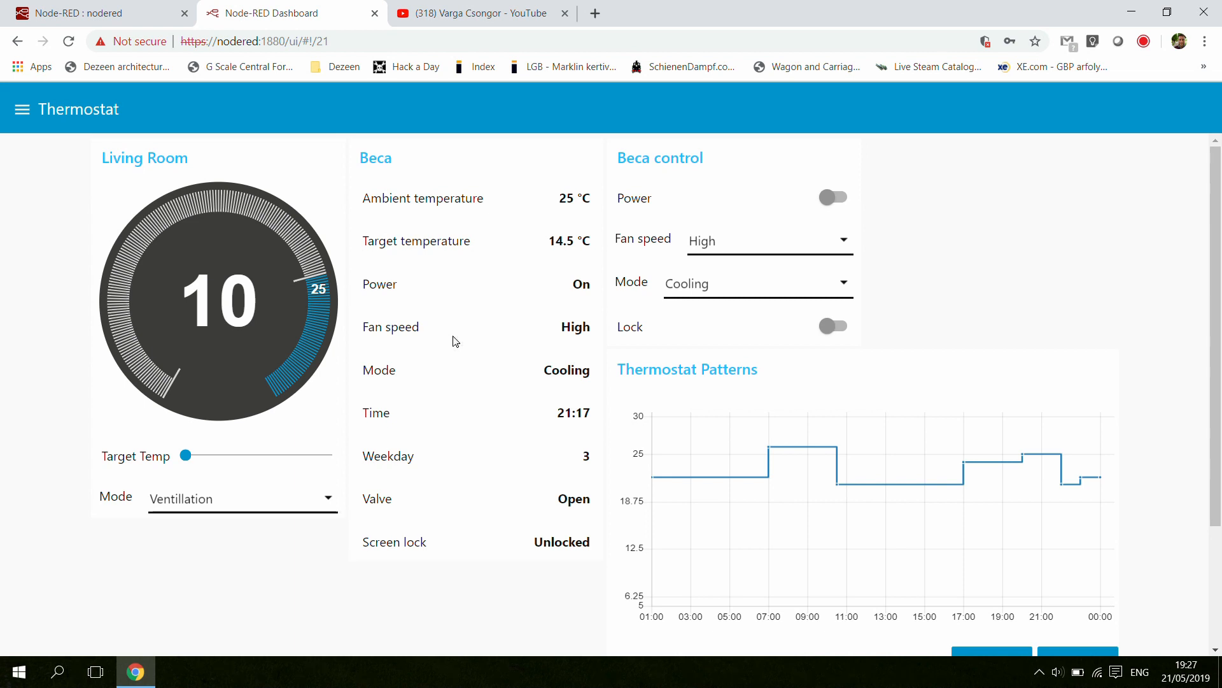
mouse_move(109, 432)
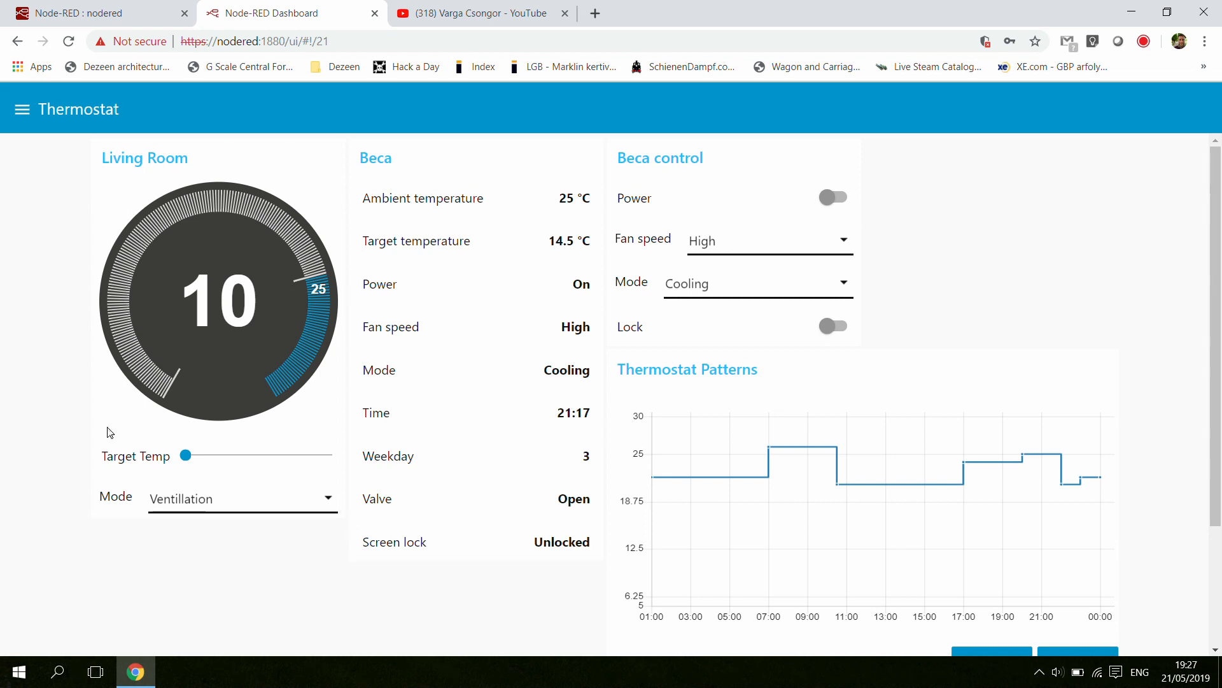
mouse_move(263, 227)
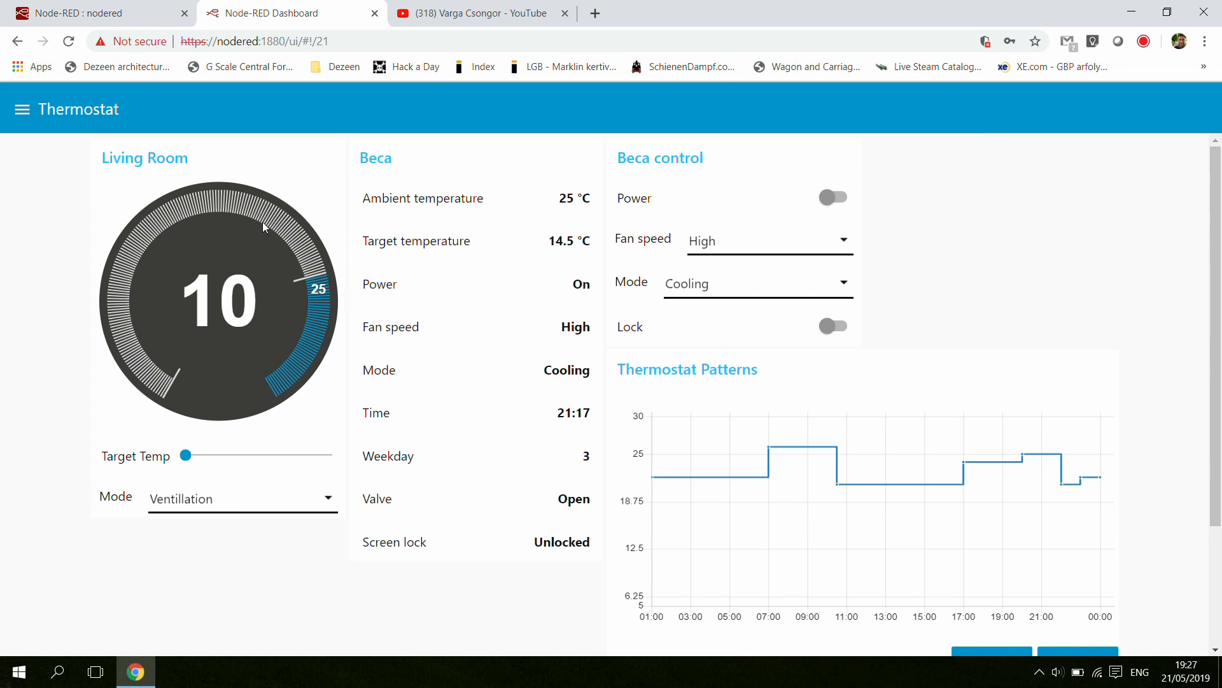
mouse_move(264, 442)
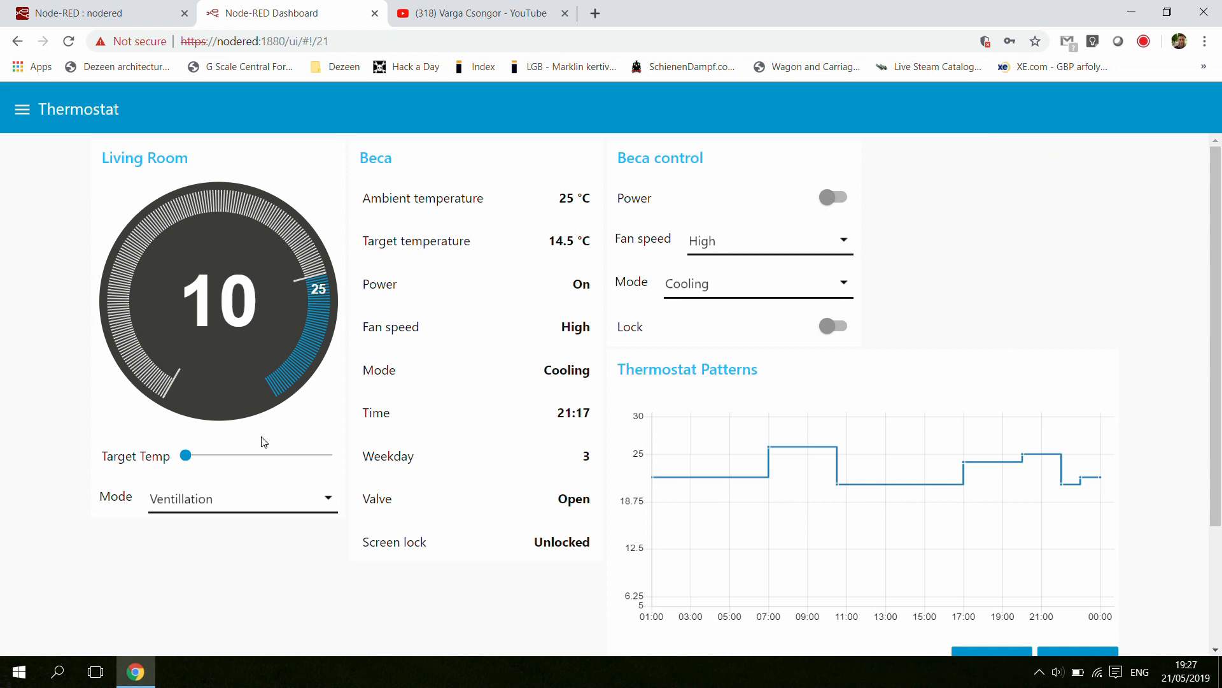
mouse_move(248, 466)
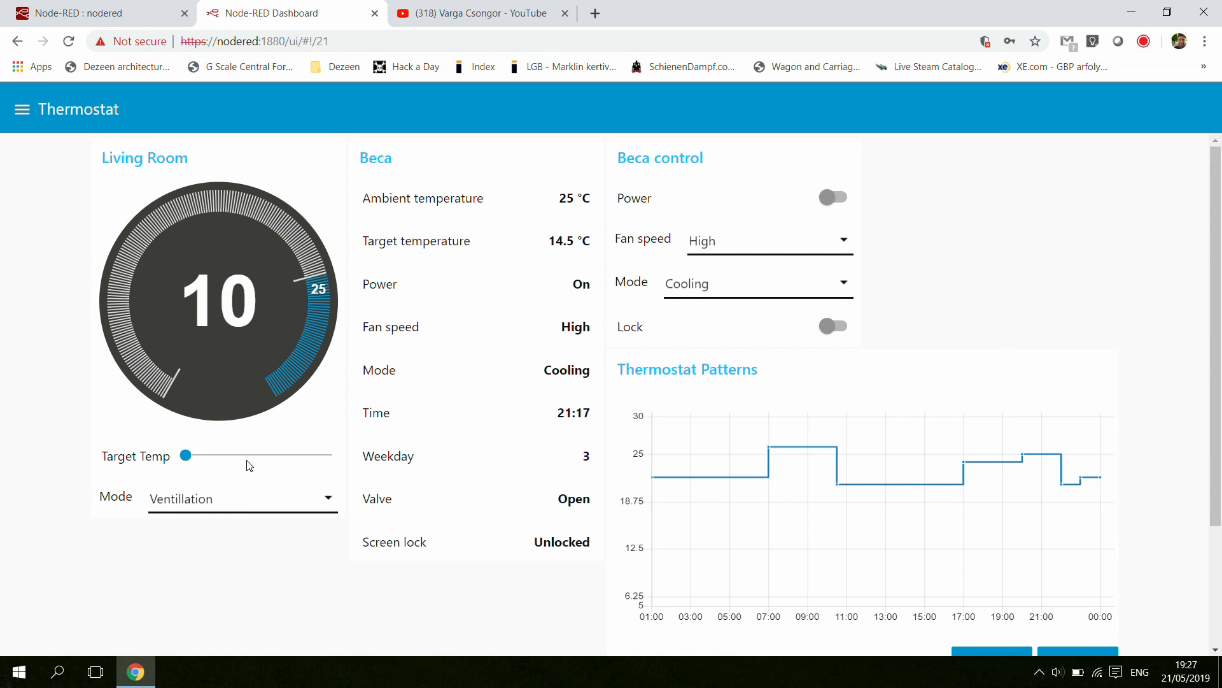
mouse_move(498, 313)
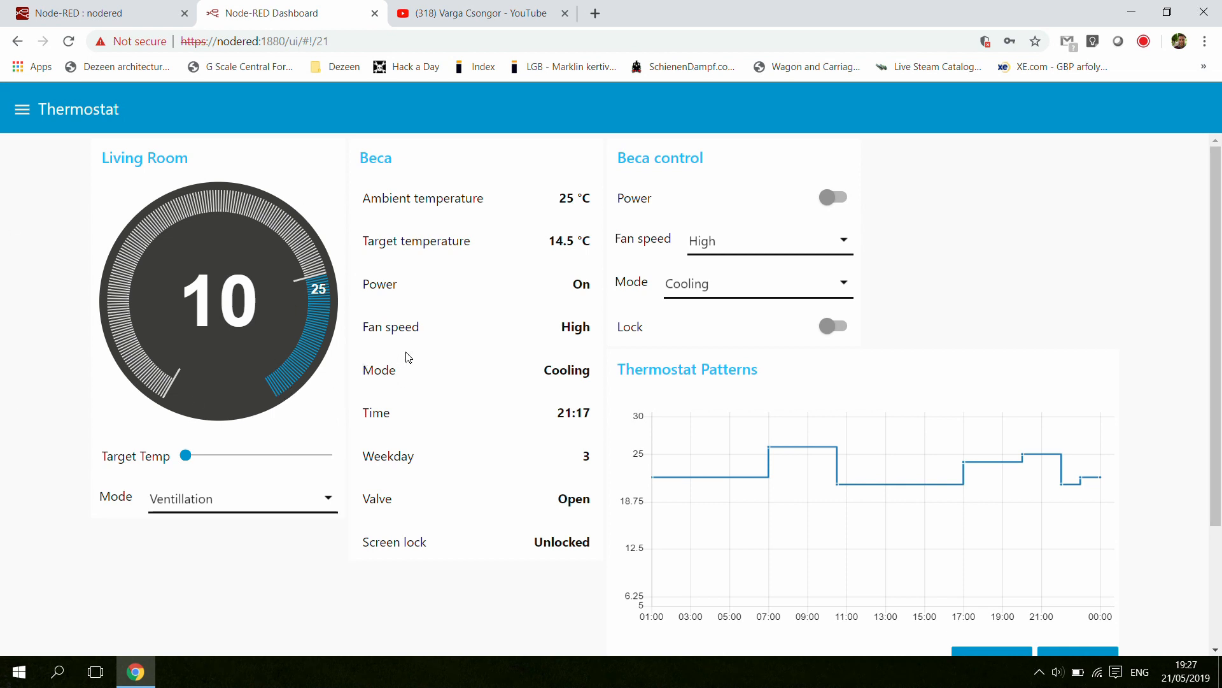
mouse_move(422, 383)
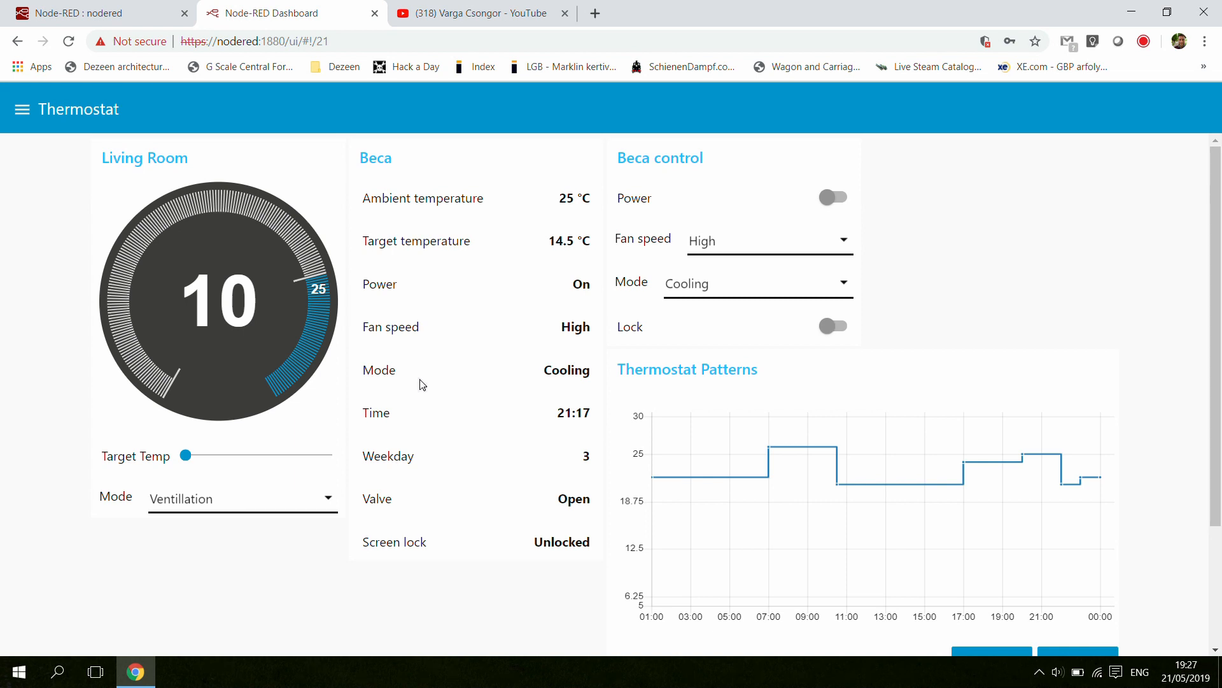
mouse_move(298, 328)
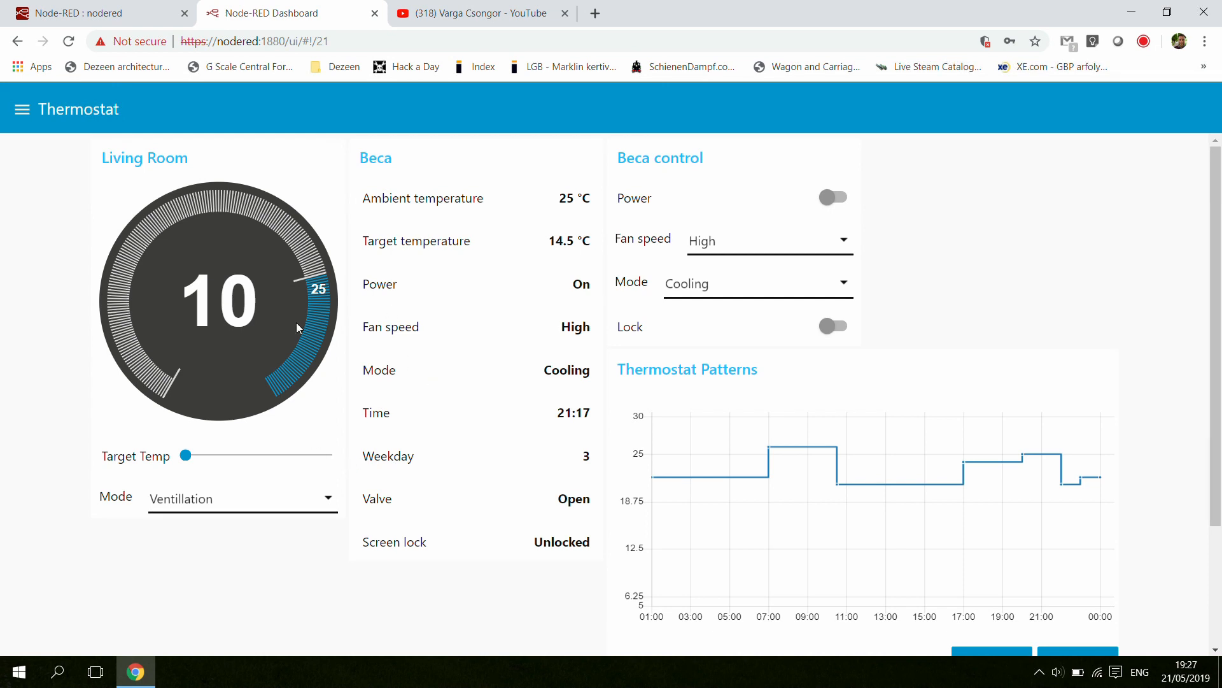
mouse_move(329, 345)
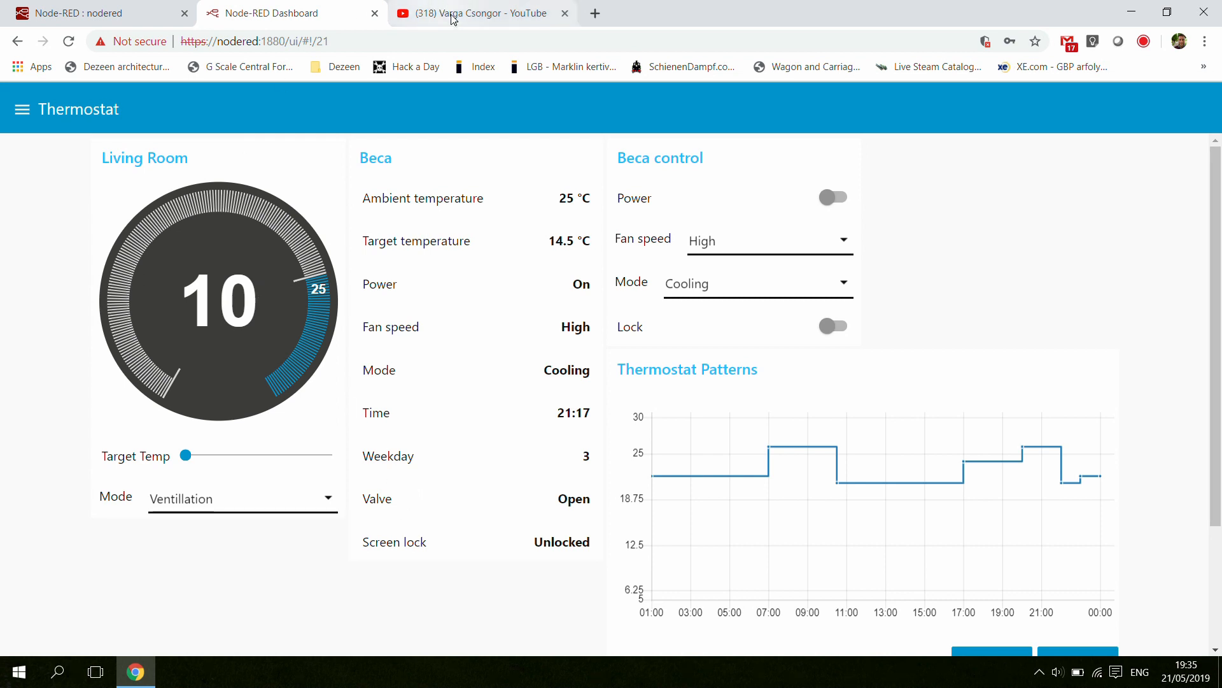
mouse_move(467, 12)
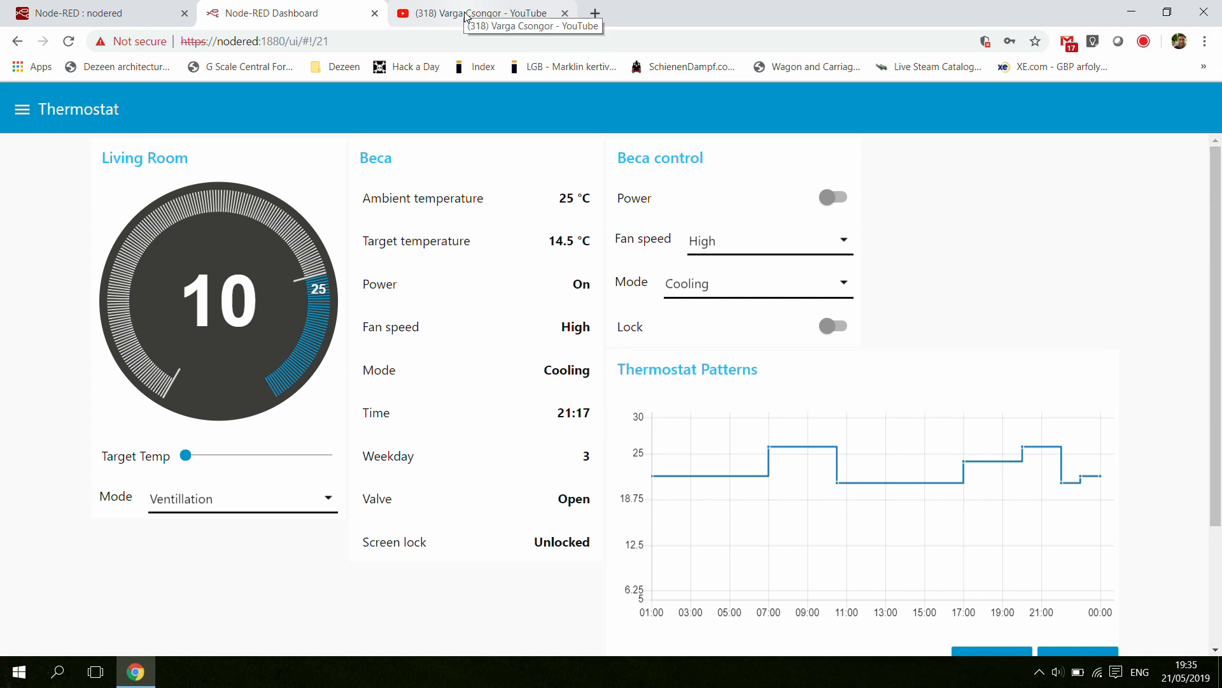
mouse_move(527, 18)
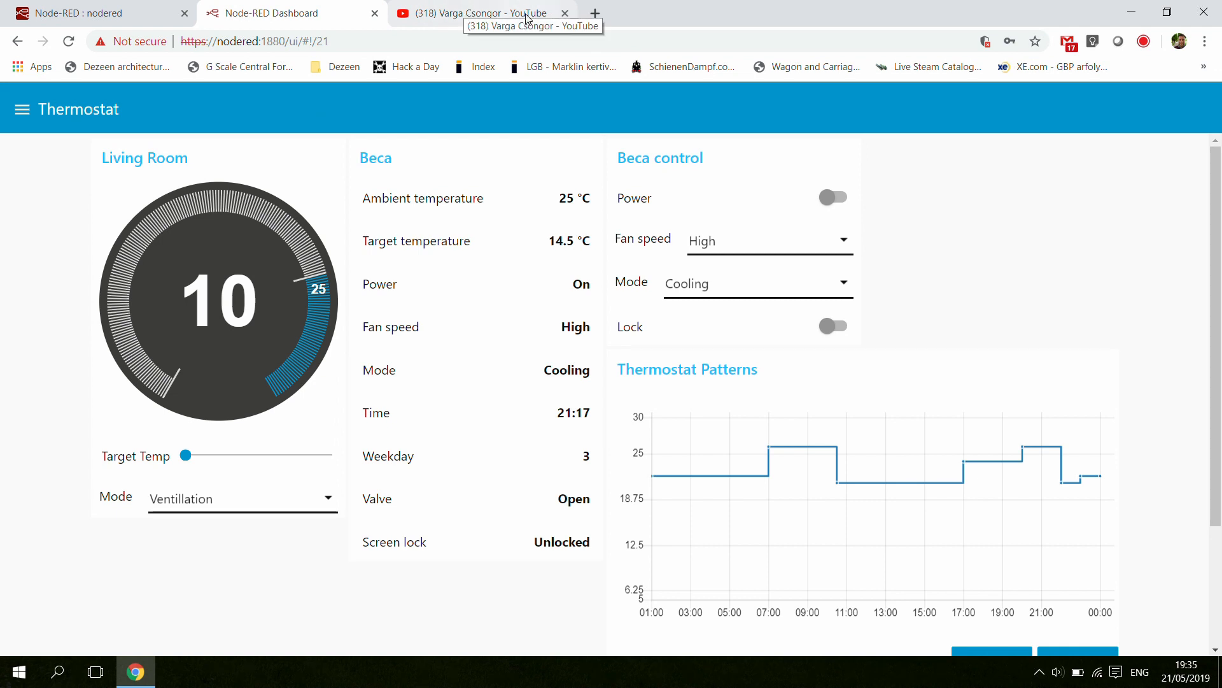
Switch to the YouTube tab showing the Node Red Magyarul channel's uploaded videos
left_click(483, 13)
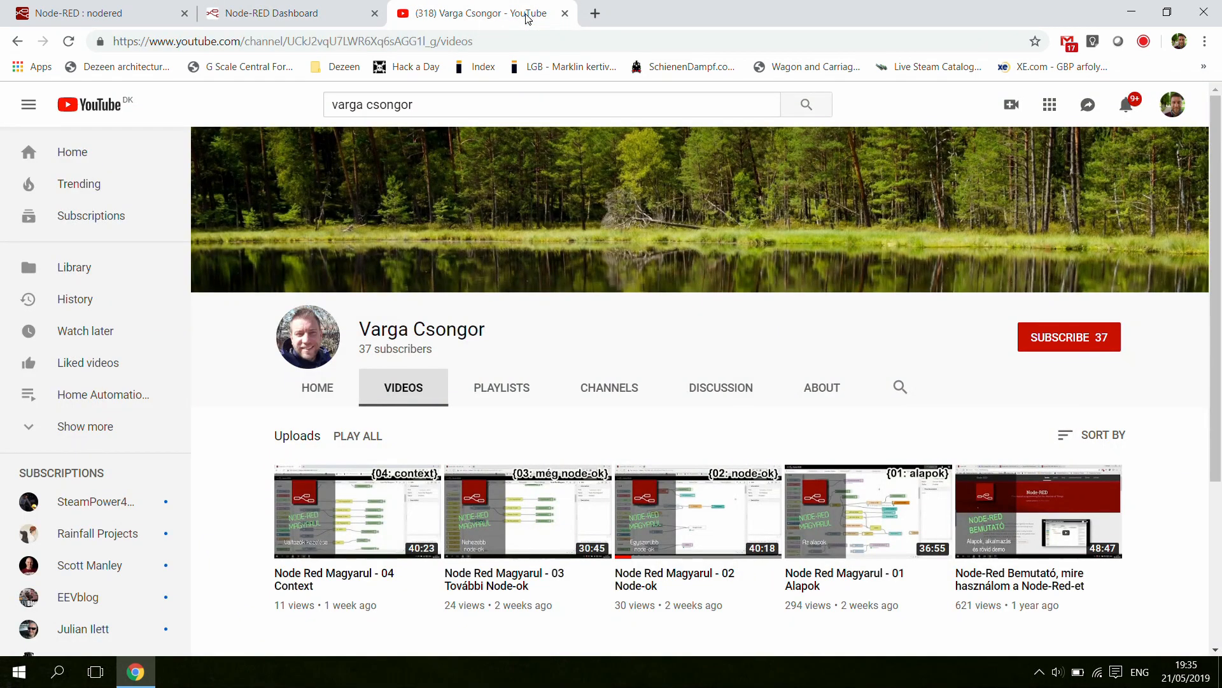
mouse_move(857, 621)
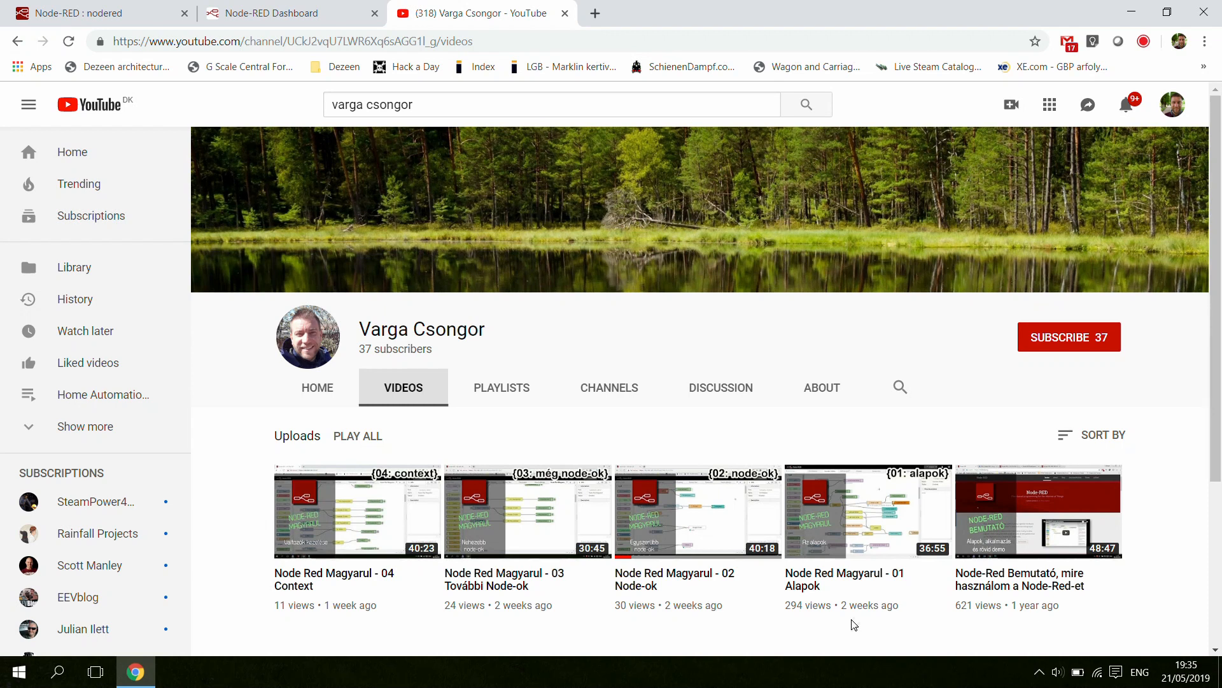
mouse_move(755, 652)
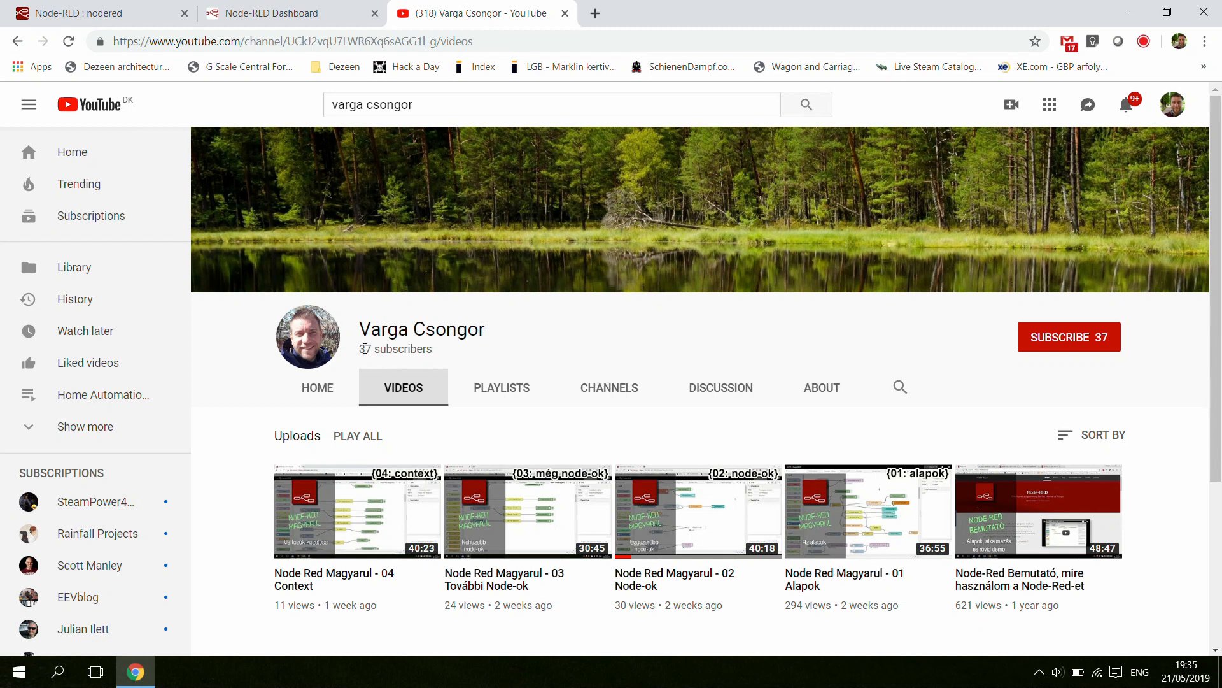
mouse_move(962, 563)
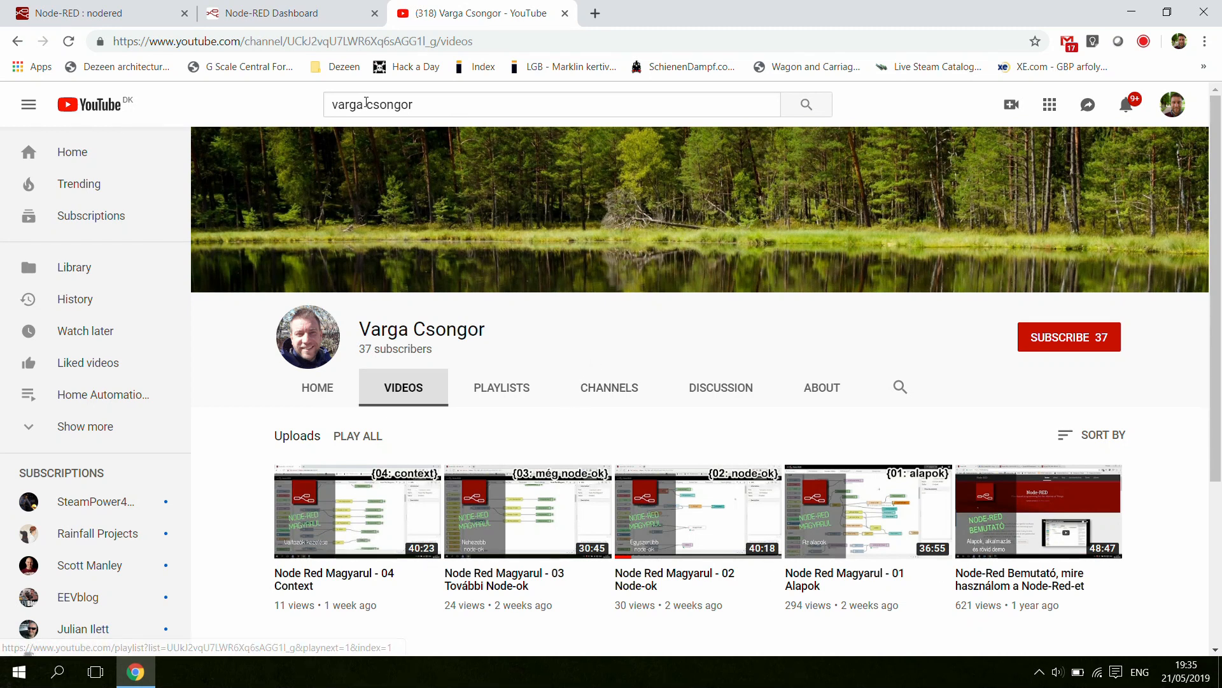
mouse_move(1021, 525)
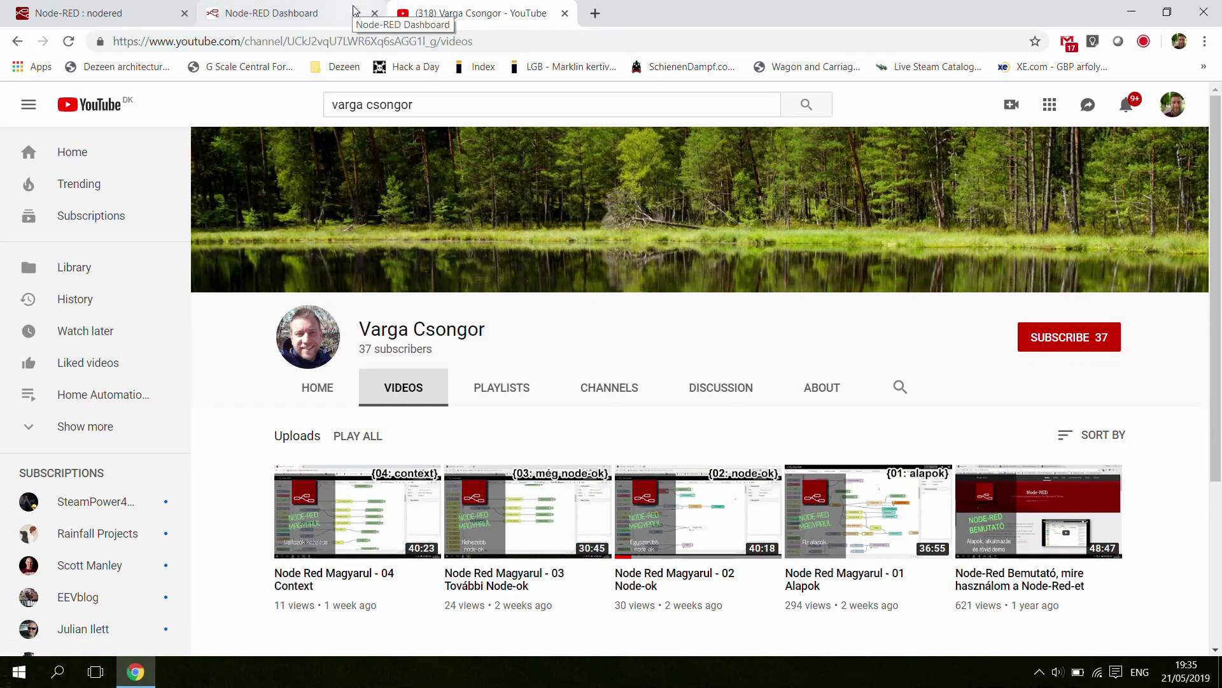
Return to the Node-RED Dashboard Thermostat tab with the Living Room dial
left_click(269, 13)
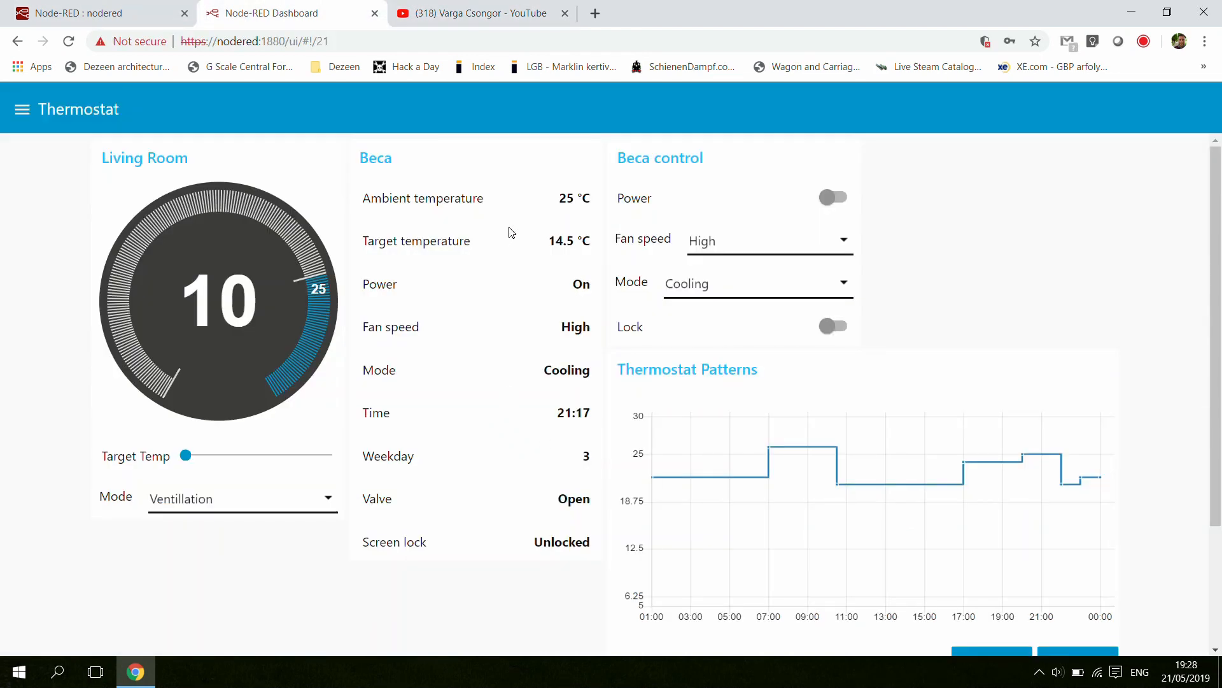
mouse_move(1014, 351)
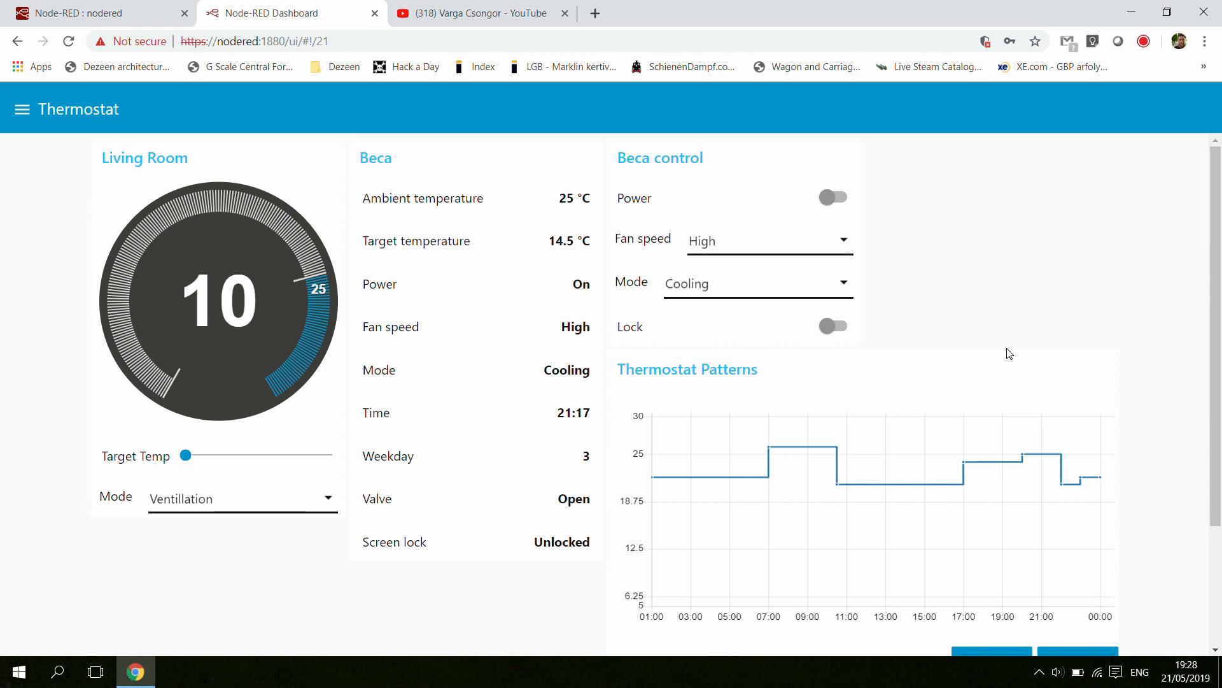
mouse_move(1207, 327)
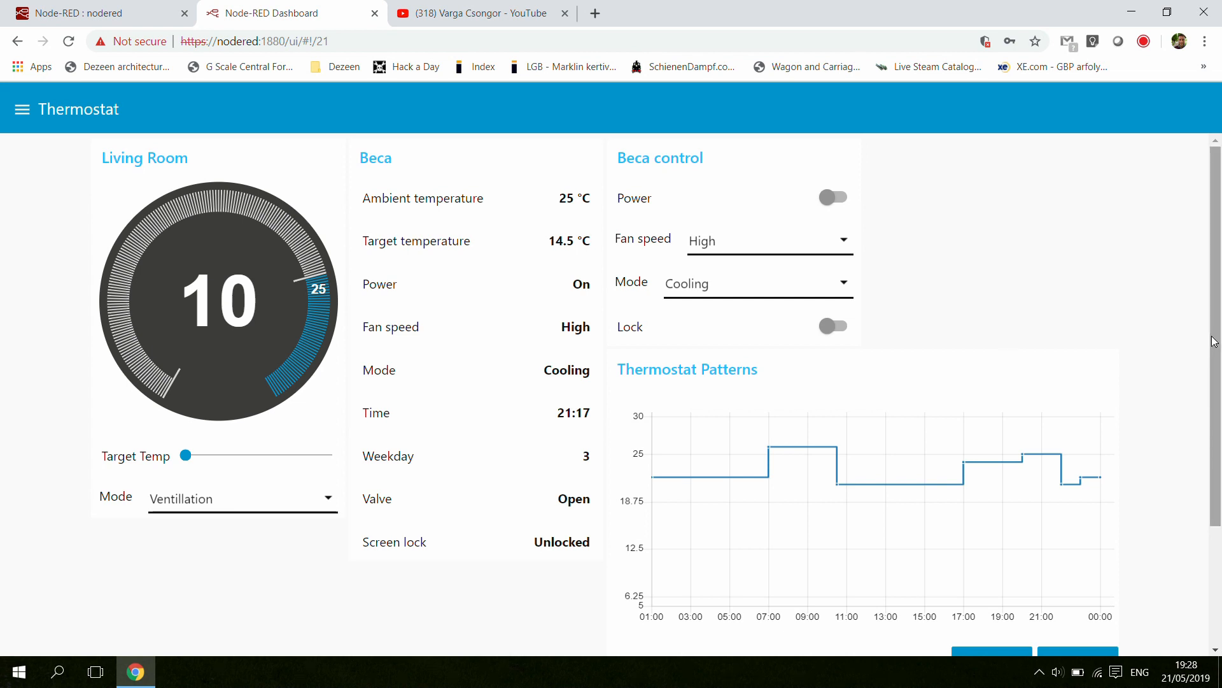
scroll("down", 3)
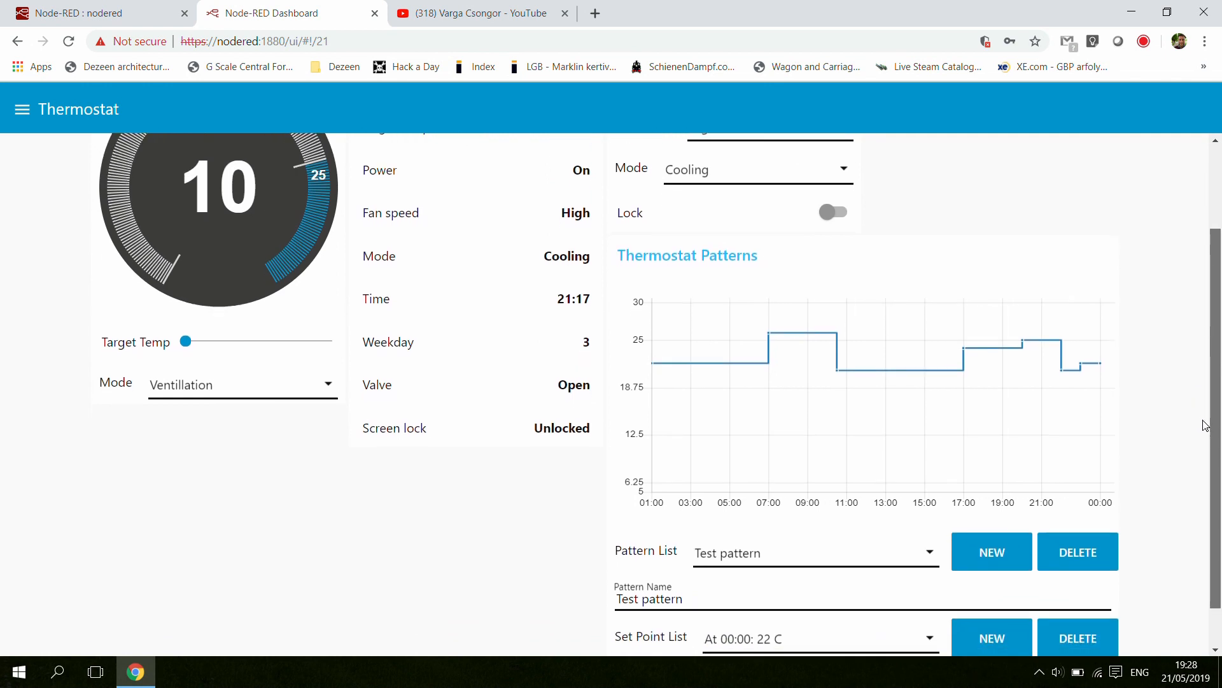
scroll("up", 3)
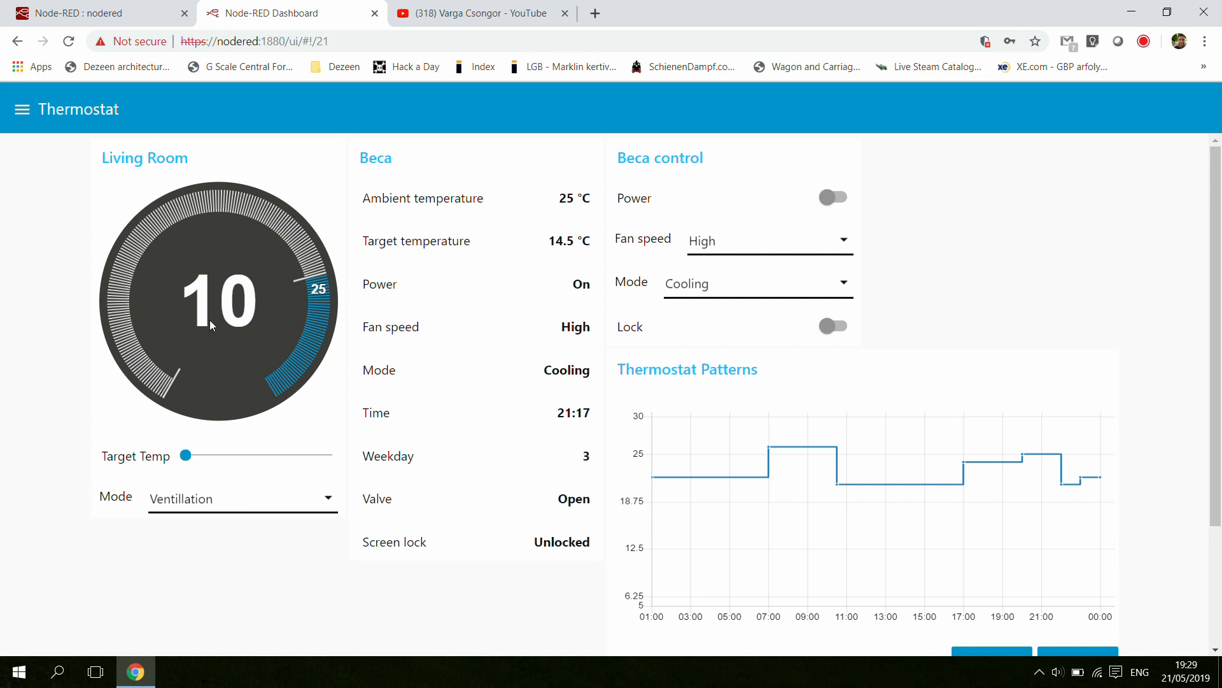
mouse_move(177, 255)
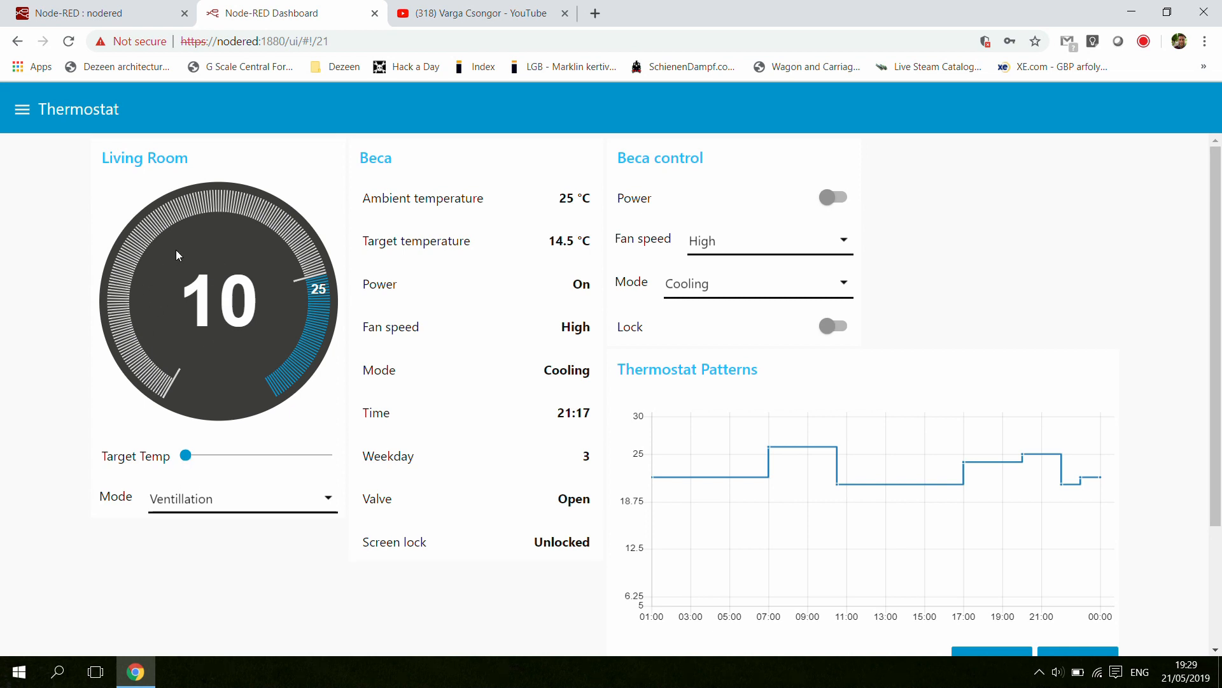
mouse_move(341, 149)
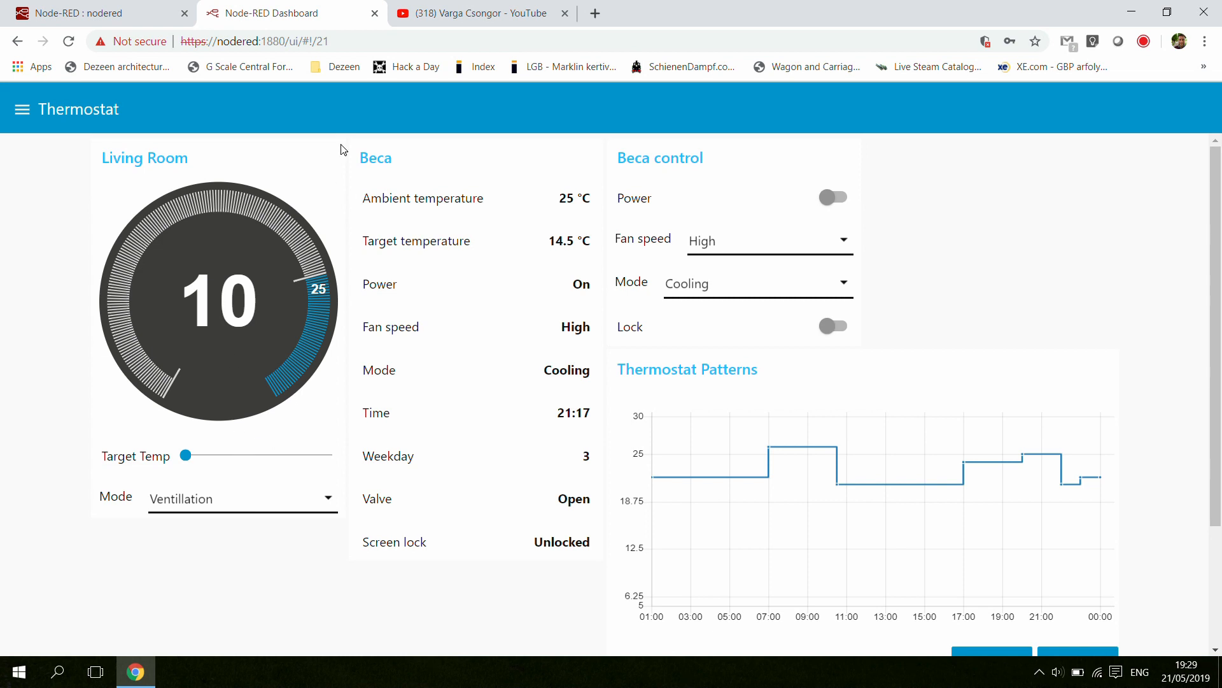
mouse_move(249, 256)
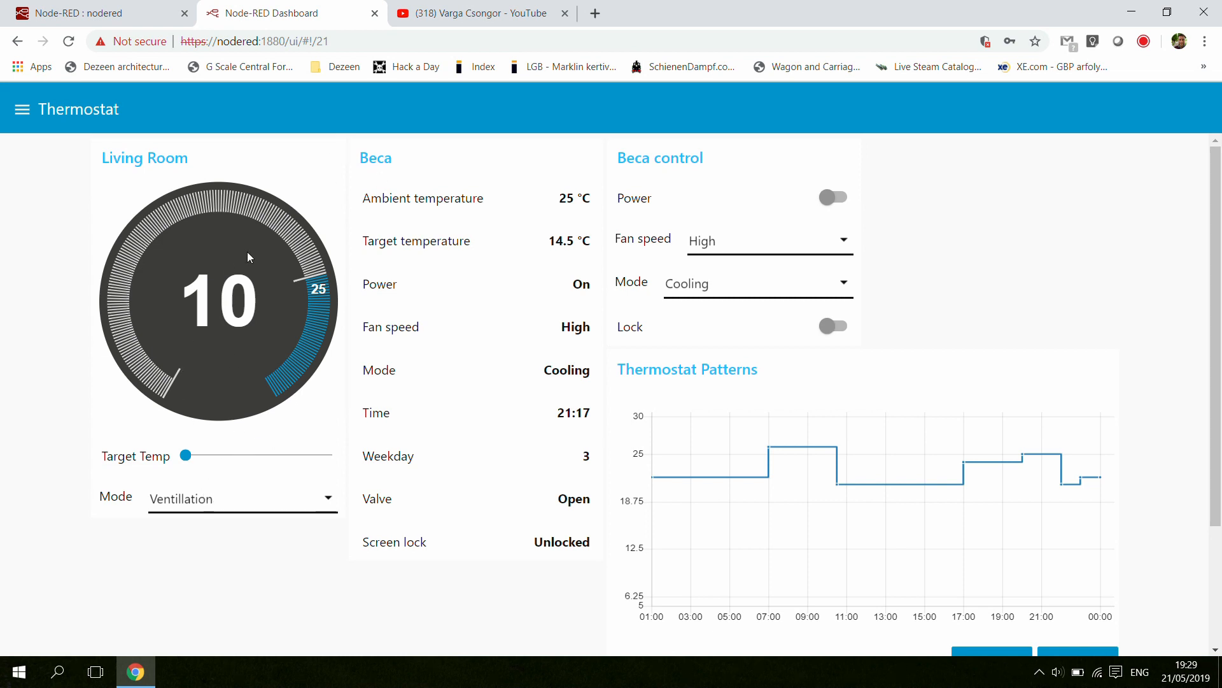
mouse_move(165, 459)
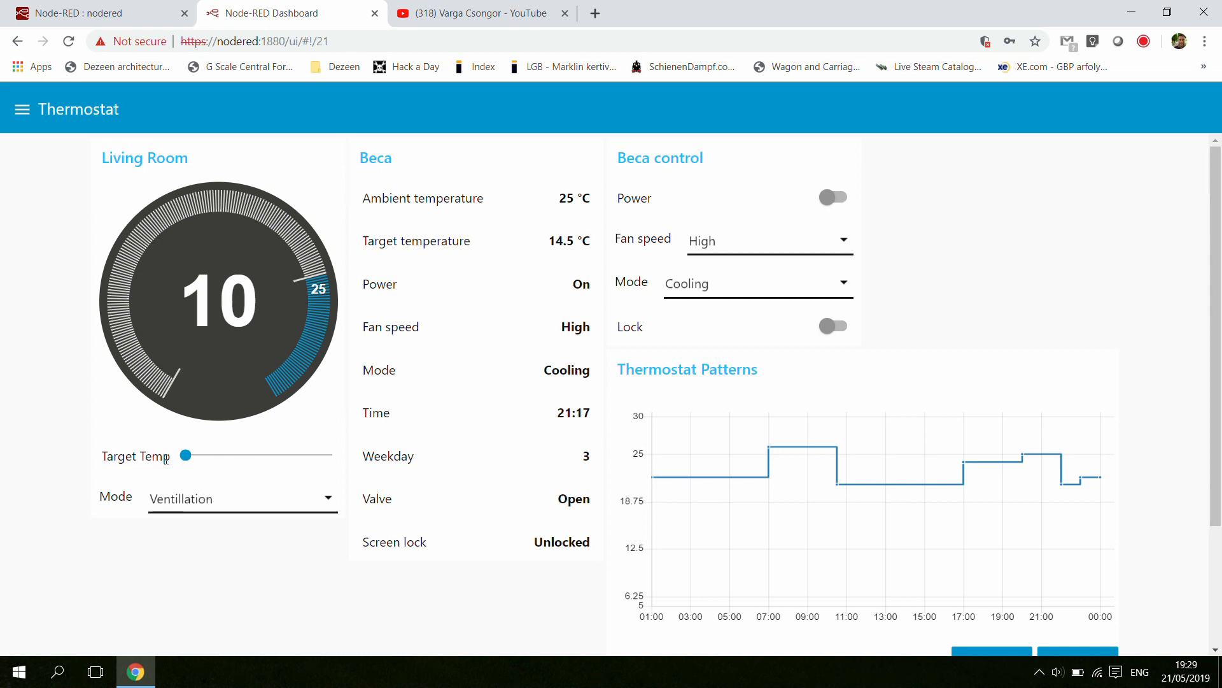
mouse_move(194, 449)
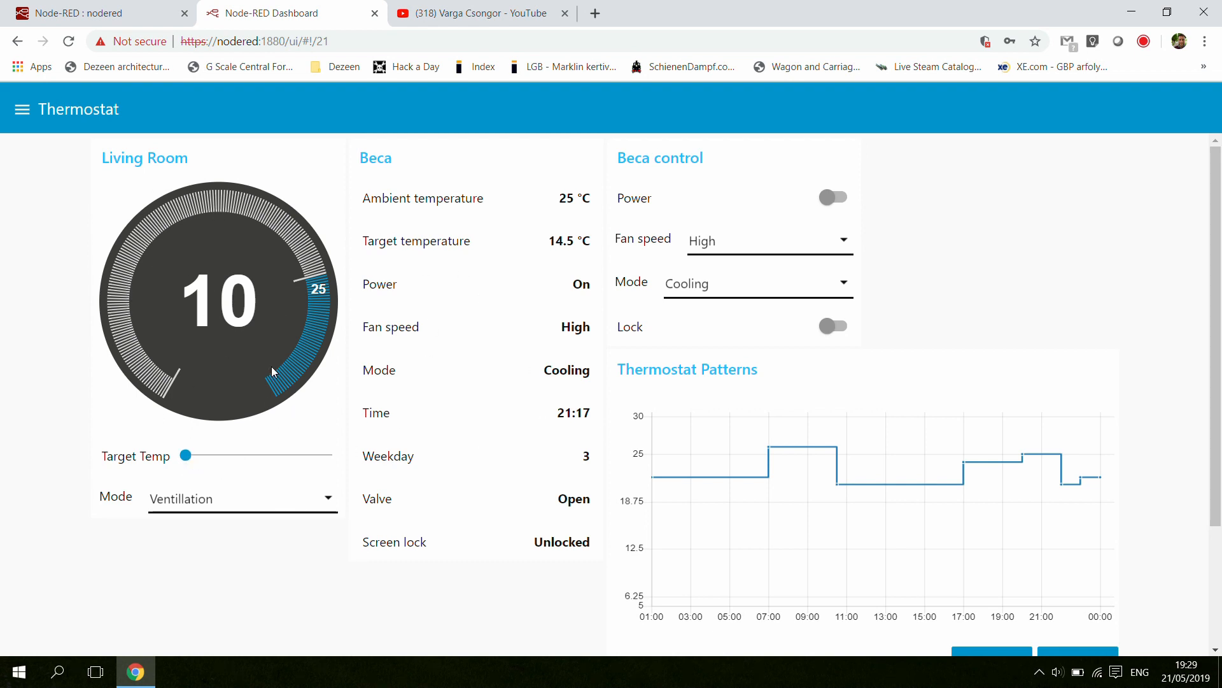
mouse_move(312, 262)
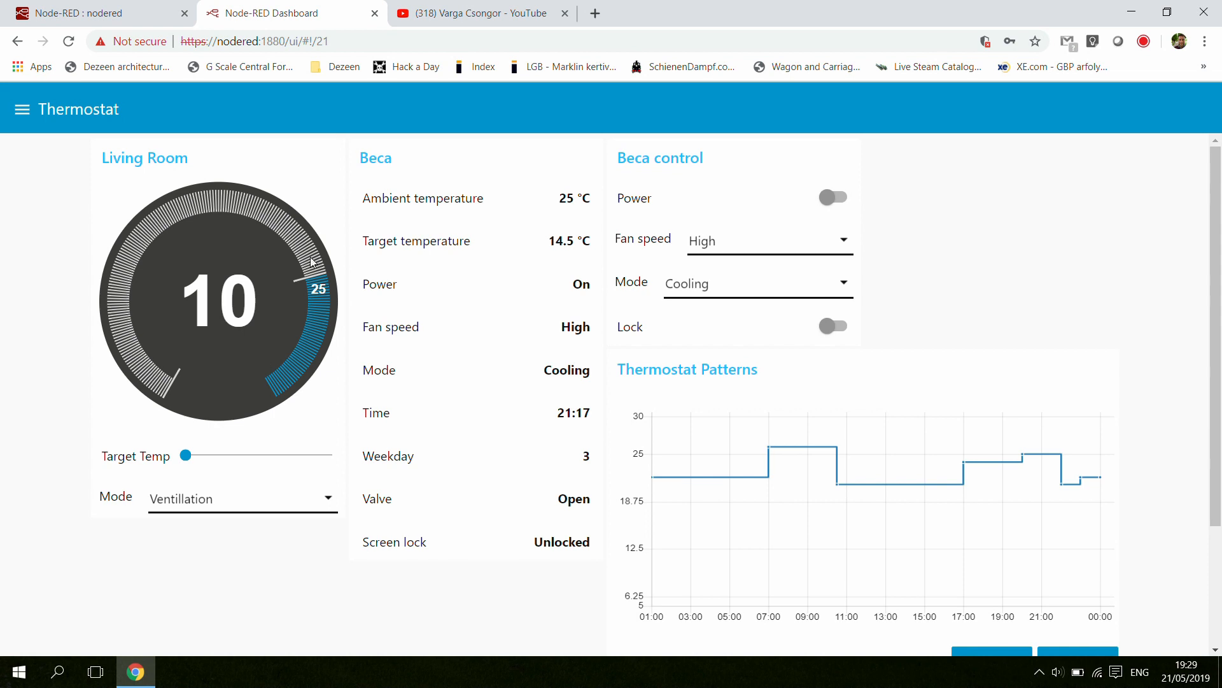
mouse_move(257, 447)
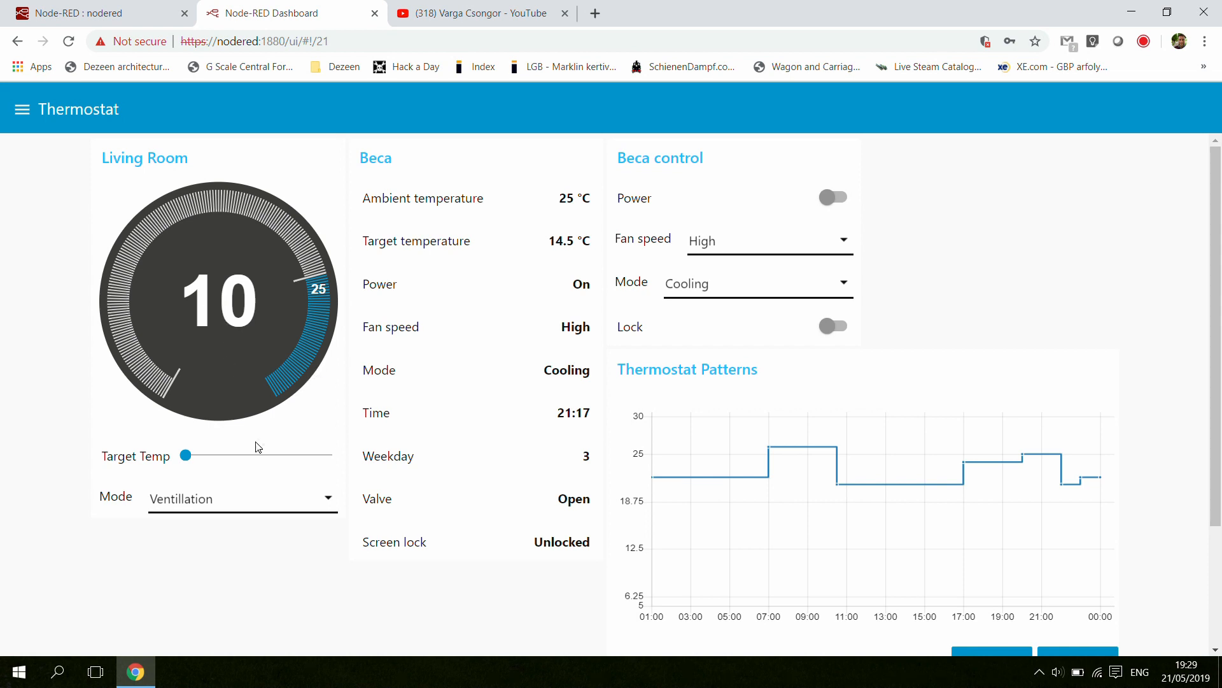
mouse_move(265, 505)
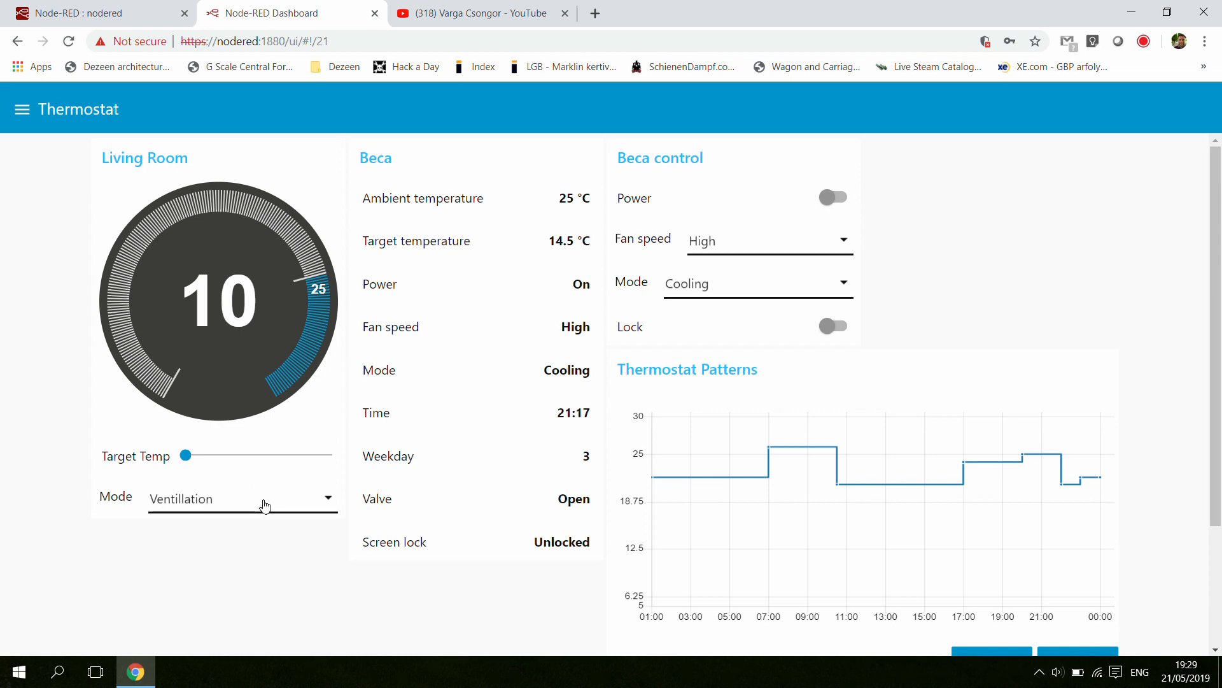
left_click(242, 498)
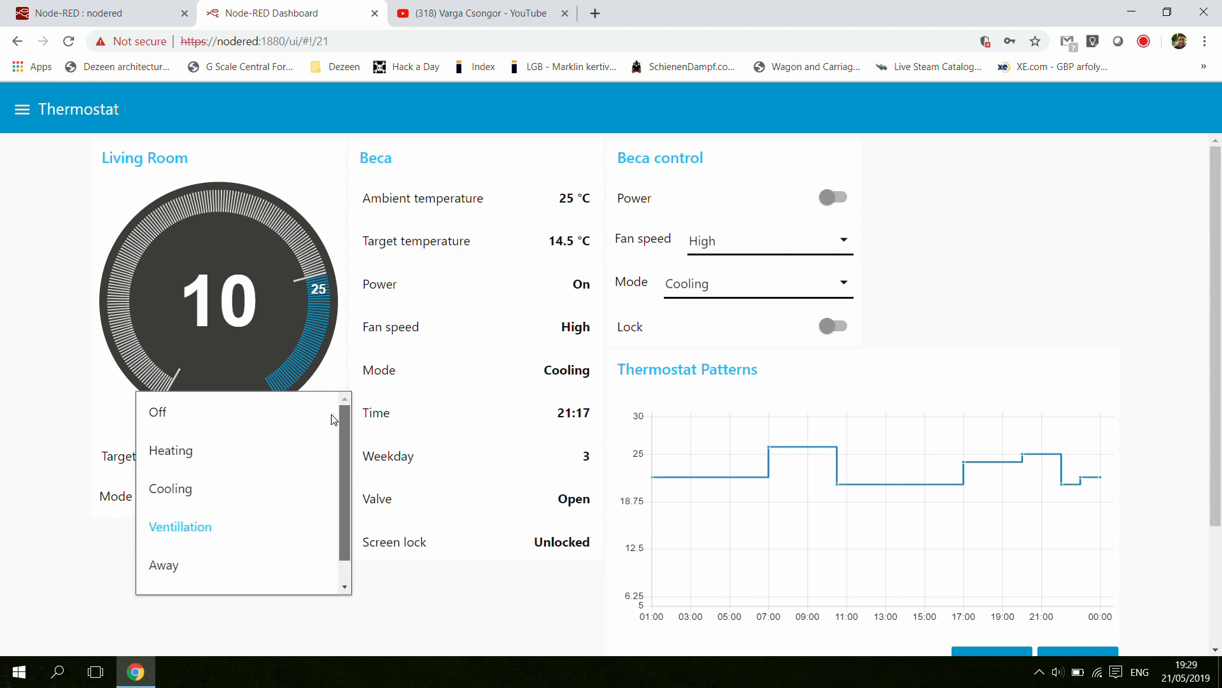
mouse_move(203, 516)
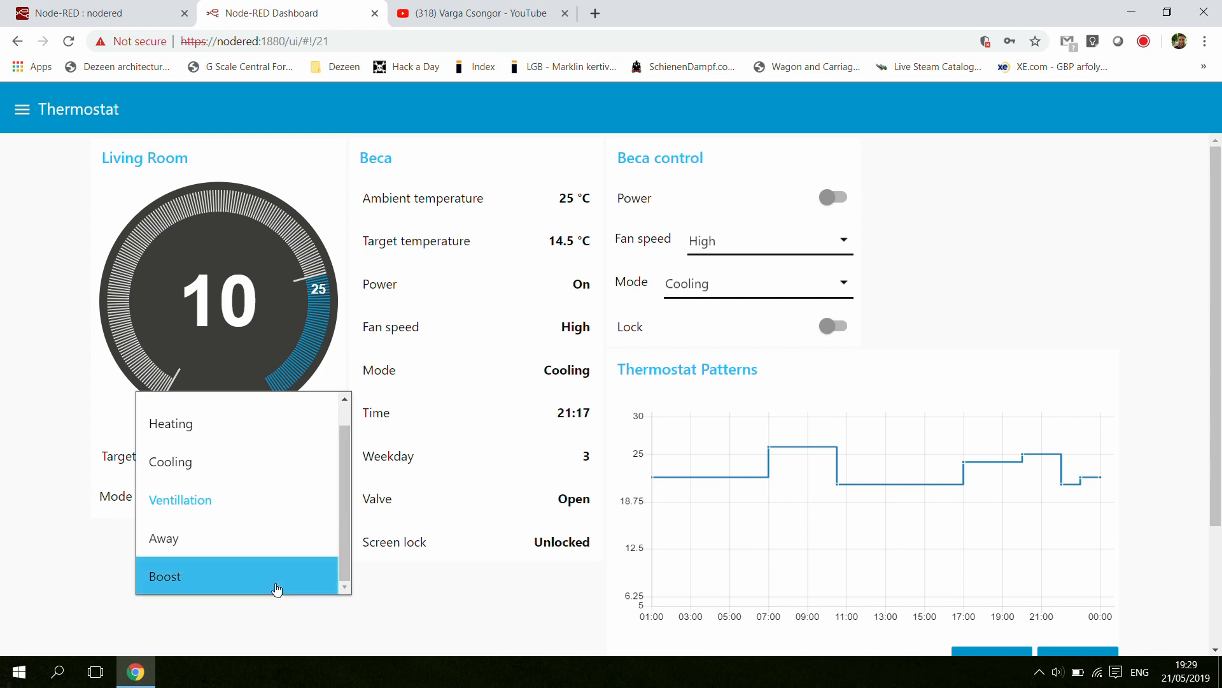
mouse_move(251, 537)
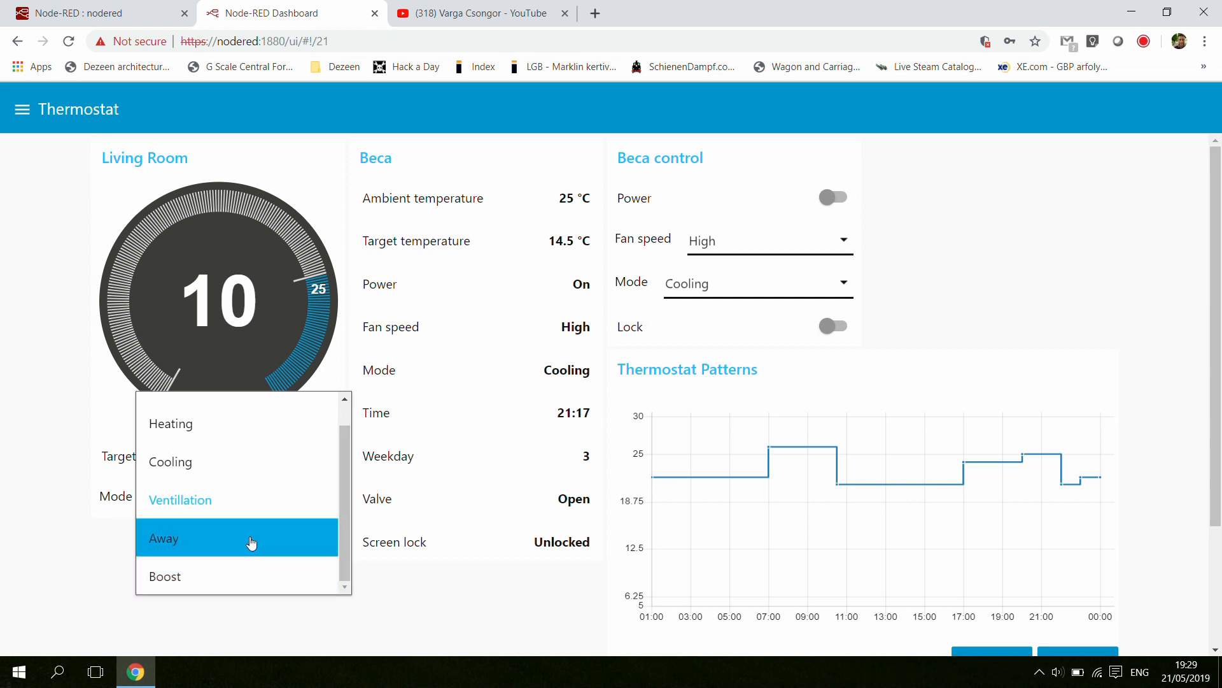
mouse_move(270, 537)
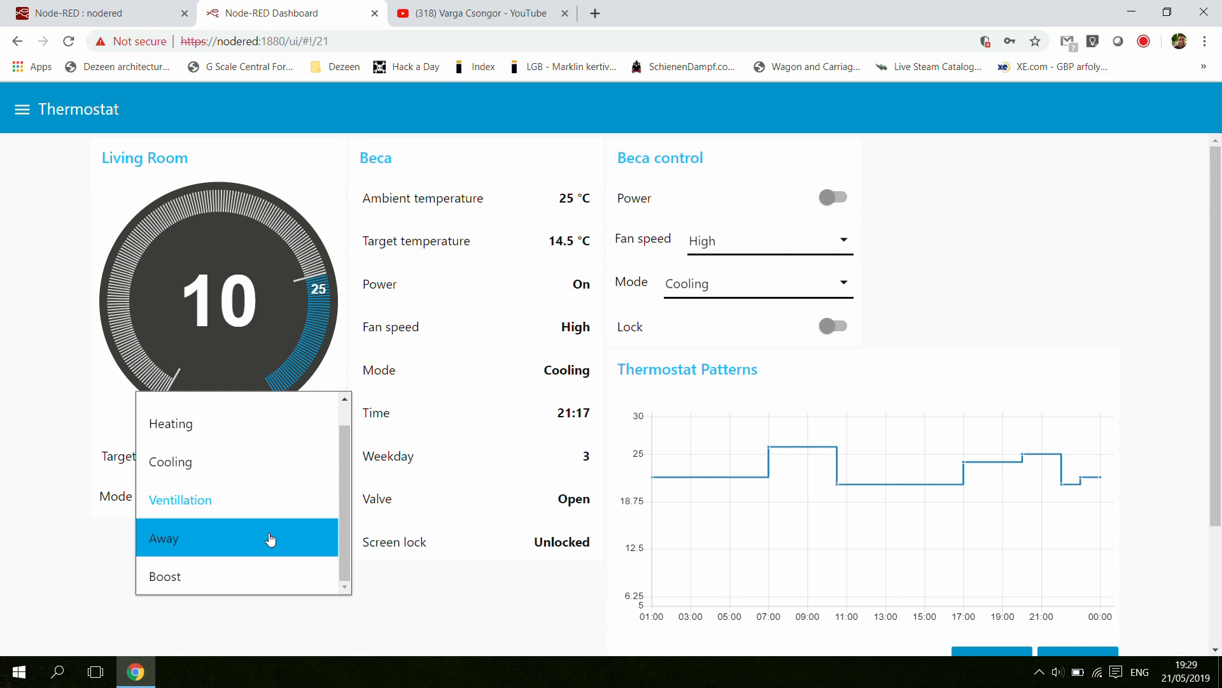
mouse_move(217, 575)
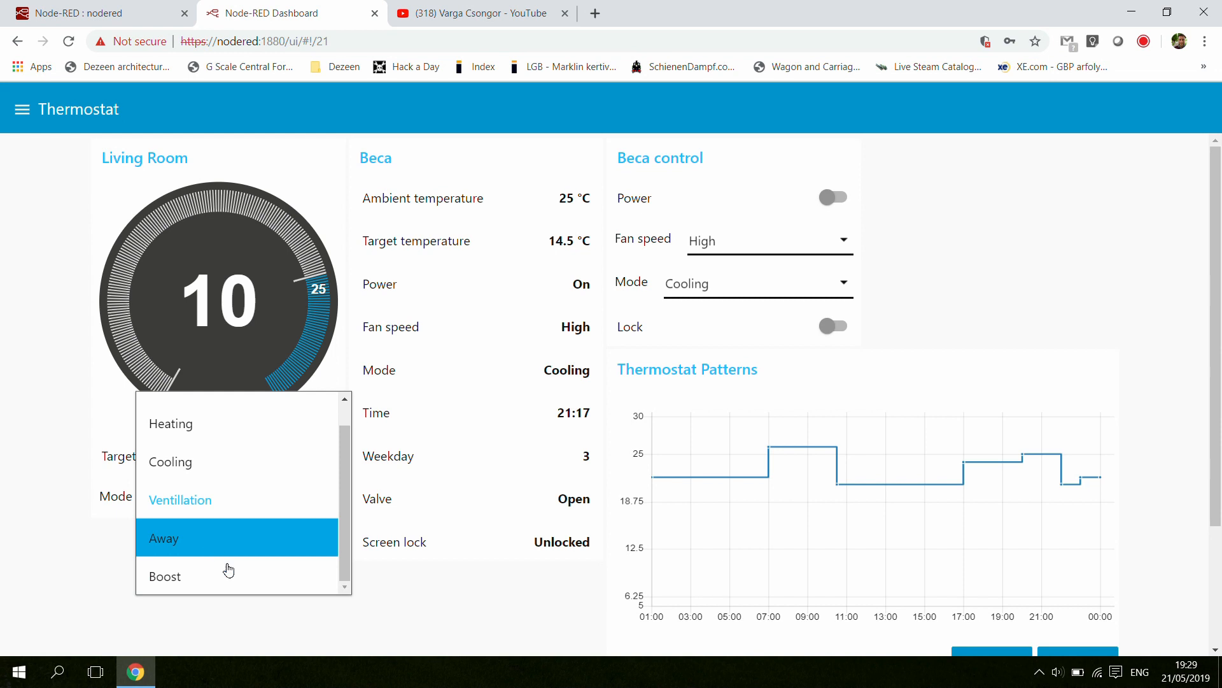
left_click(179, 499)
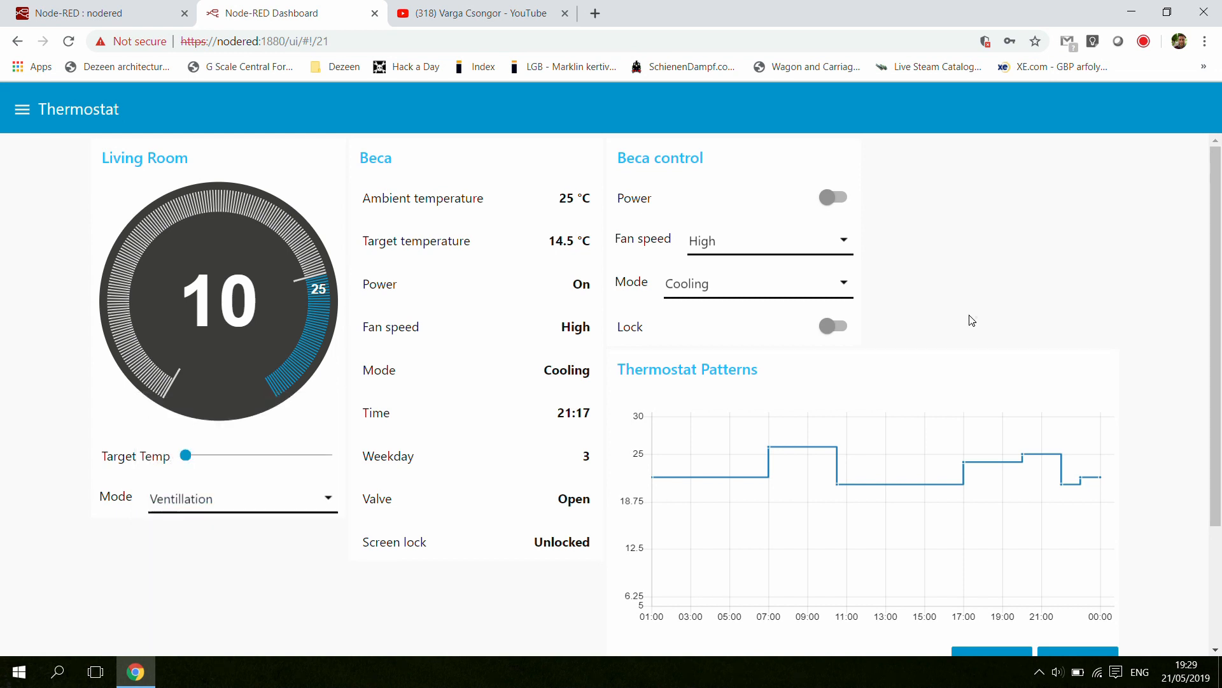
Scroll down to the Thermostat Patterns editor showing Test pattern's 00:00, 22 C set point
scroll("down", 3)
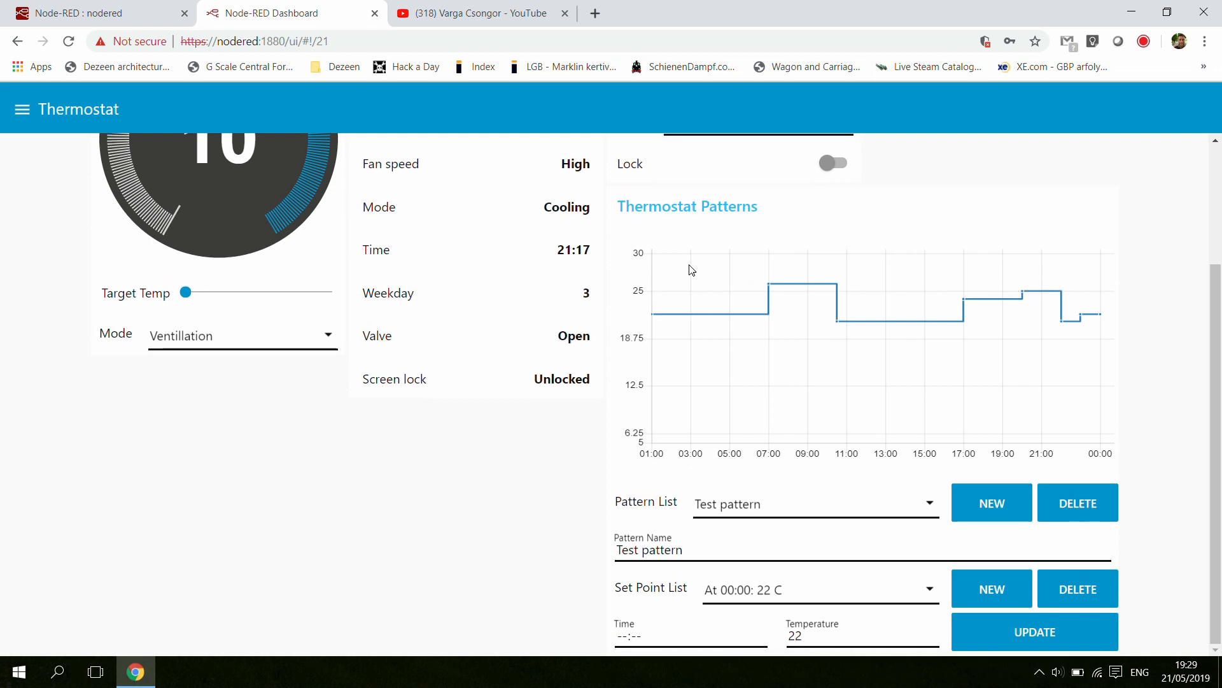
mouse_move(770, 293)
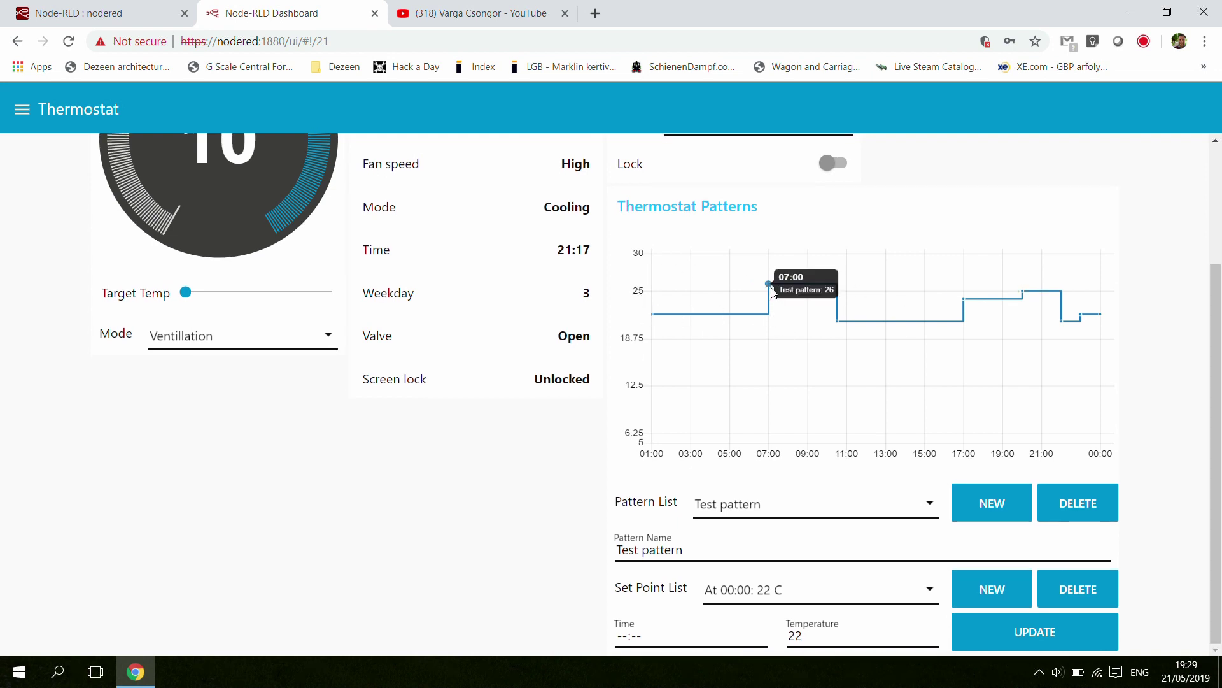
mouse_move(848, 351)
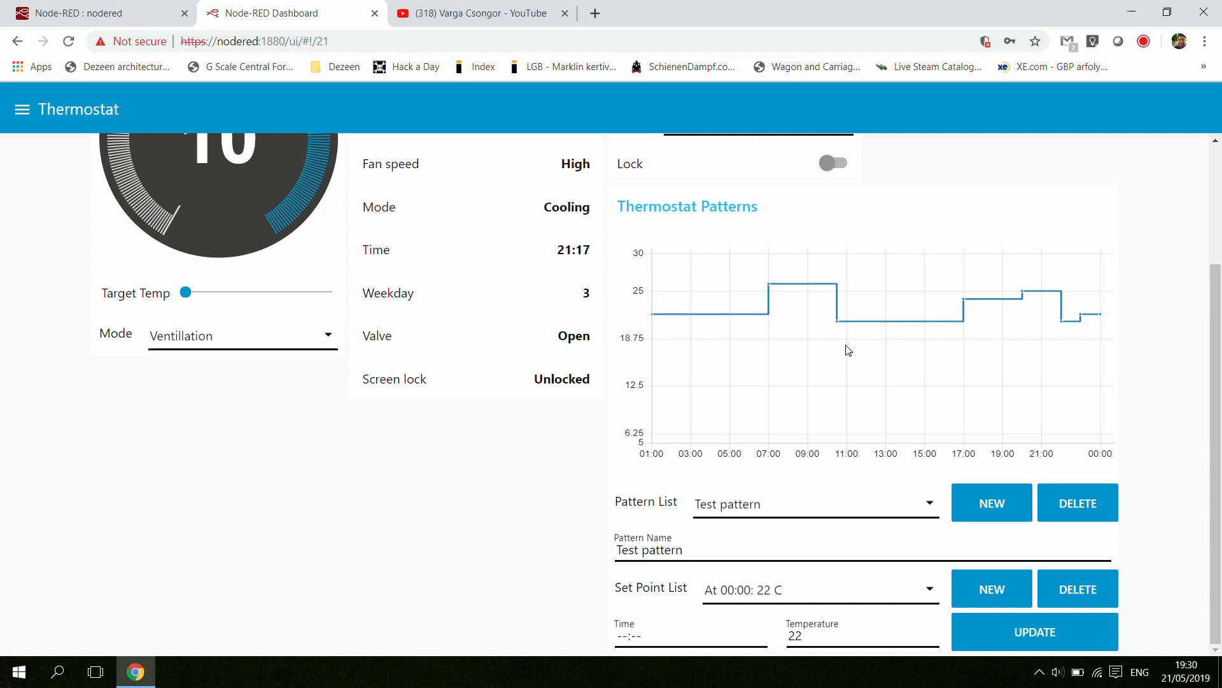
mouse_move(697, 264)
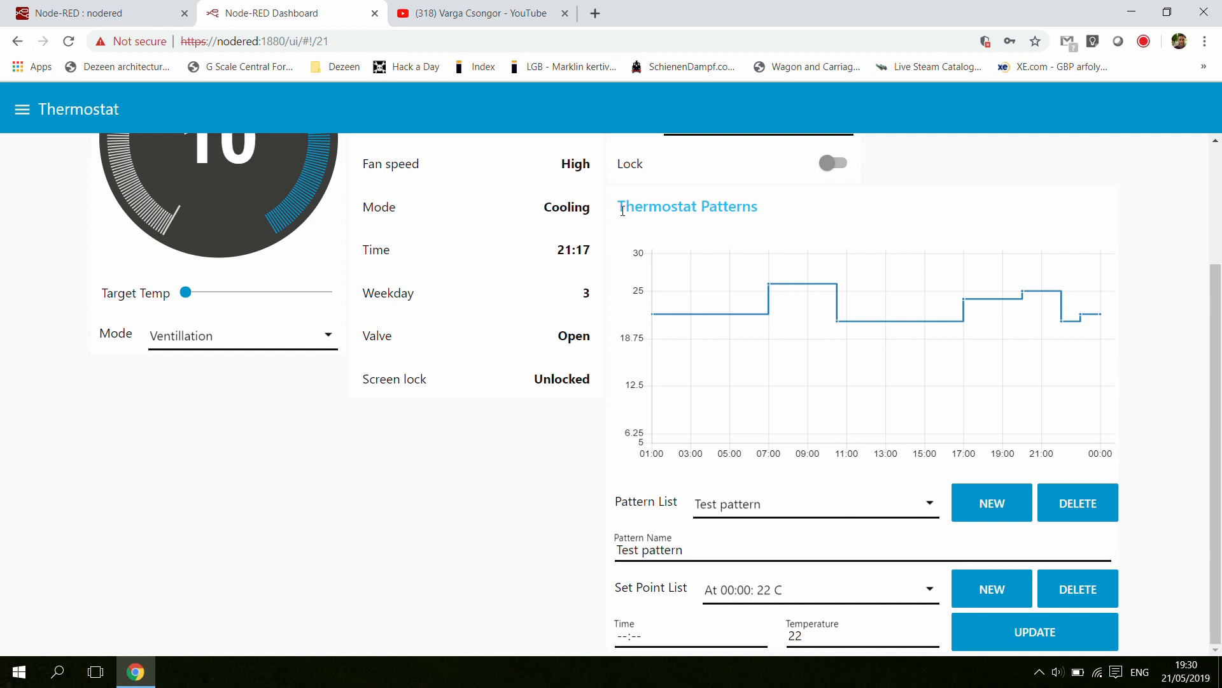
mouse_move(838, 499)
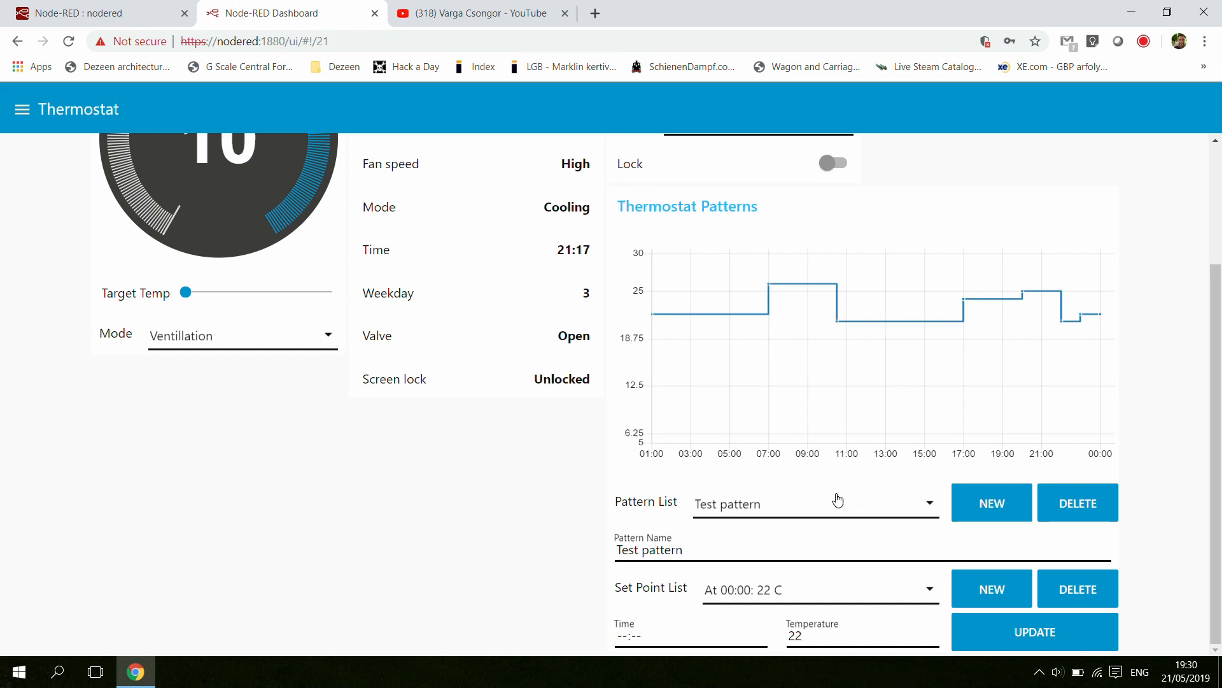
mouse_move(843, 516)
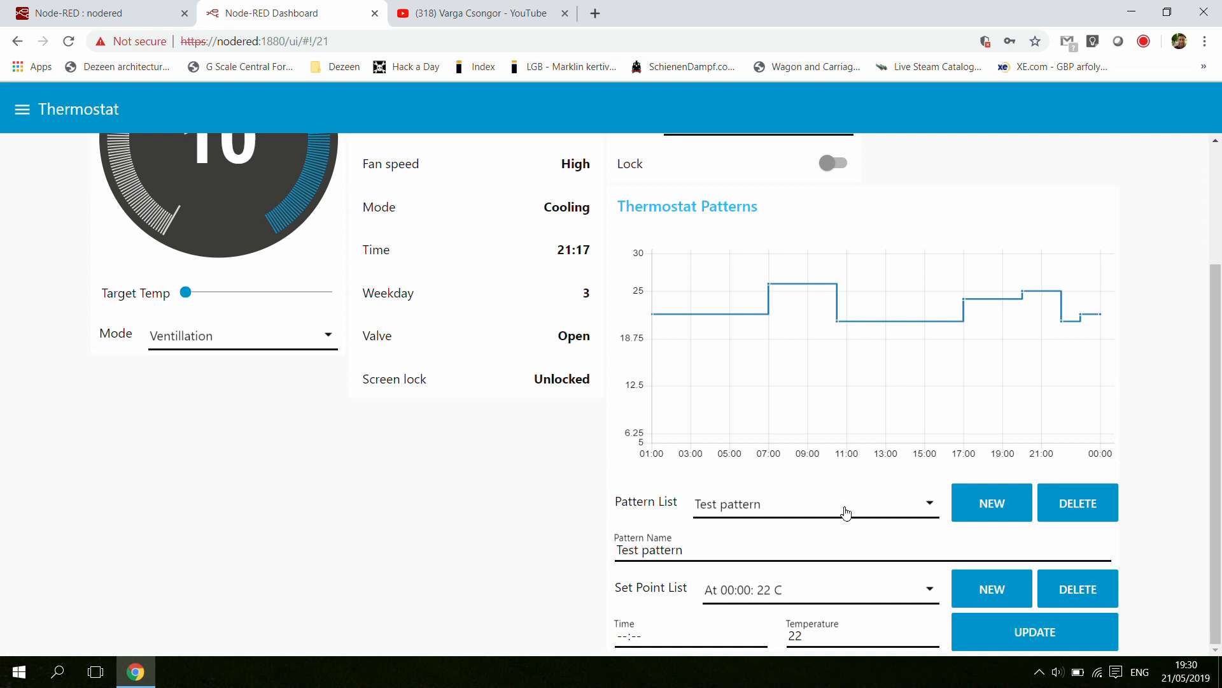
Load Full heating from the Pattern List, then load Daytime low into the chart
left_click(813, 502)
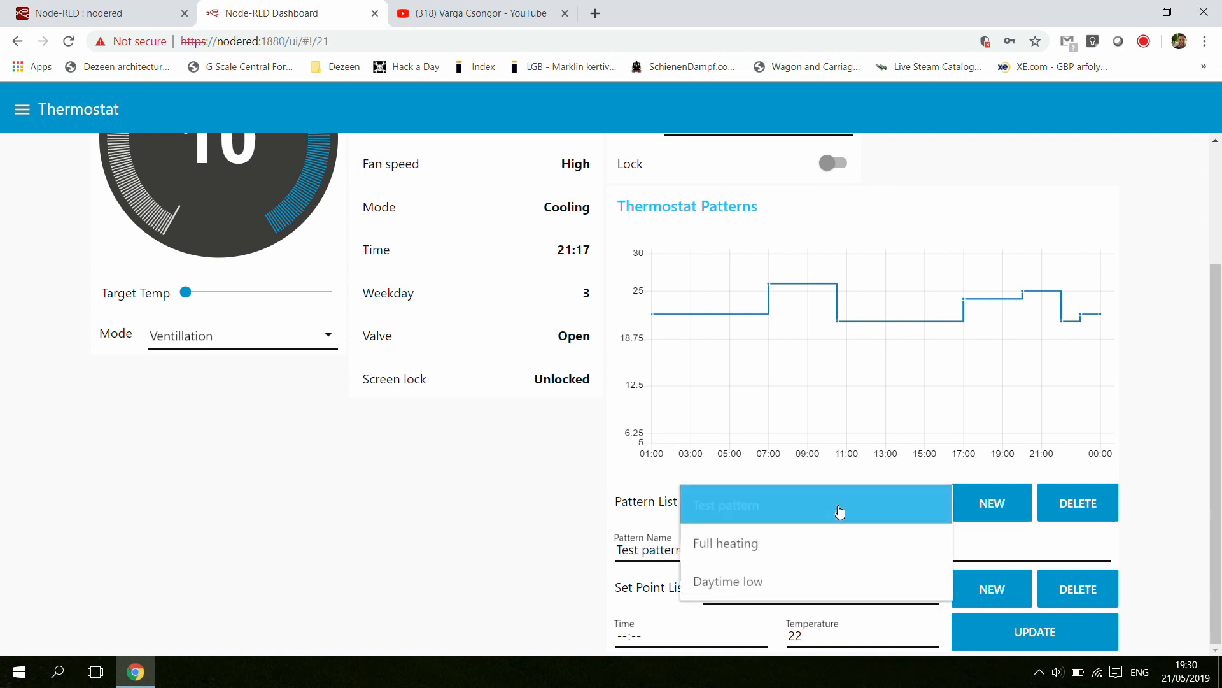
left_click(725, 543)
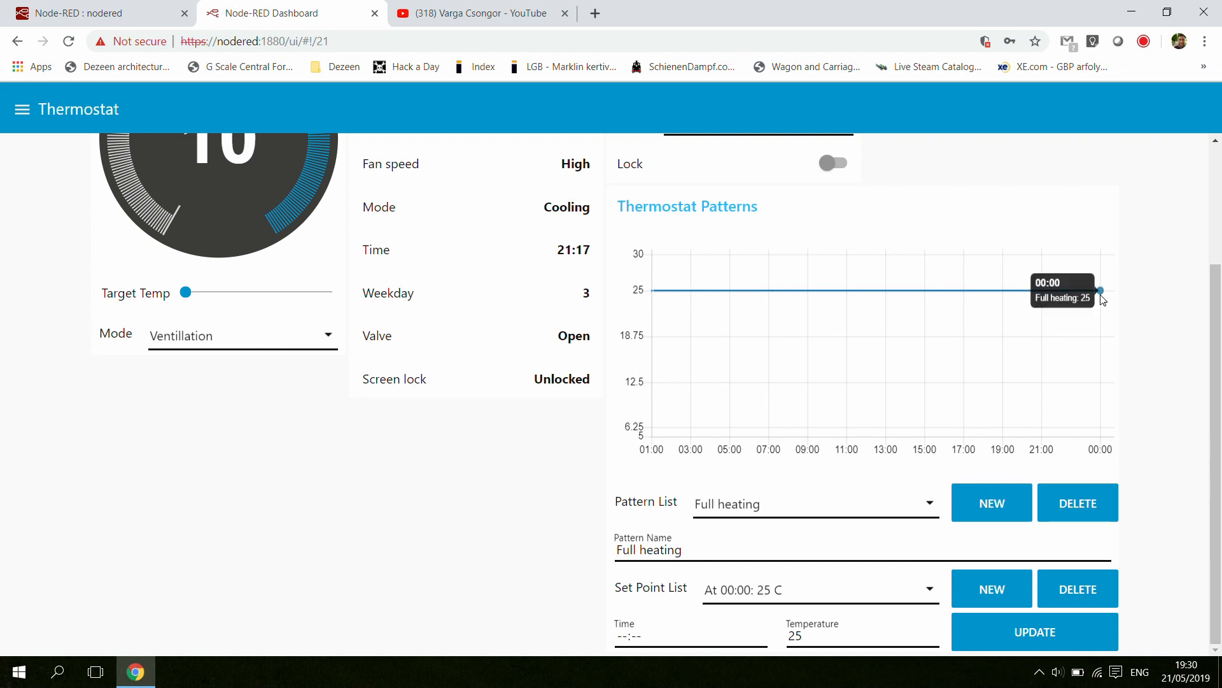
mouse_move(908, 314)
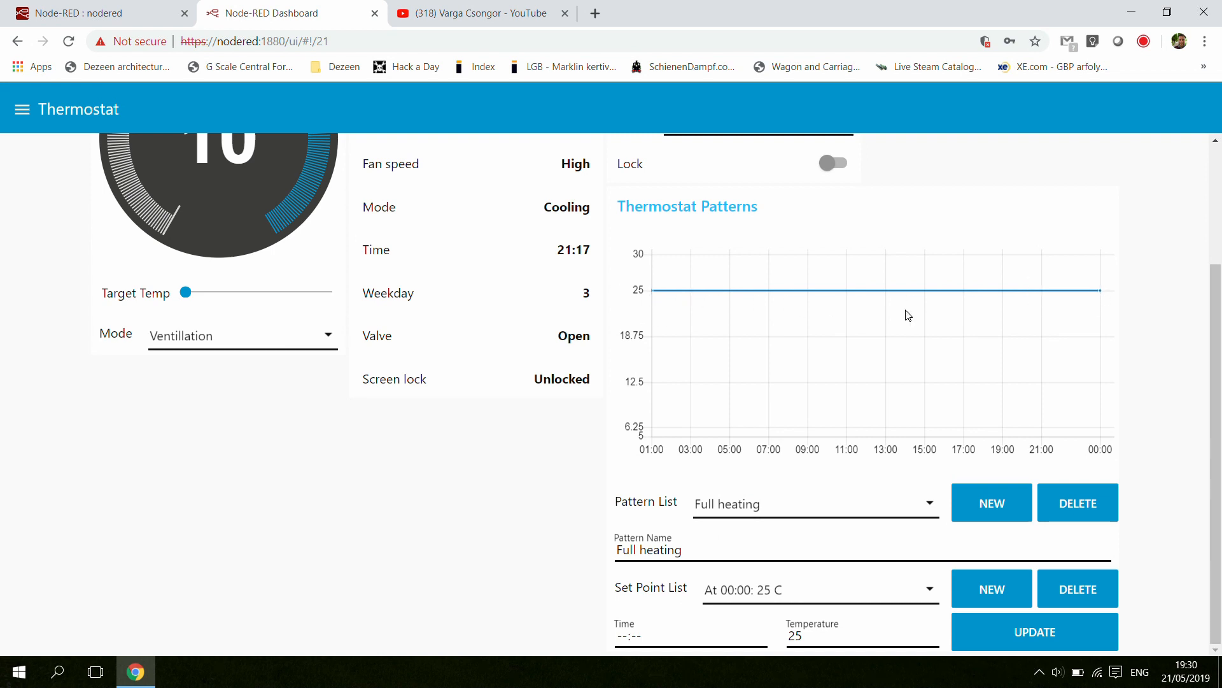
mouse_move(658, 303)
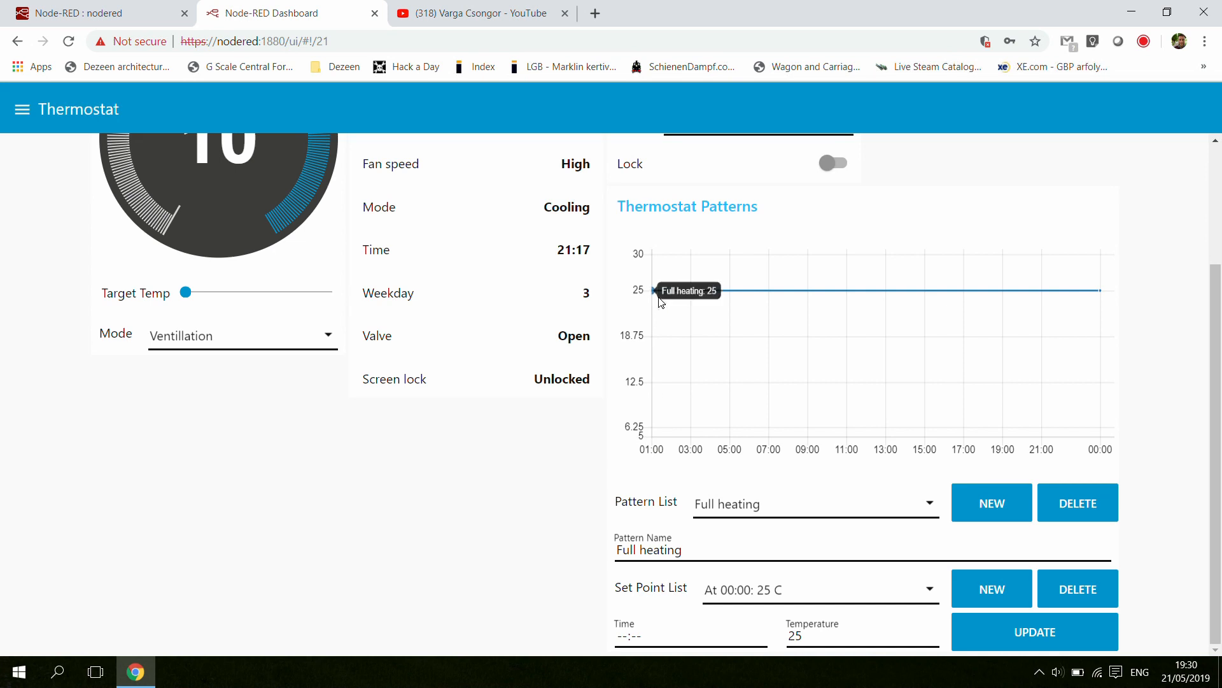
mouse_move(1101, 294)
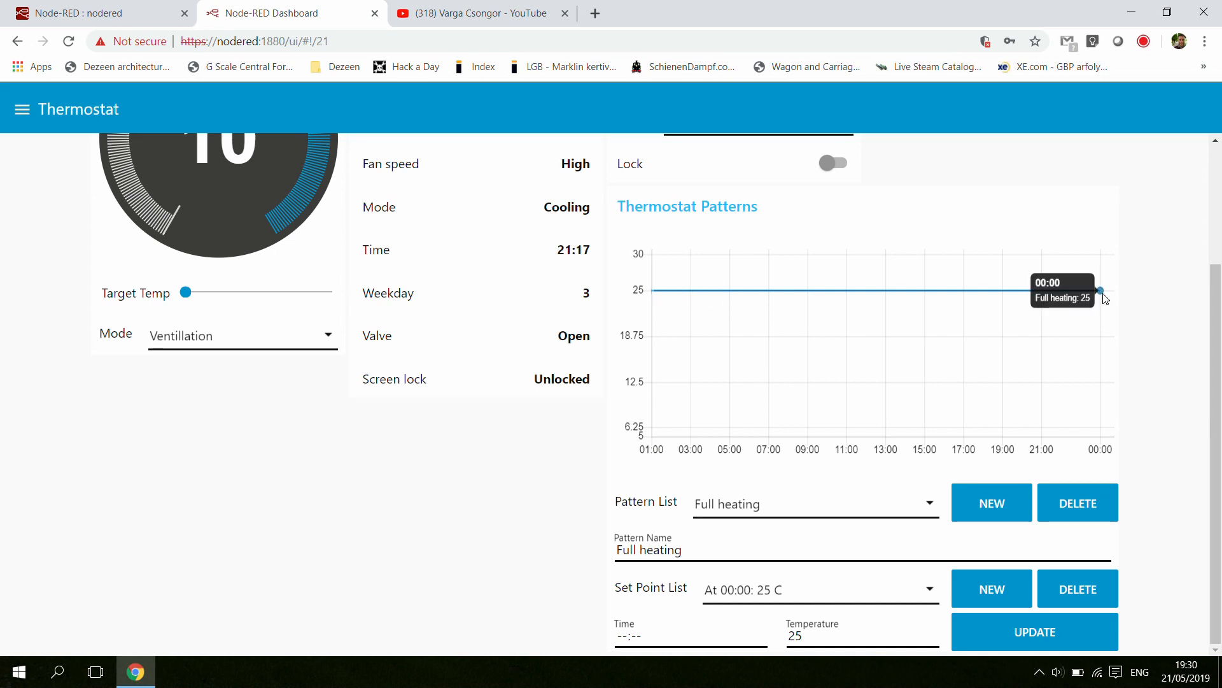
mouse_move(682, 297)
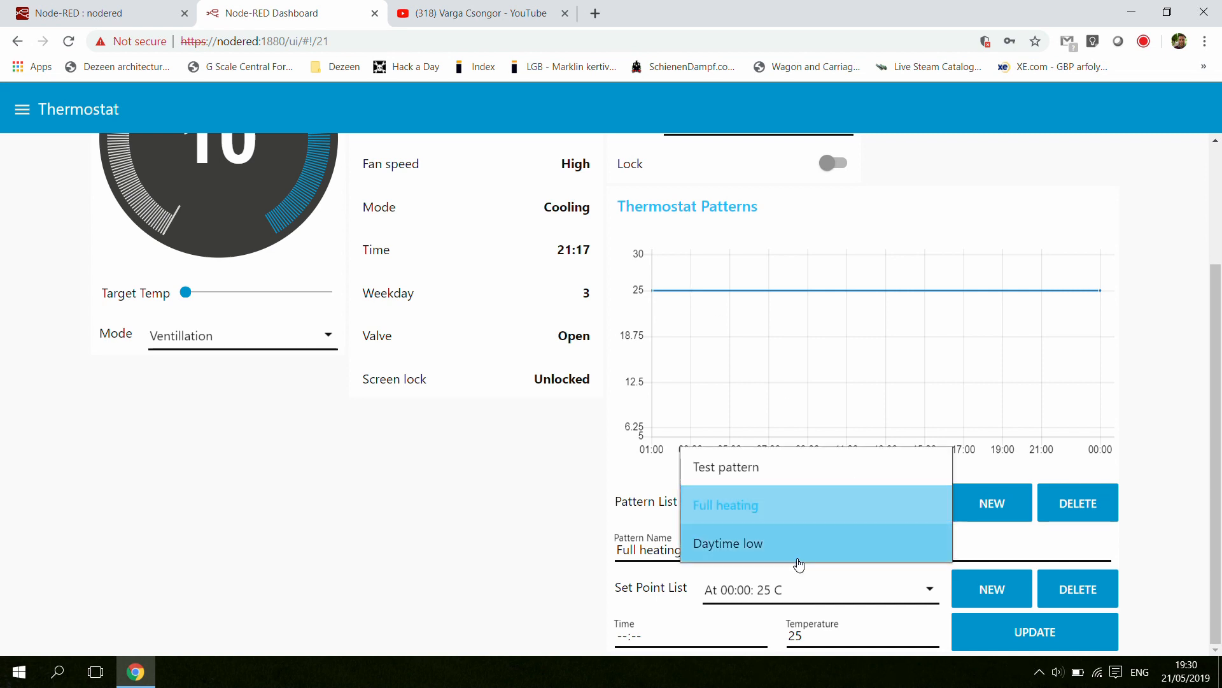
left_click(725, 543)
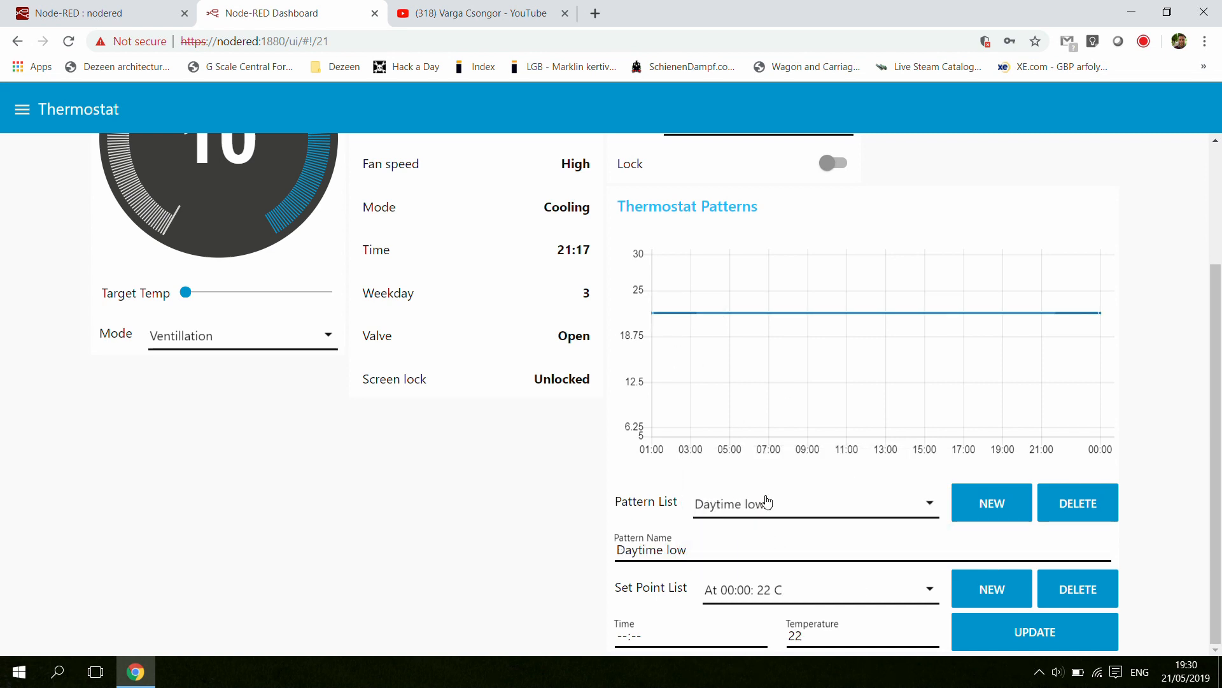
mouse_move(655, 315)
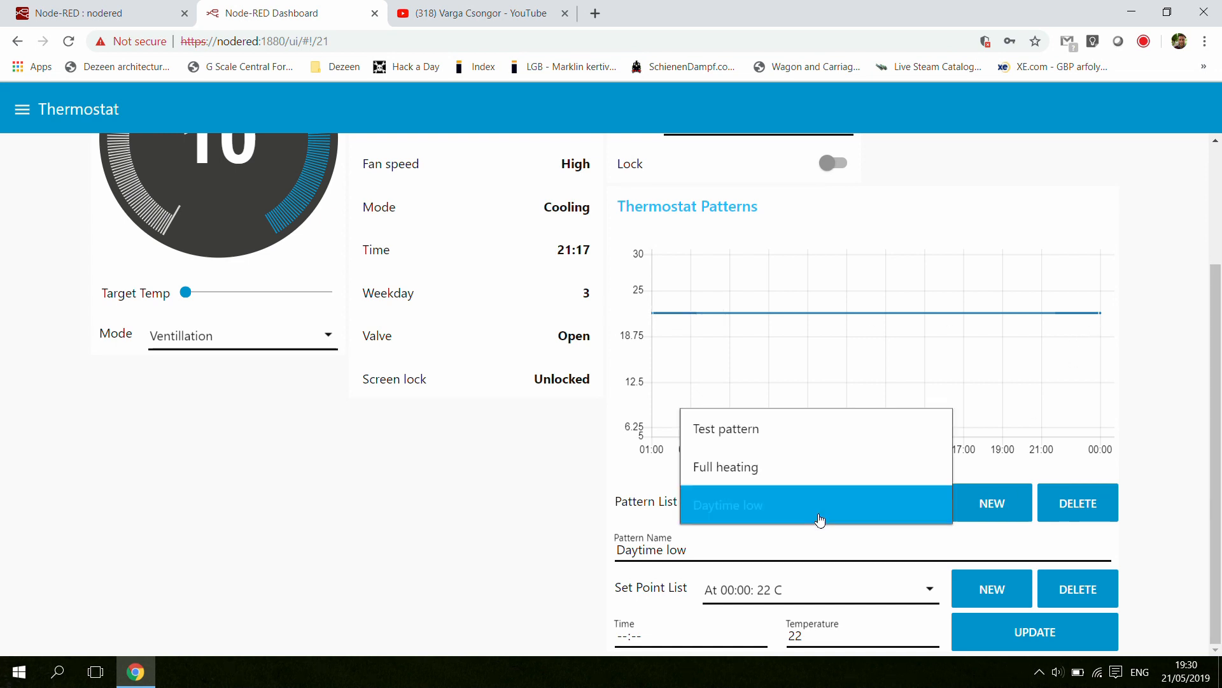
Reload Test pattern into the chart and list the saved patterns to choose from
left_click(724, 428)
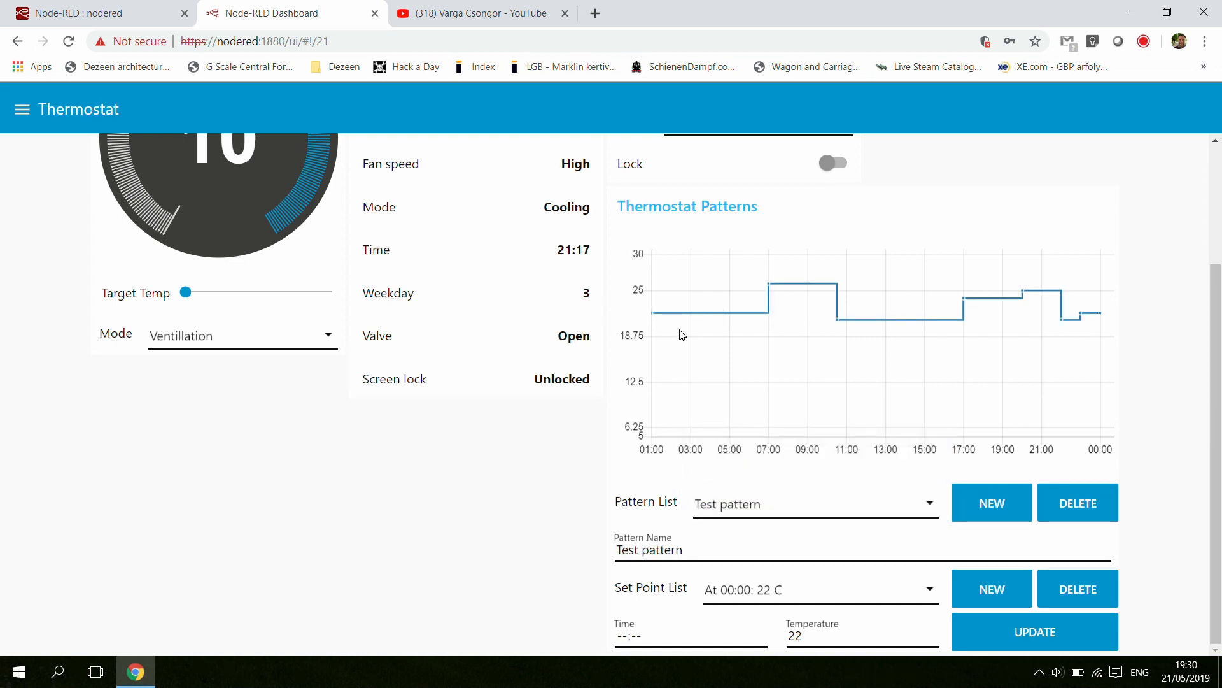
mouse_move(662, 317)
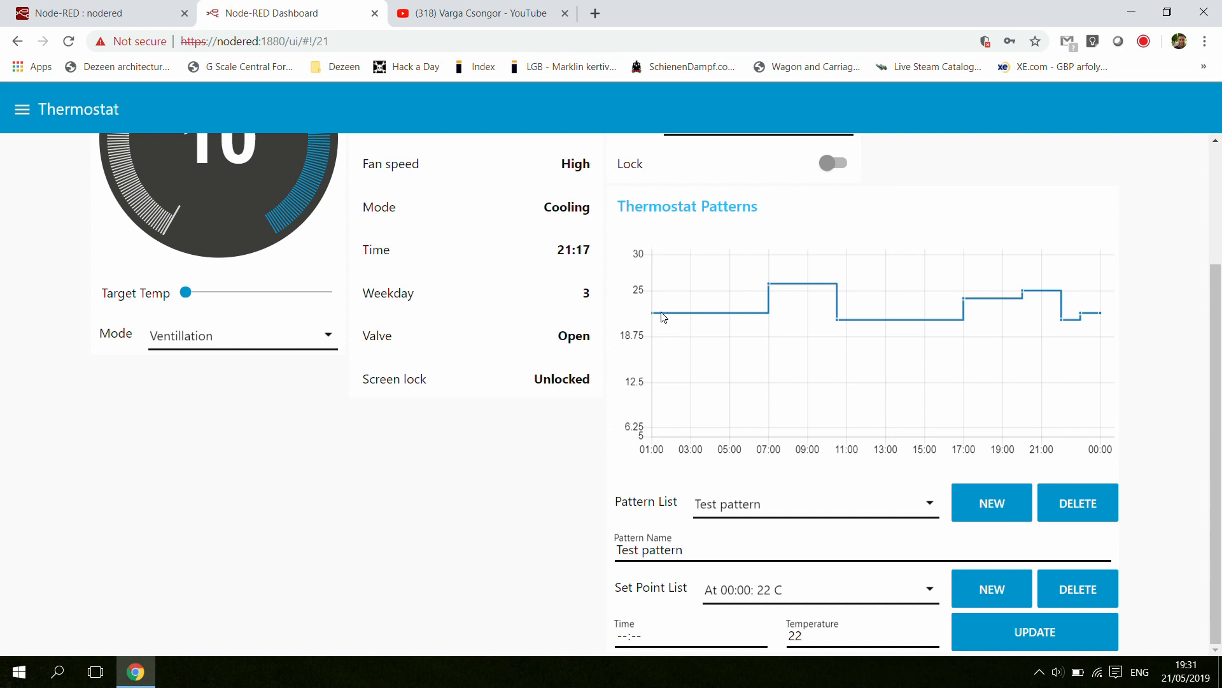
mouse_move(655, 317)
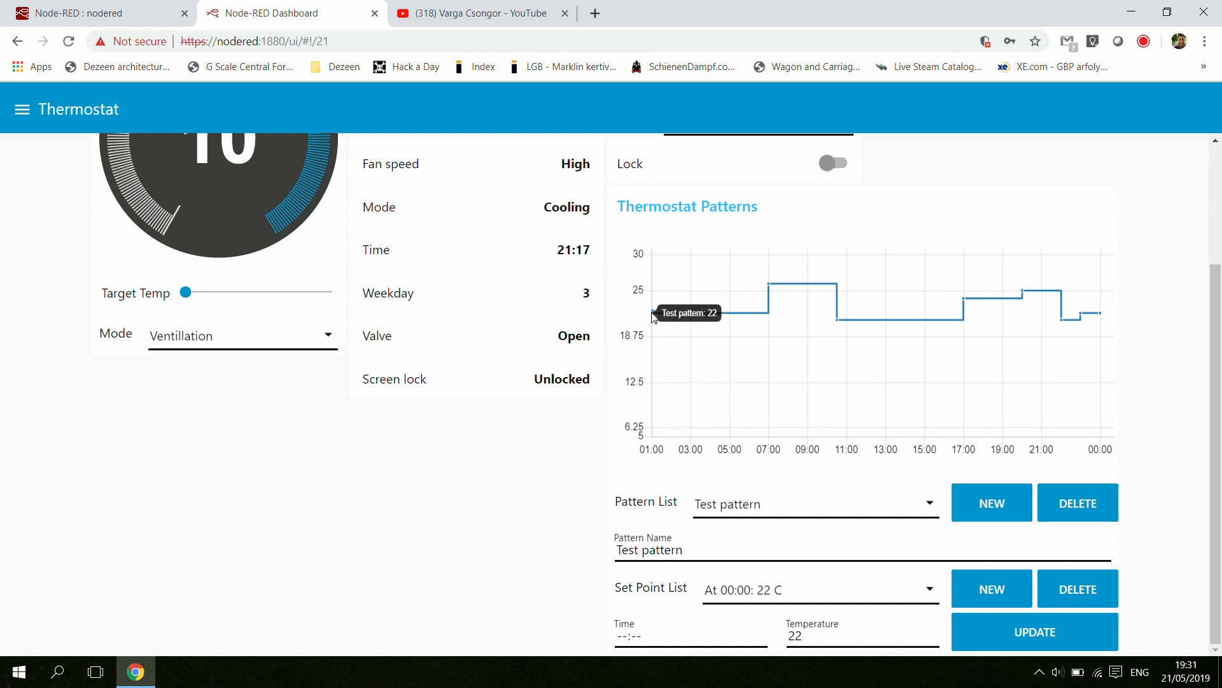
mouse_move(764, 317)
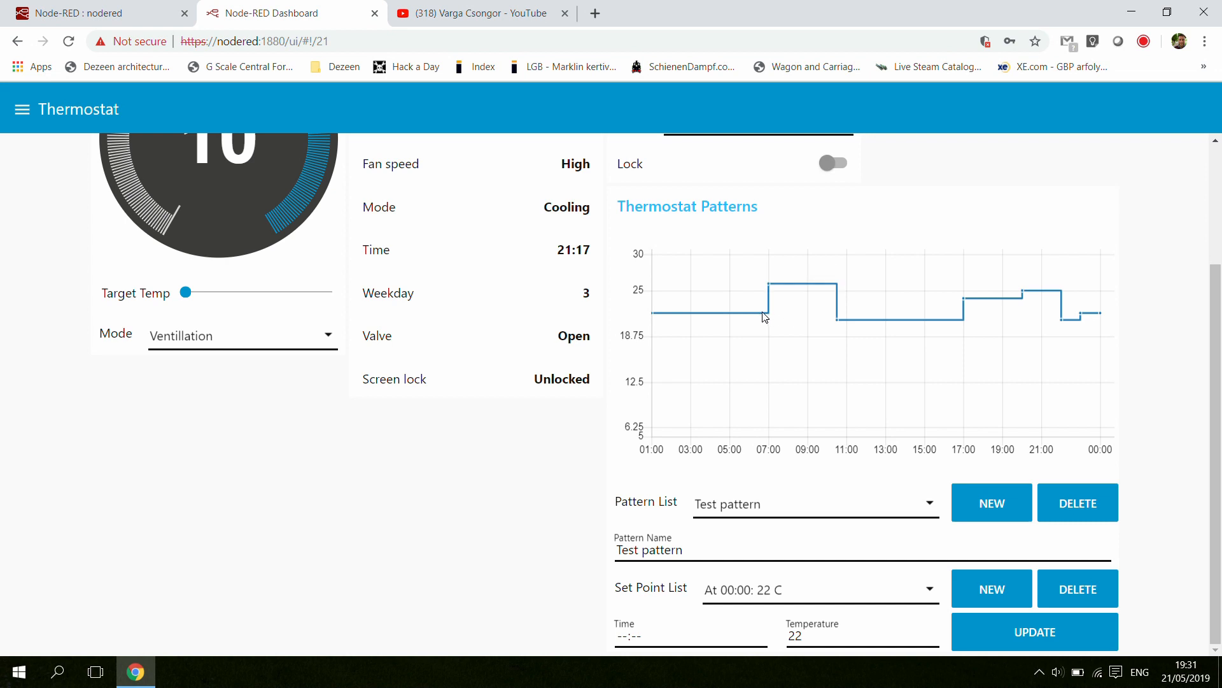
mouse_move(769, 287)
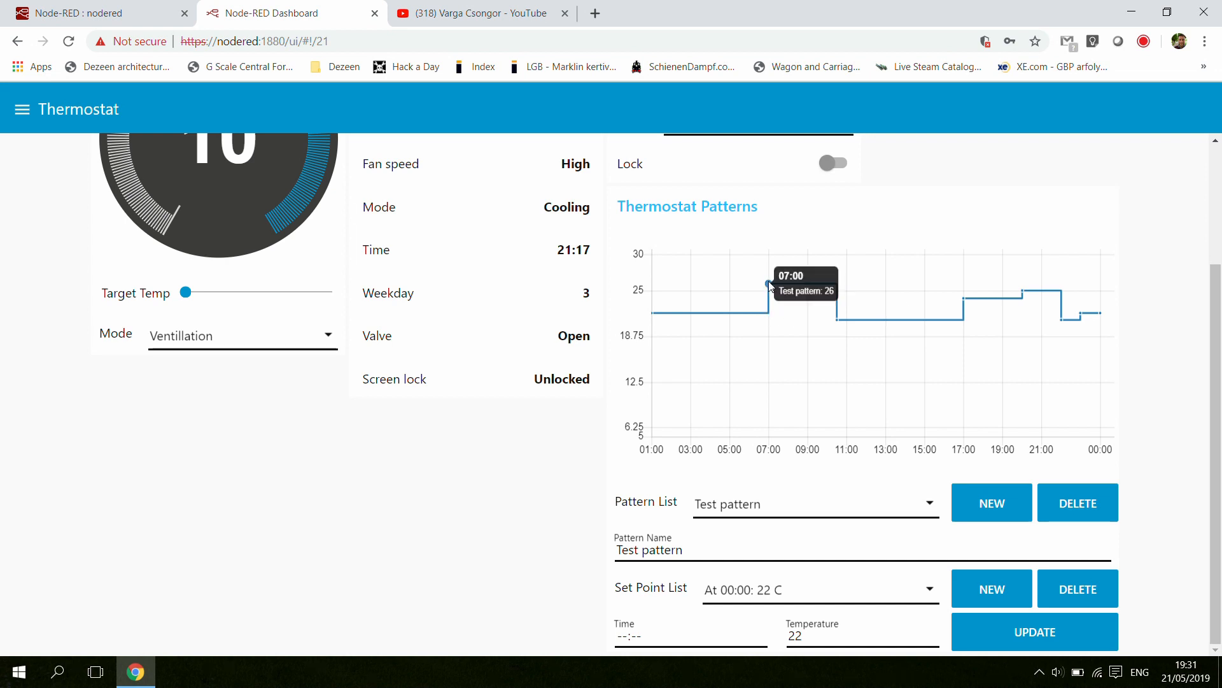
mouse_move(983, 320)
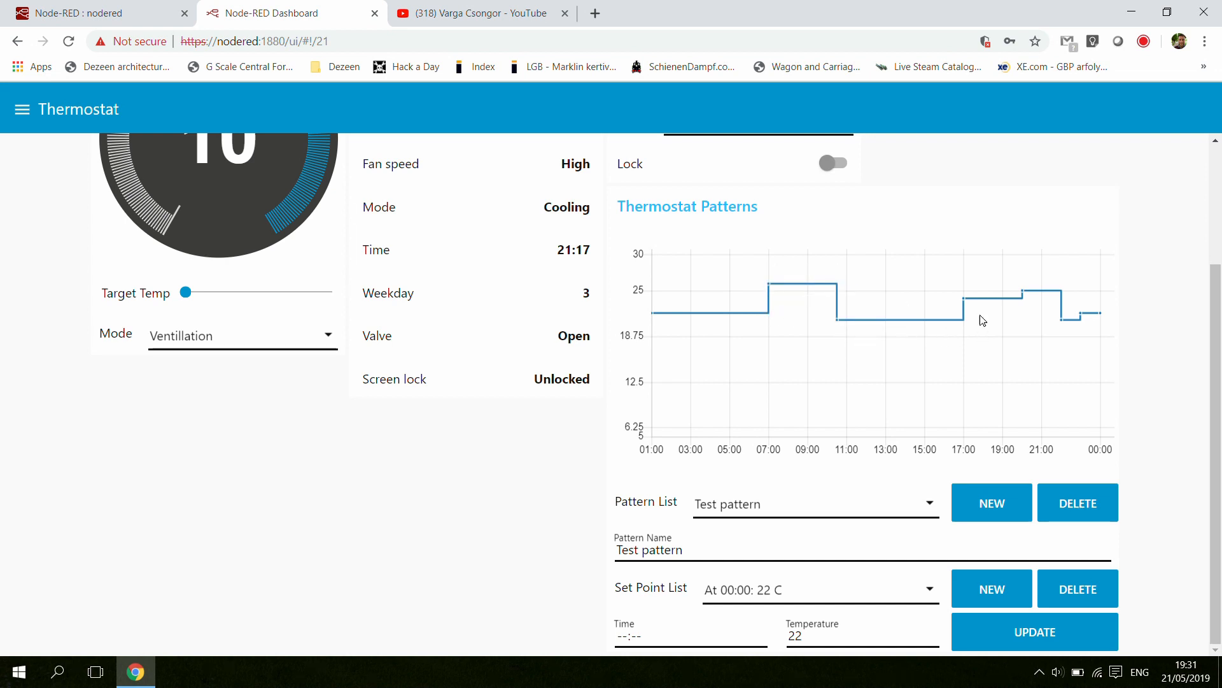
mouse_move(1020, 316)
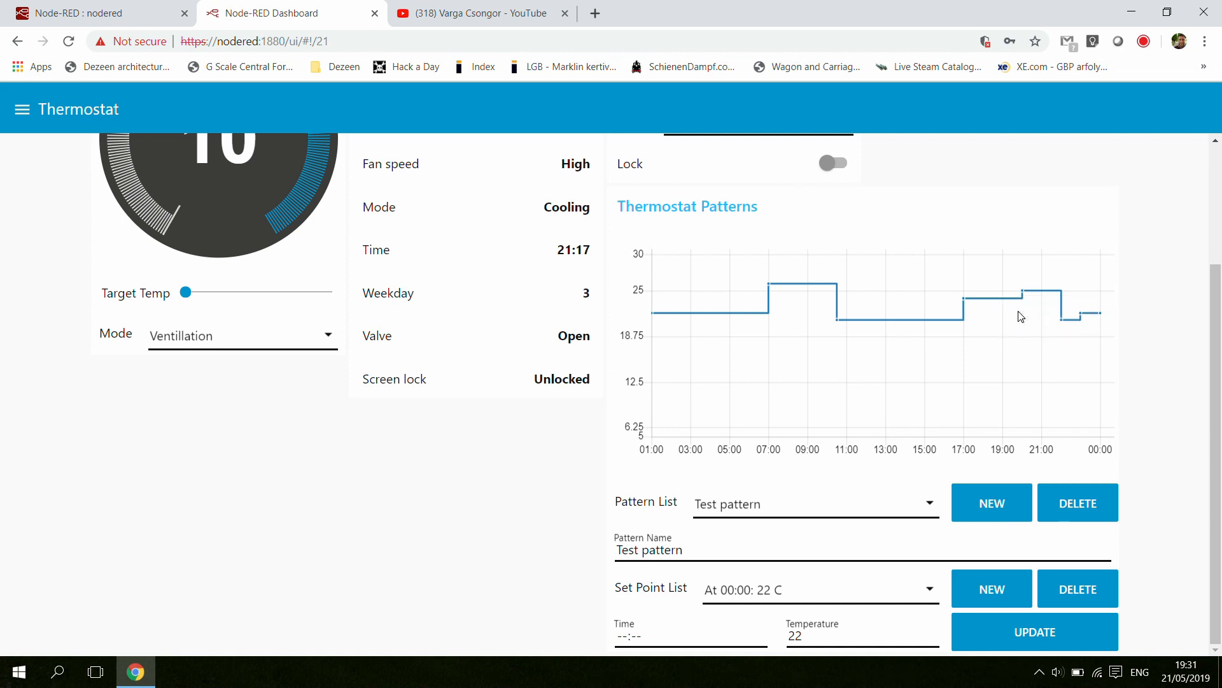
mouse_move(645, 210)
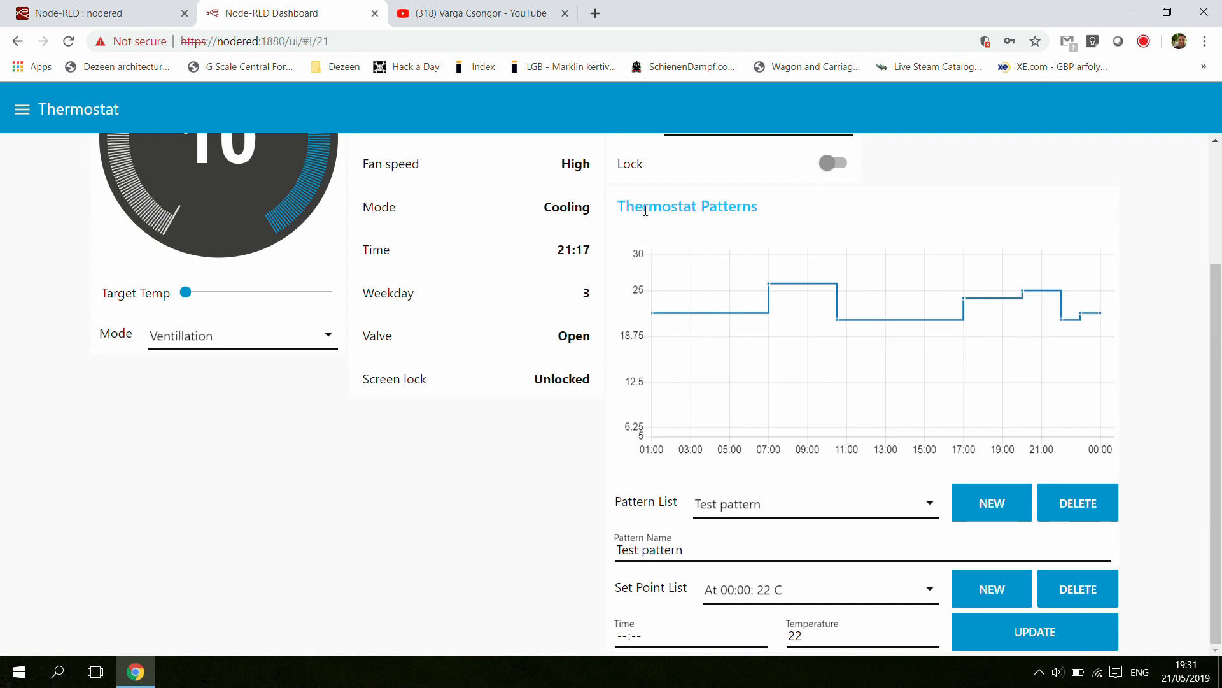
mouse_move(787, 212)
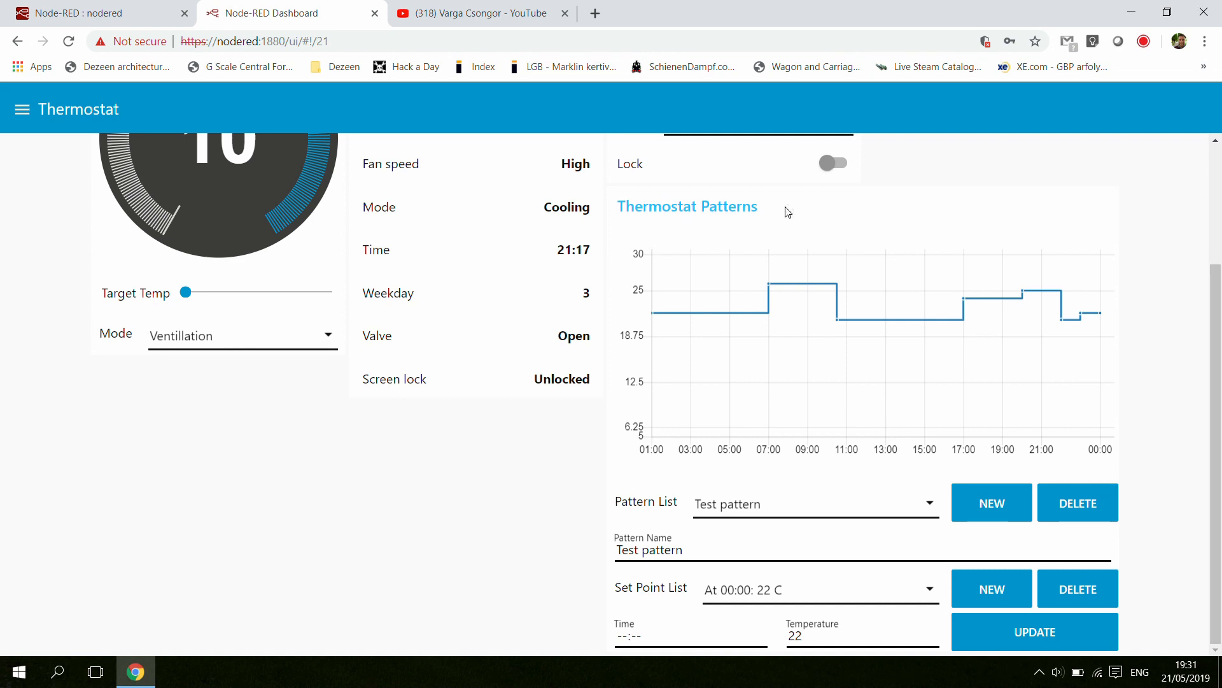
mouse_move(457, 509)
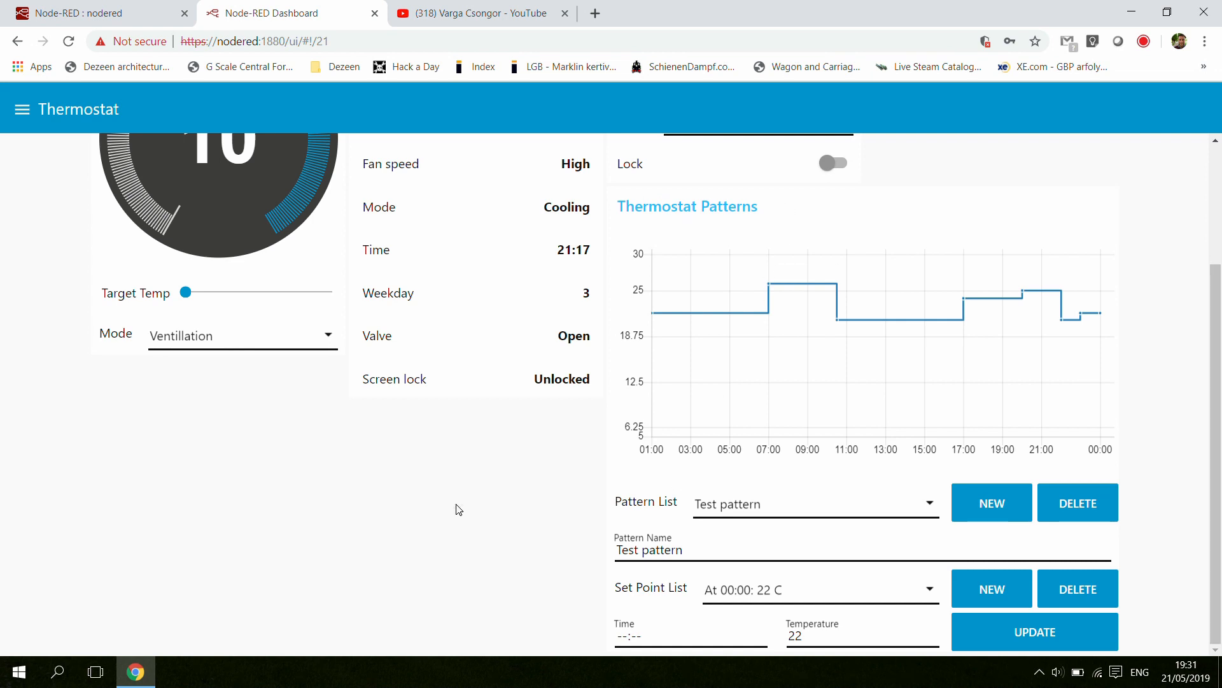
mouse_move(461, 499)
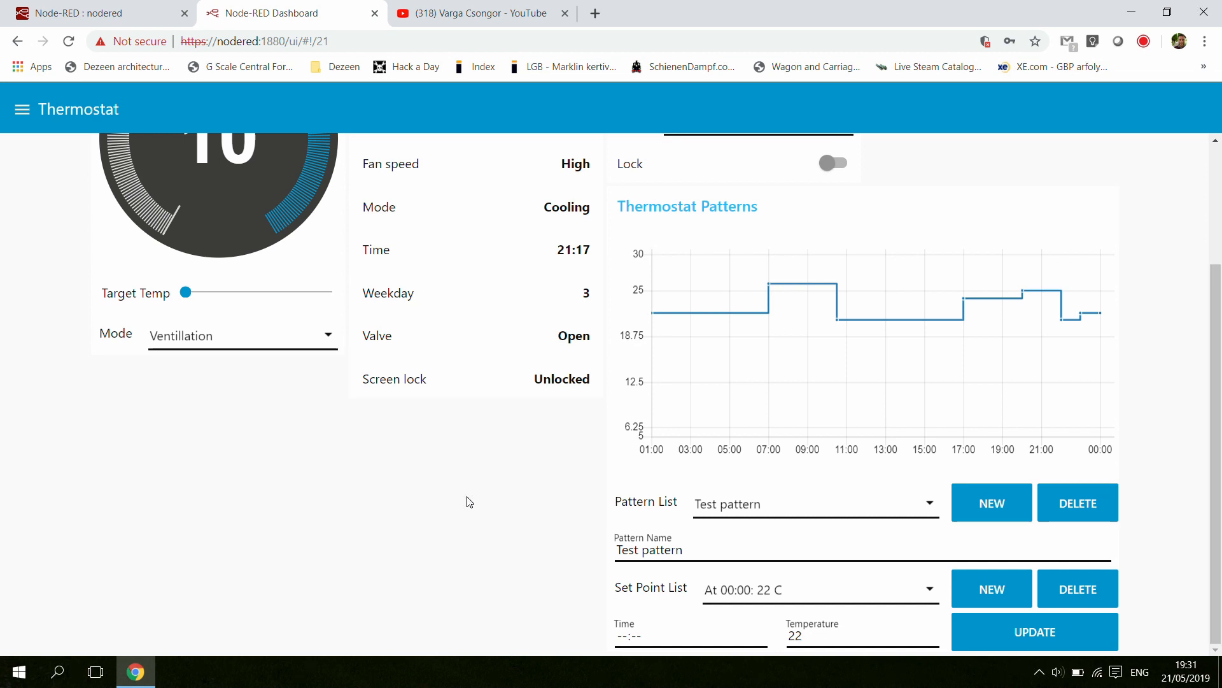
mouse_move(610, 205)
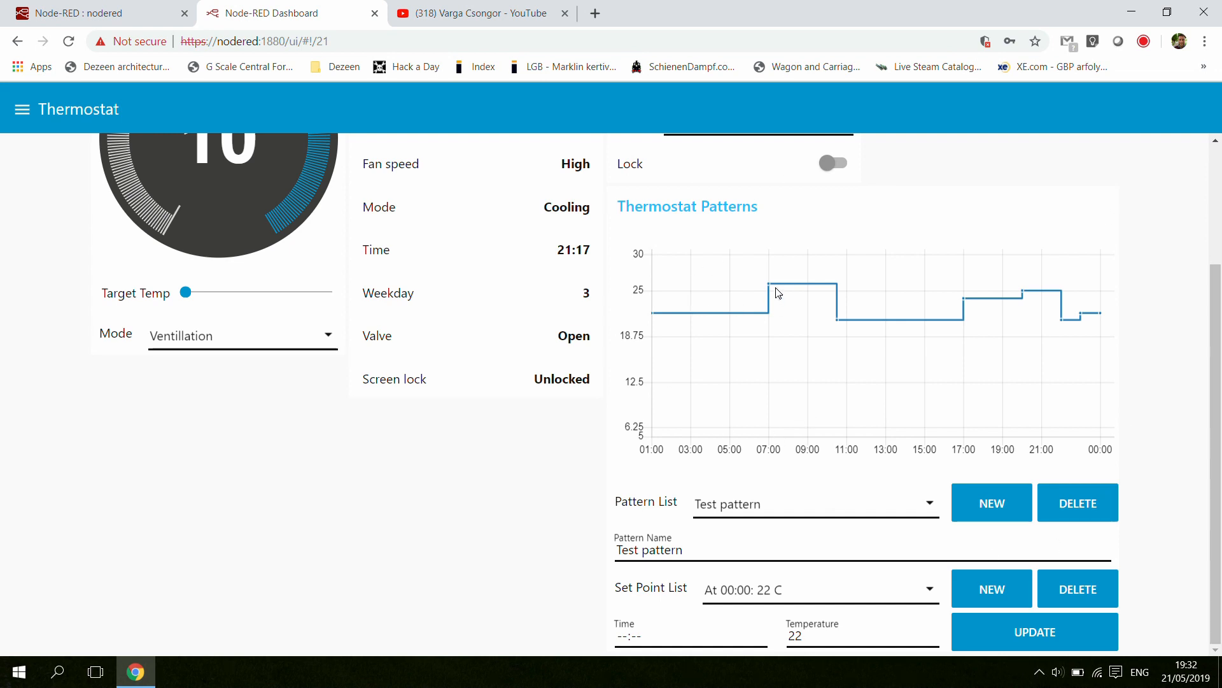
mouse_move(741, 460)
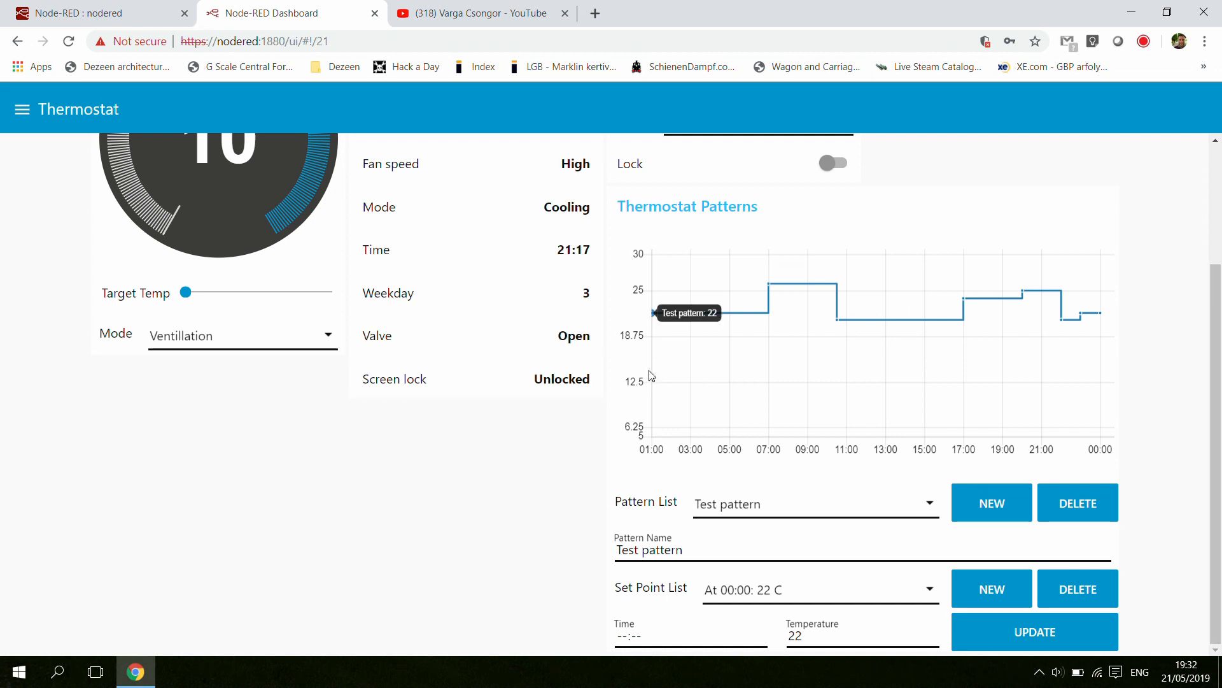
mouse_move(916, 271)
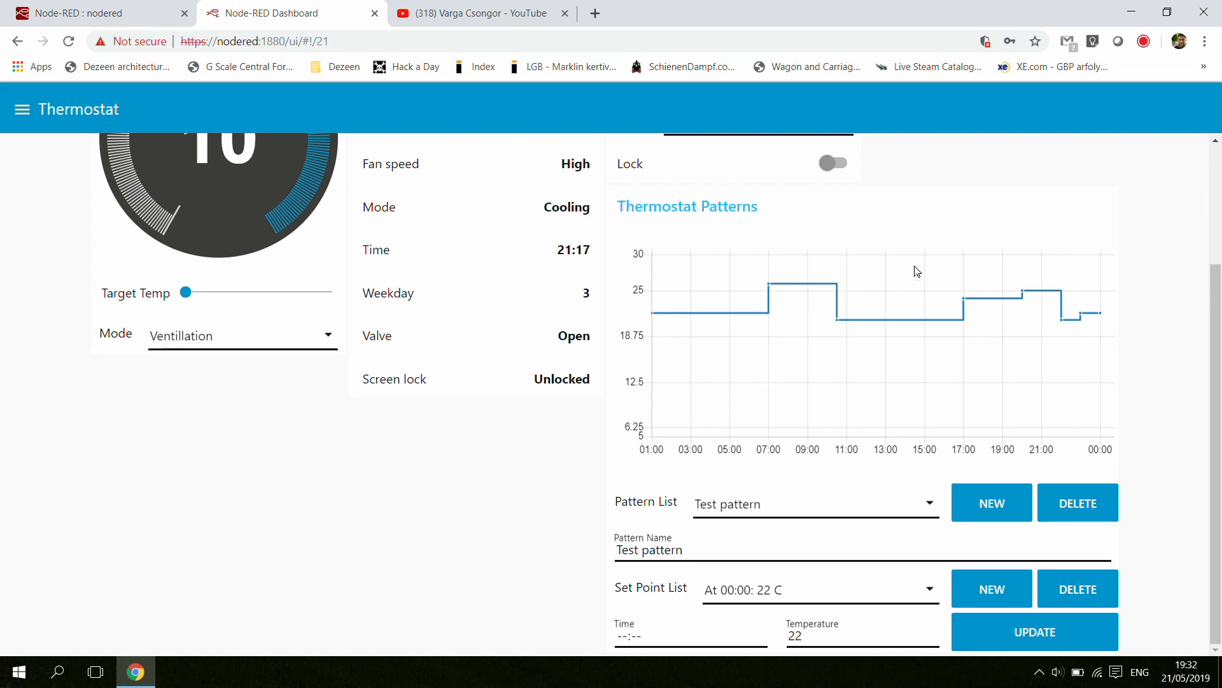
mouse_move(1080, 342)
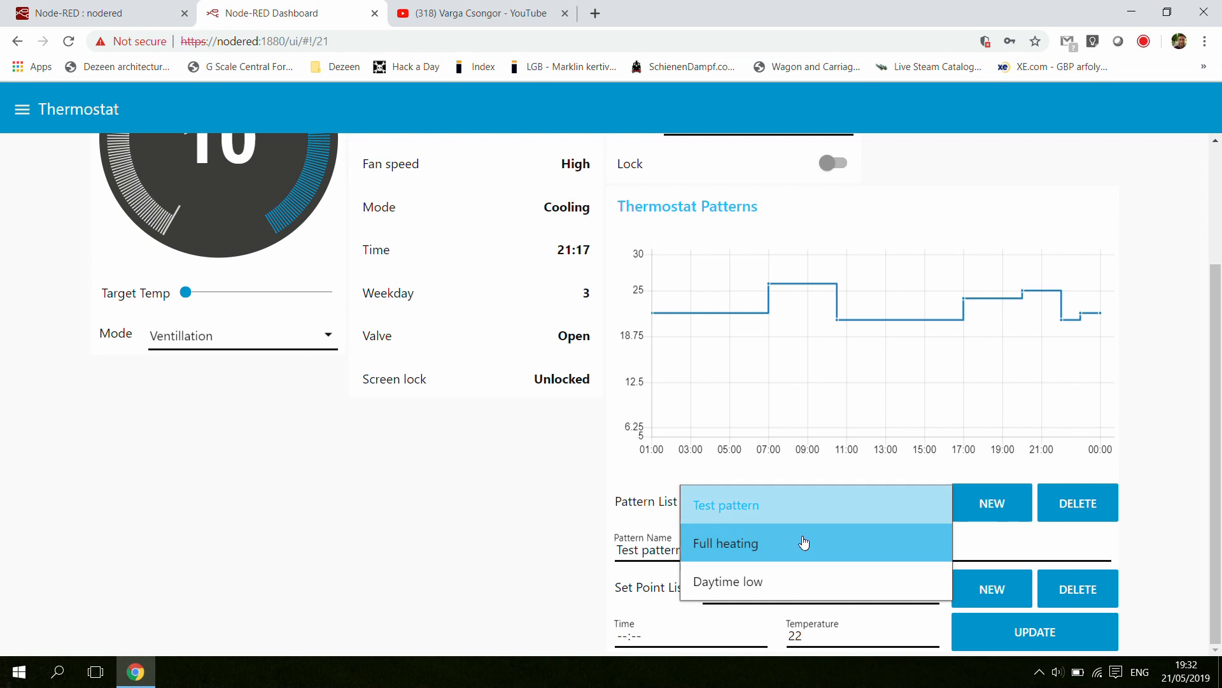
mouse_move(1138, 536)
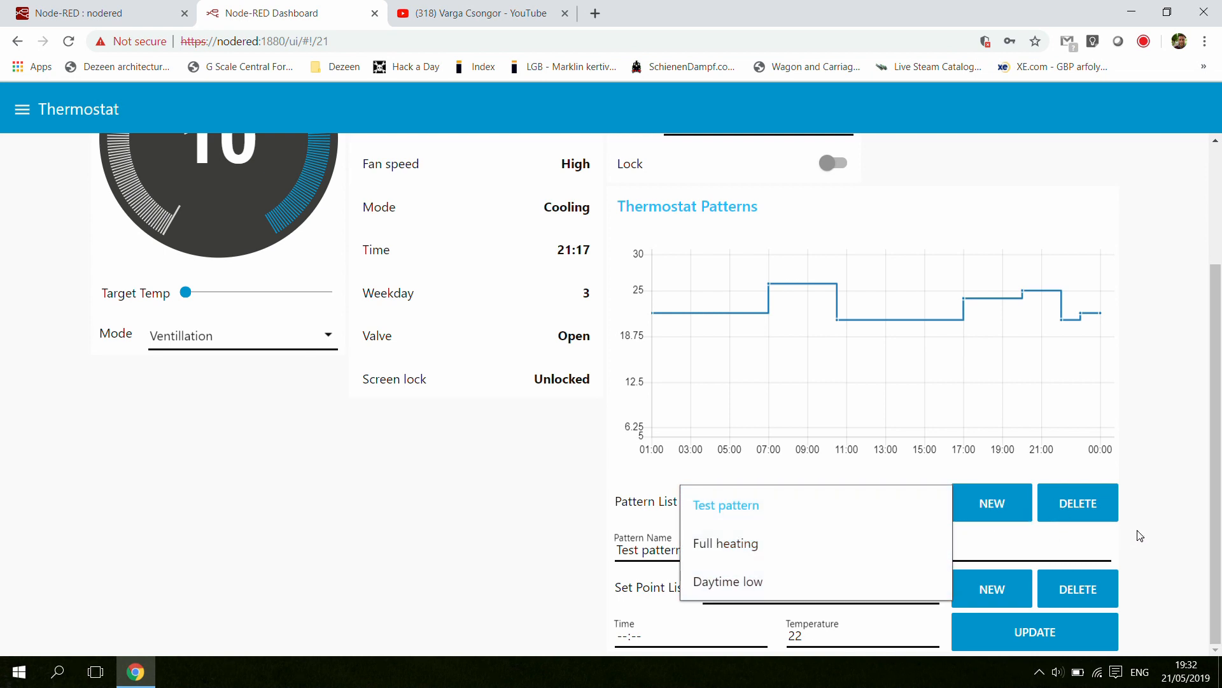
Update Test pattern's 19:00 set point from 25 to 26 °C
left_click(724, 504)
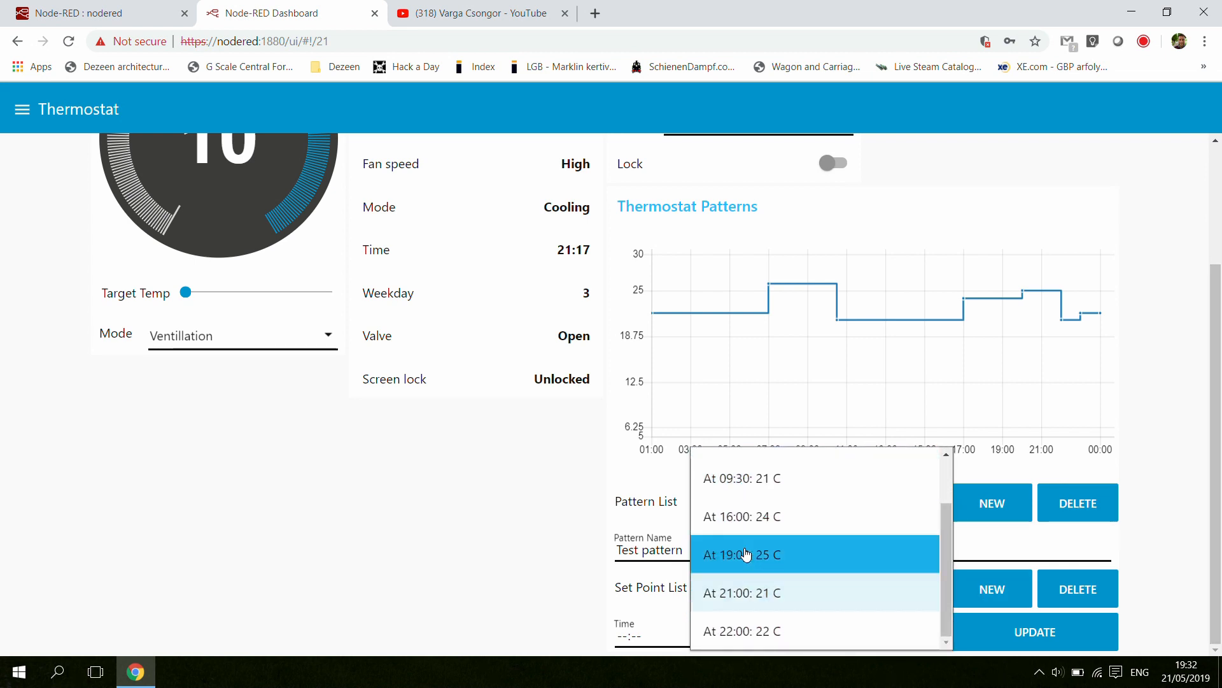
left_click(741, 553)
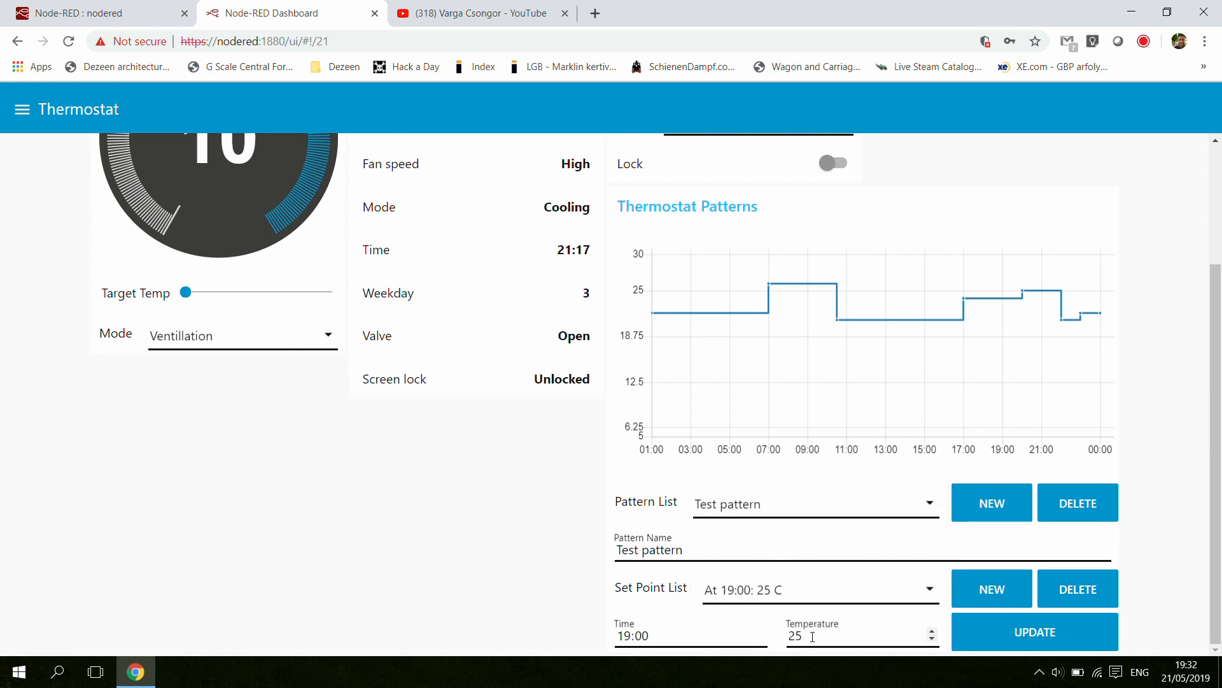
left_click(930, 630)
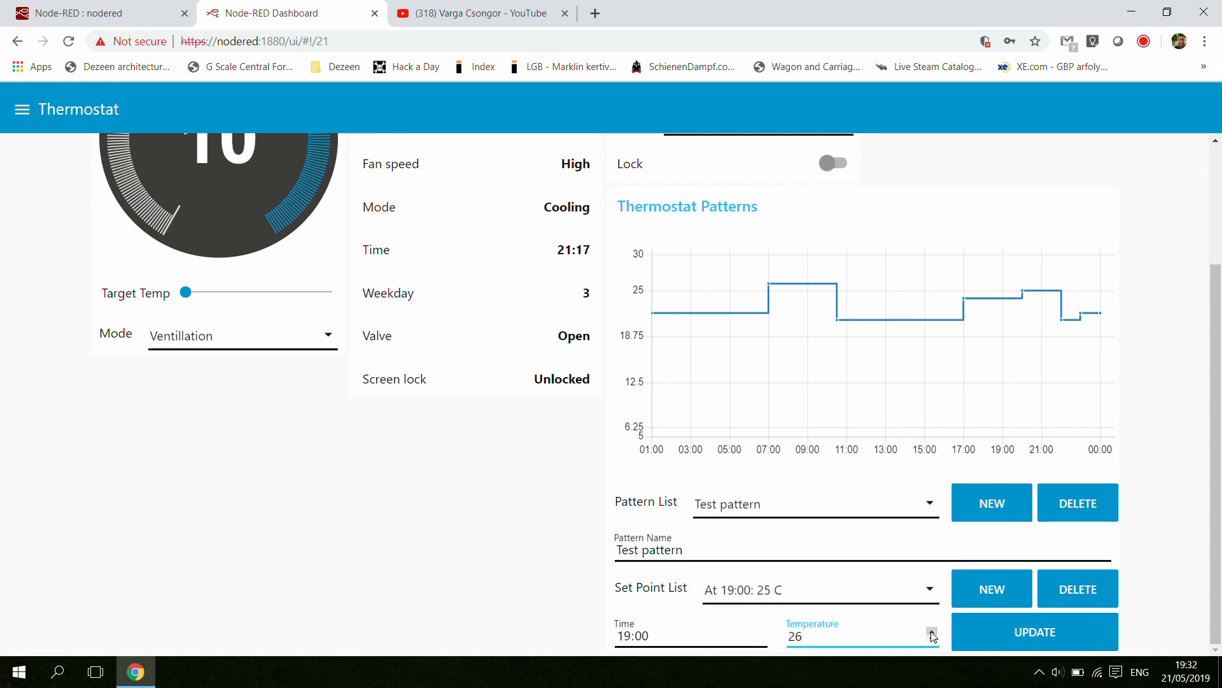
left_click(1034, 632)
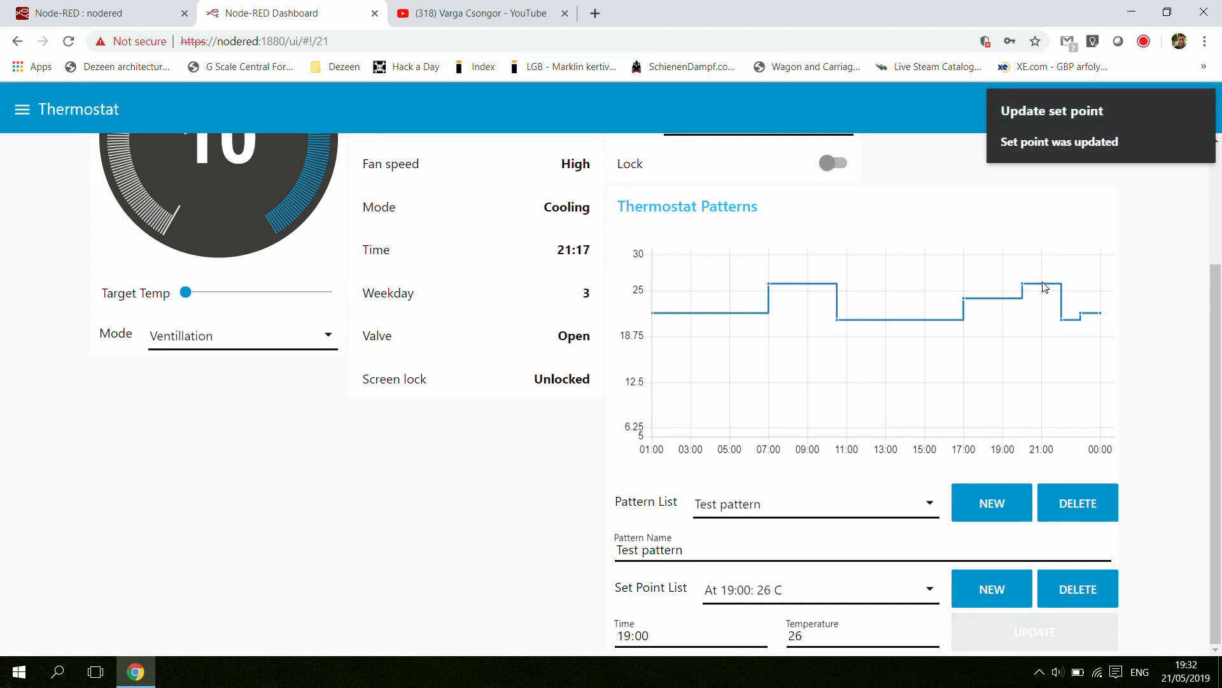
mouse_move(1028, 283)
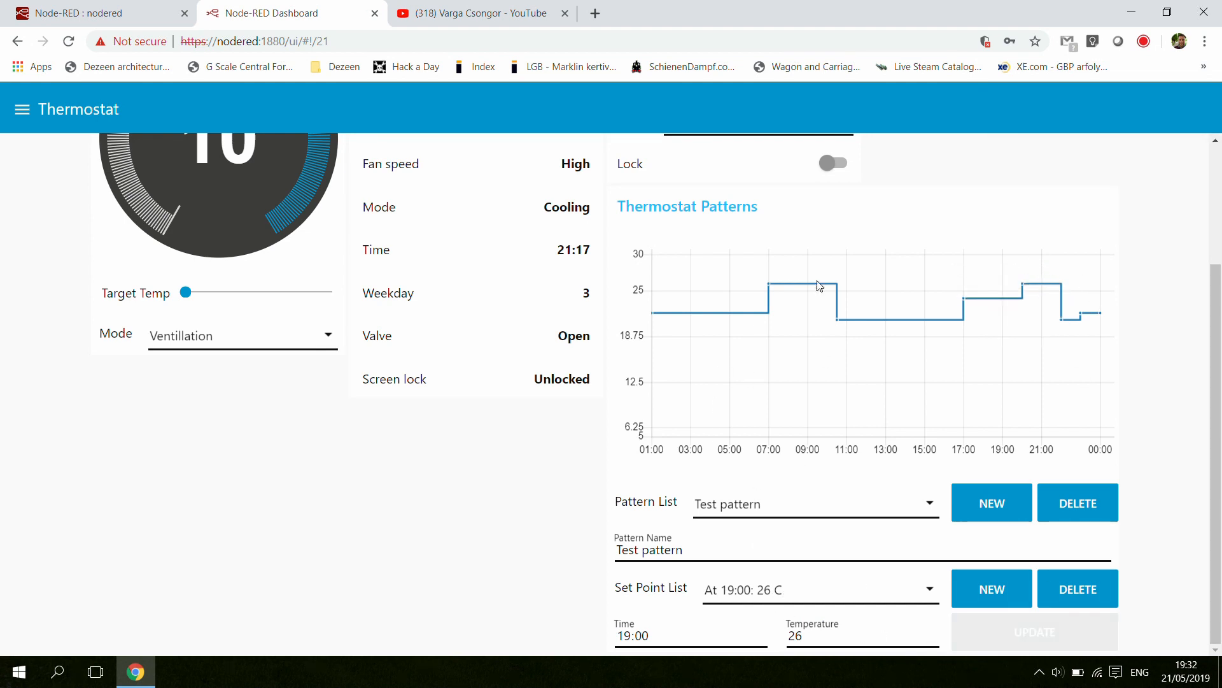
mouse_move(1025, 286)
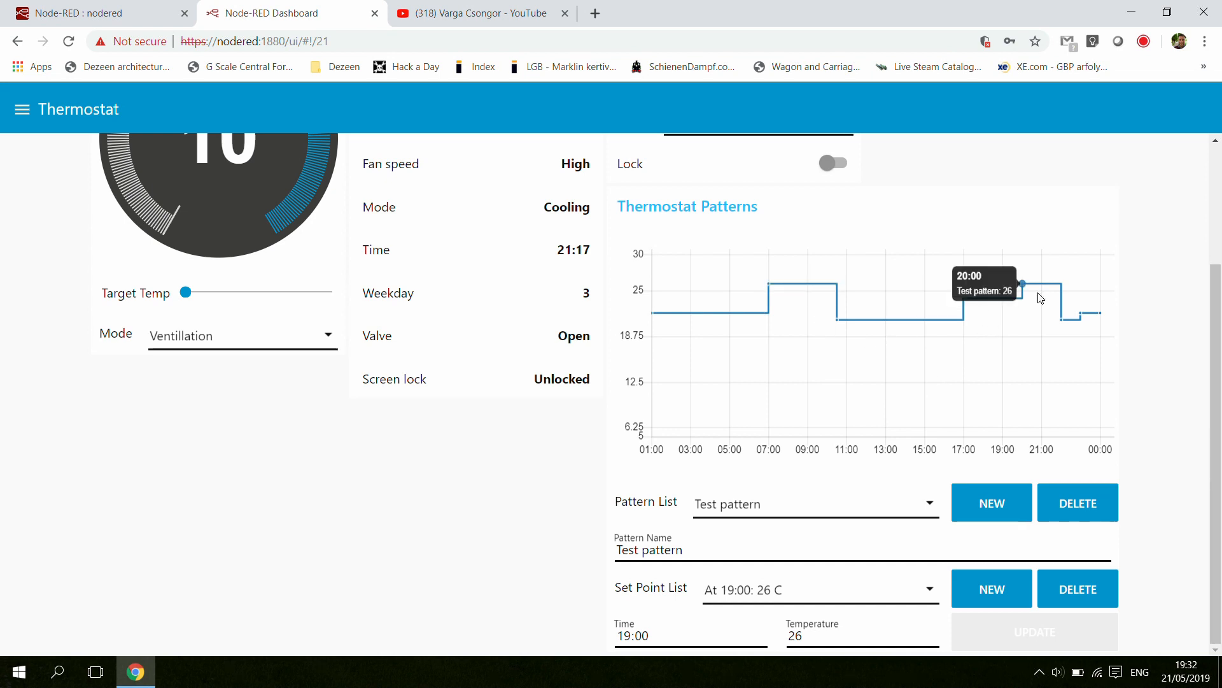
mouse_move(1102, 313)
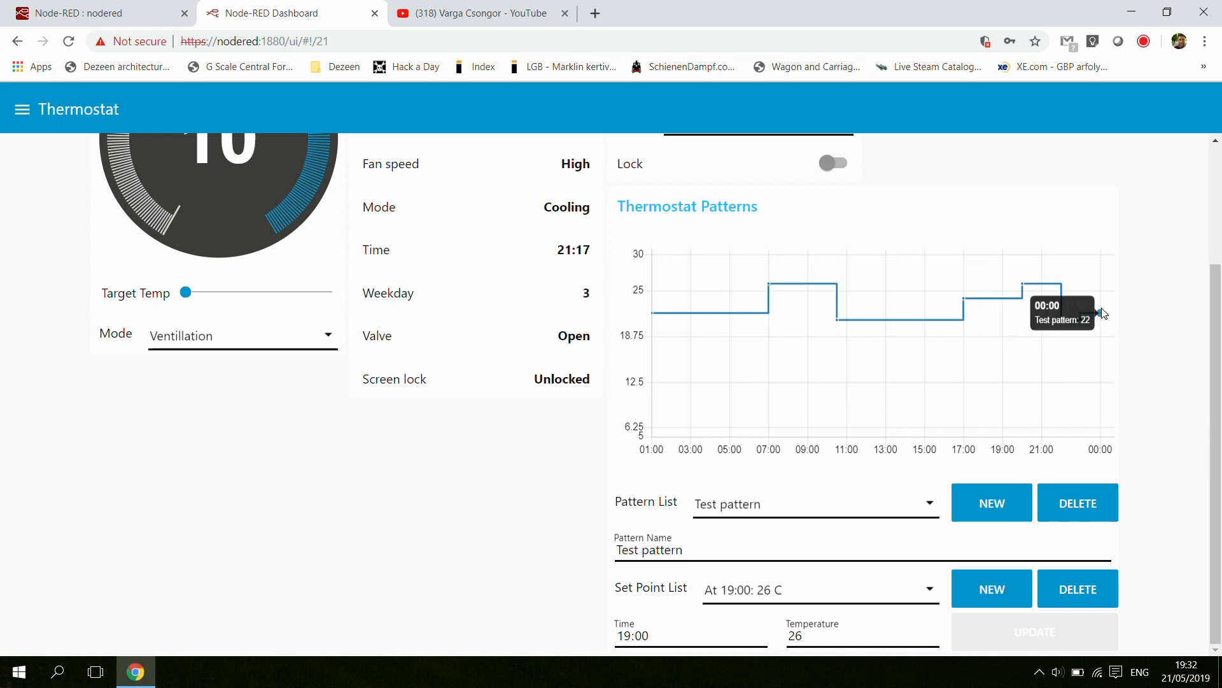
mouse_move(662, 327)
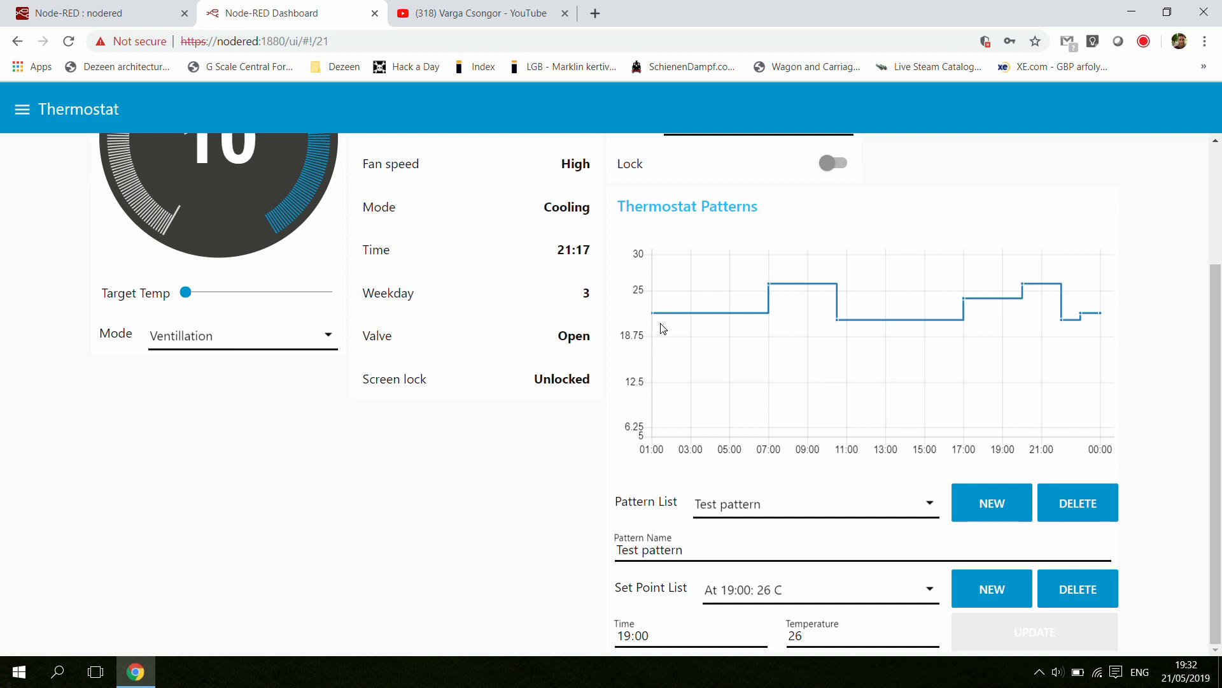
mouse_move(803, 450)
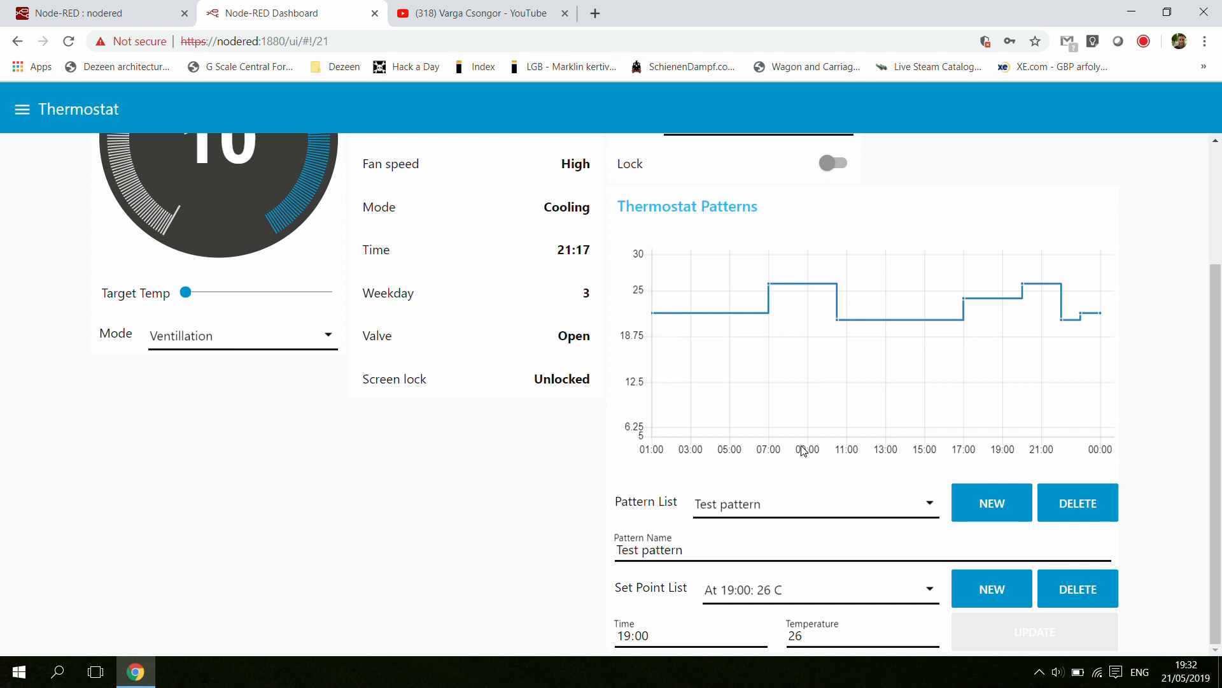
mouse_move(768, 284)
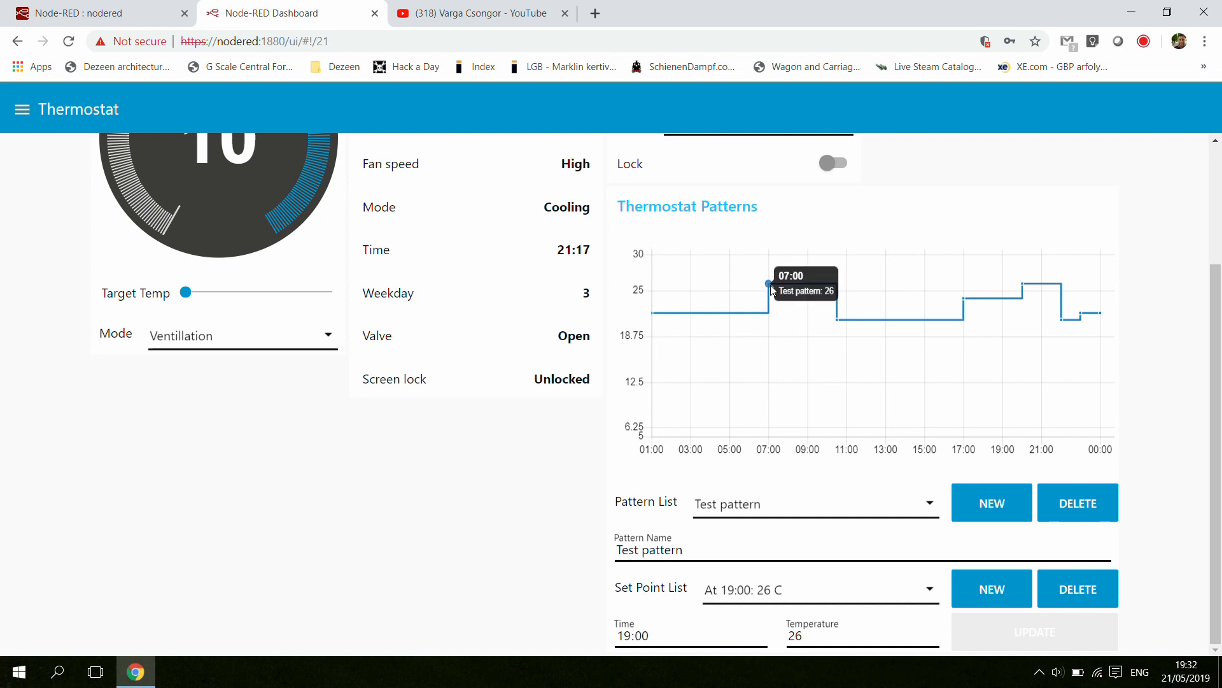
mouse_move(791, 303)
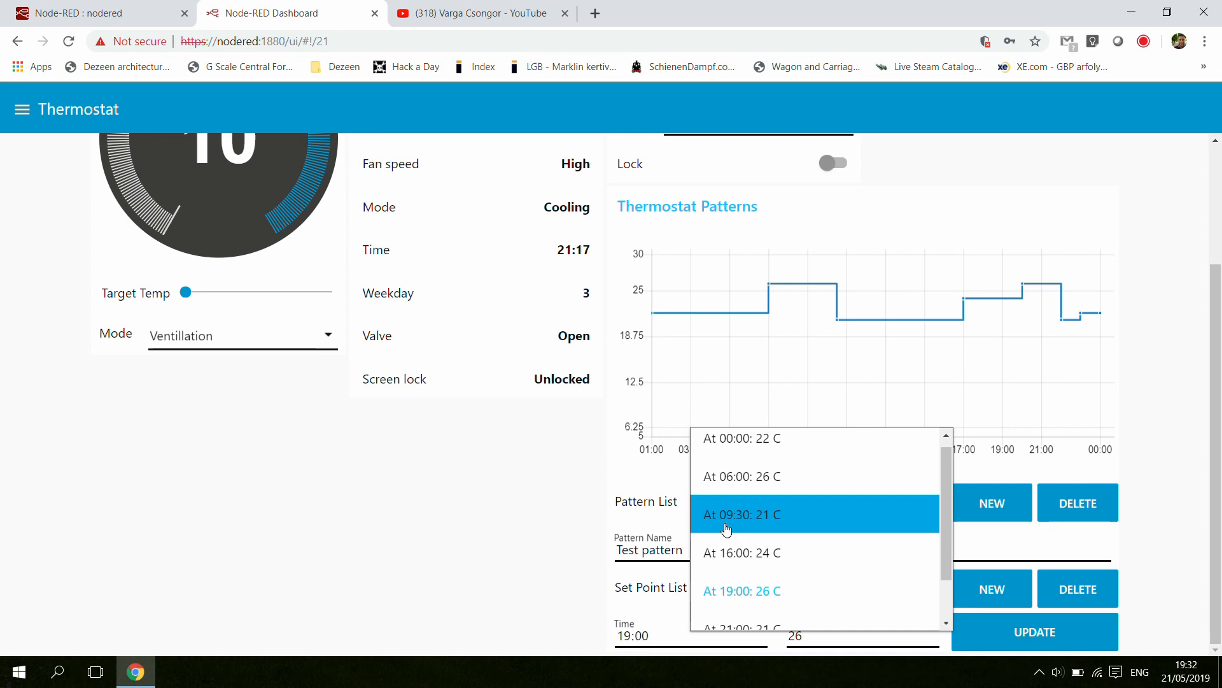
Close the Set Point List, leaving 'At 19:00: 26 C' selected
left_click(741, 552)
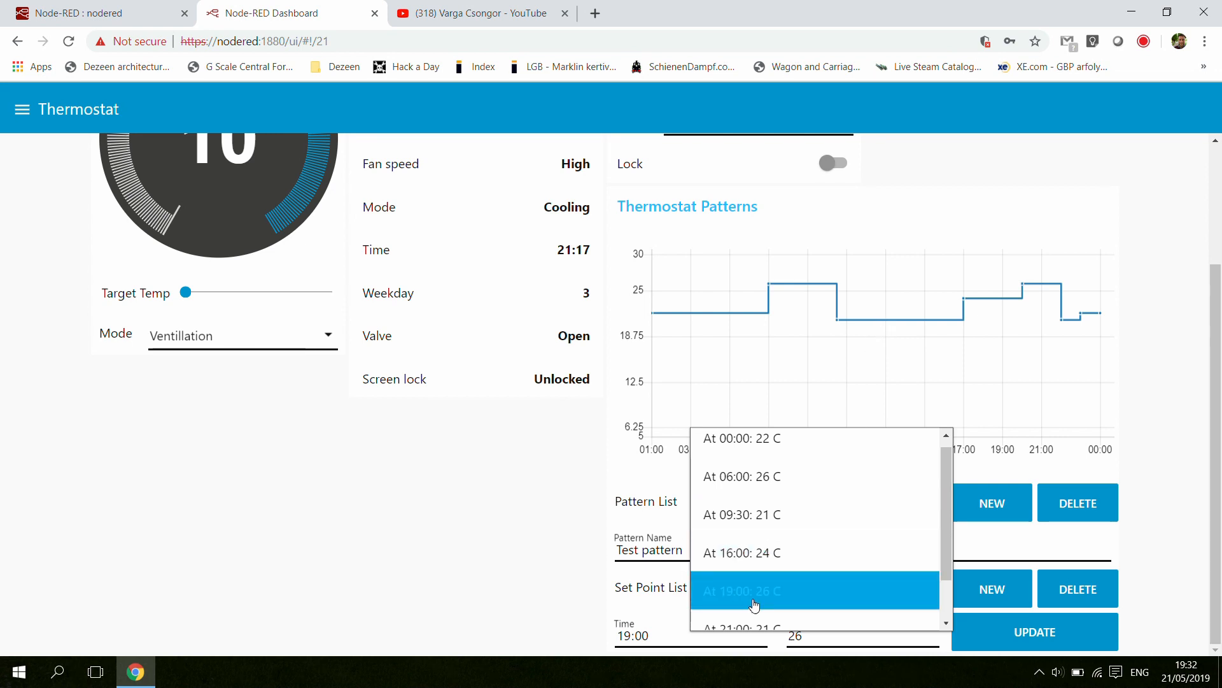
mouse_move(904, 342)
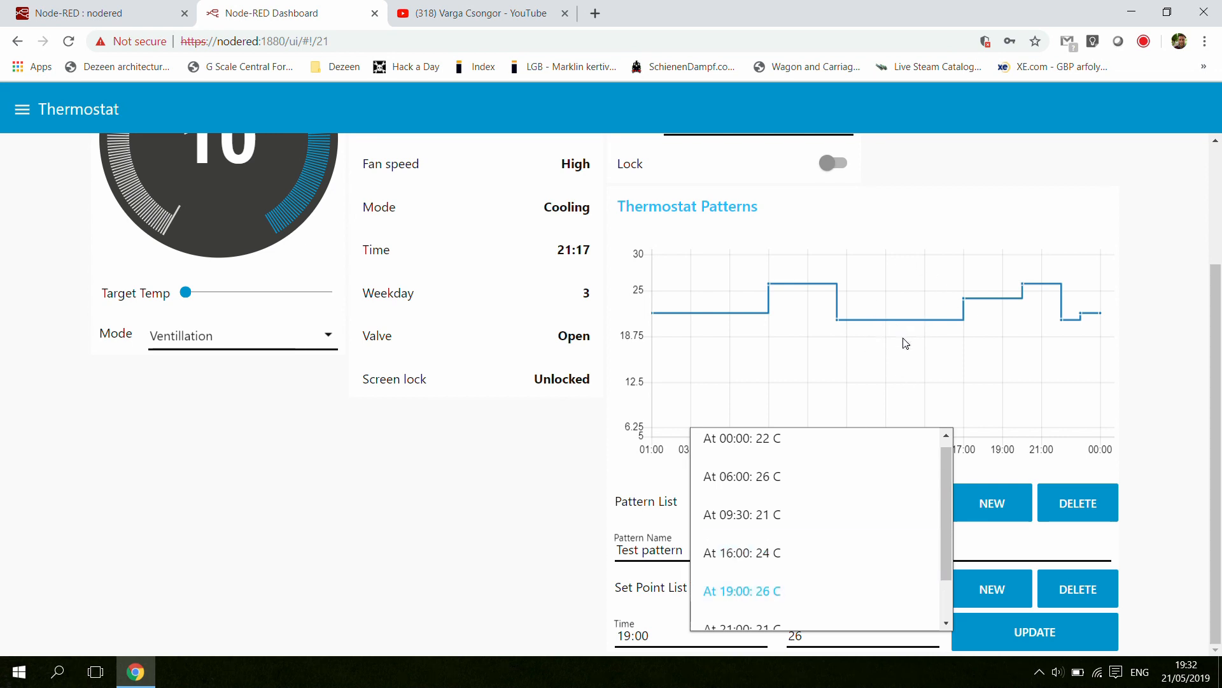
mouse_move(1156, 560)
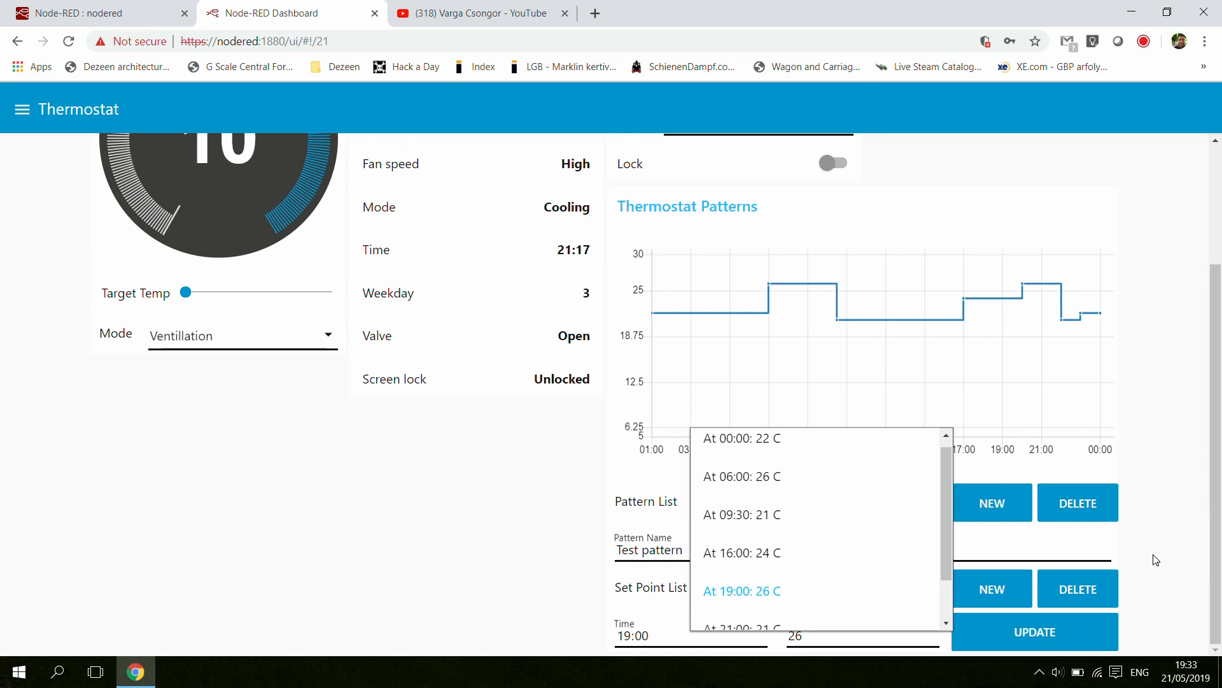
left_click(741, 589)
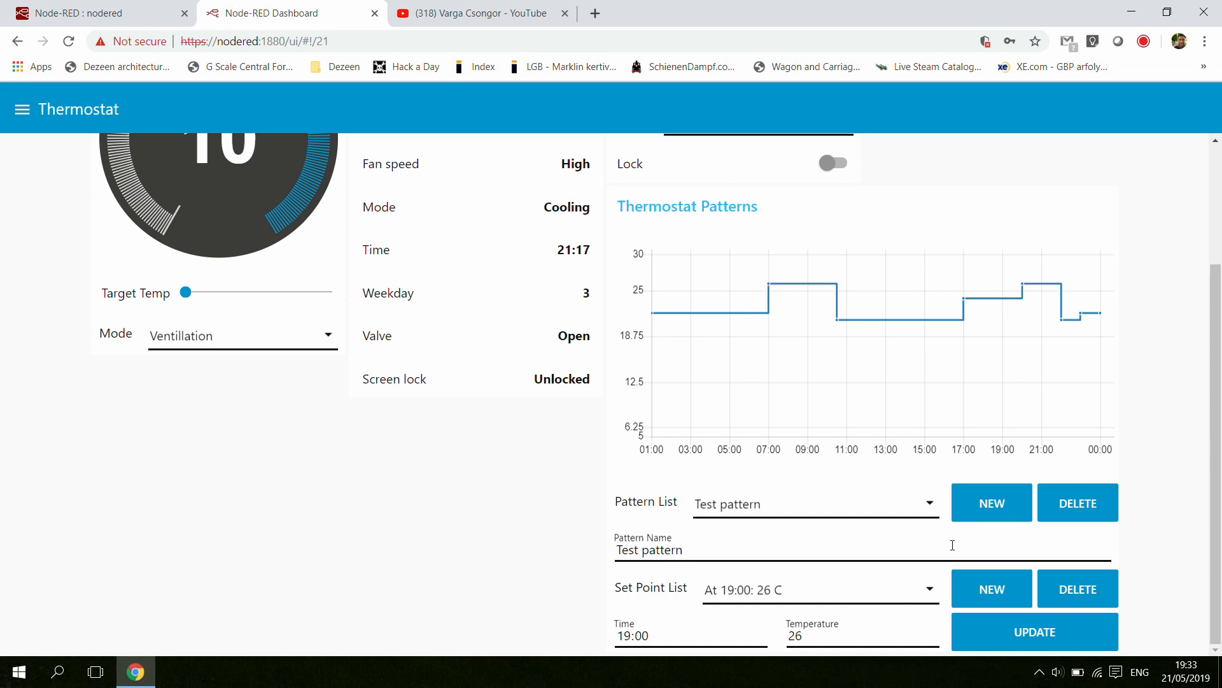
mouse_move(755, 617)
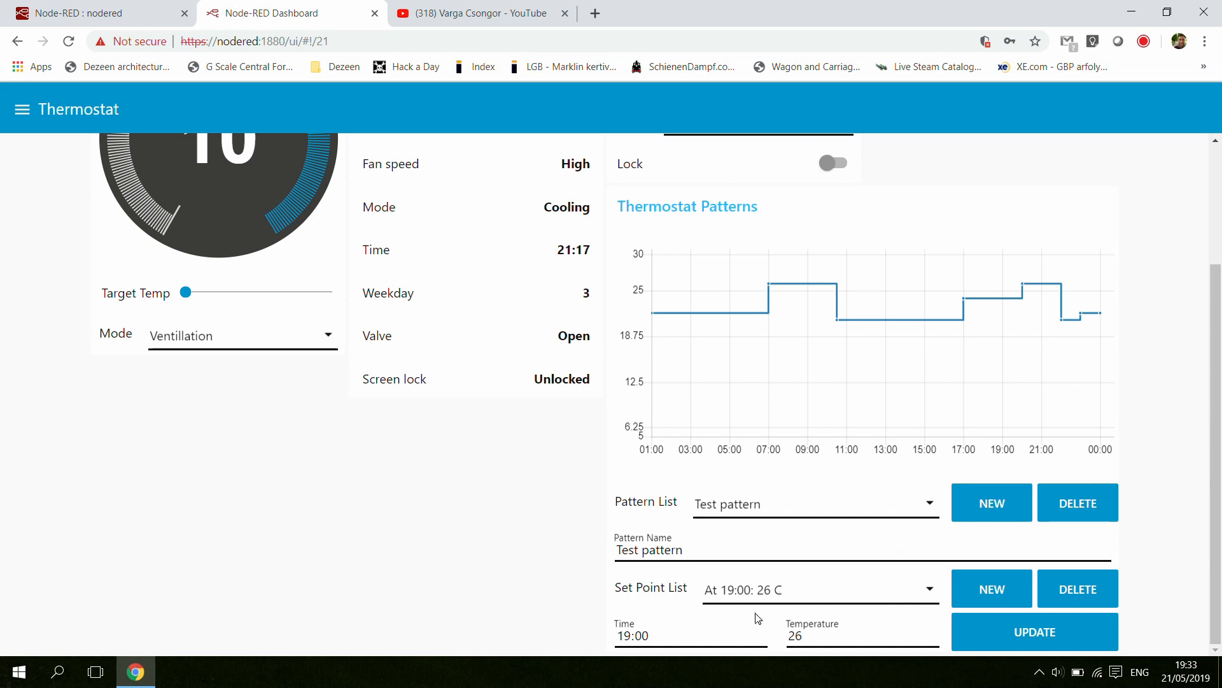
mouse_move(848, 505)
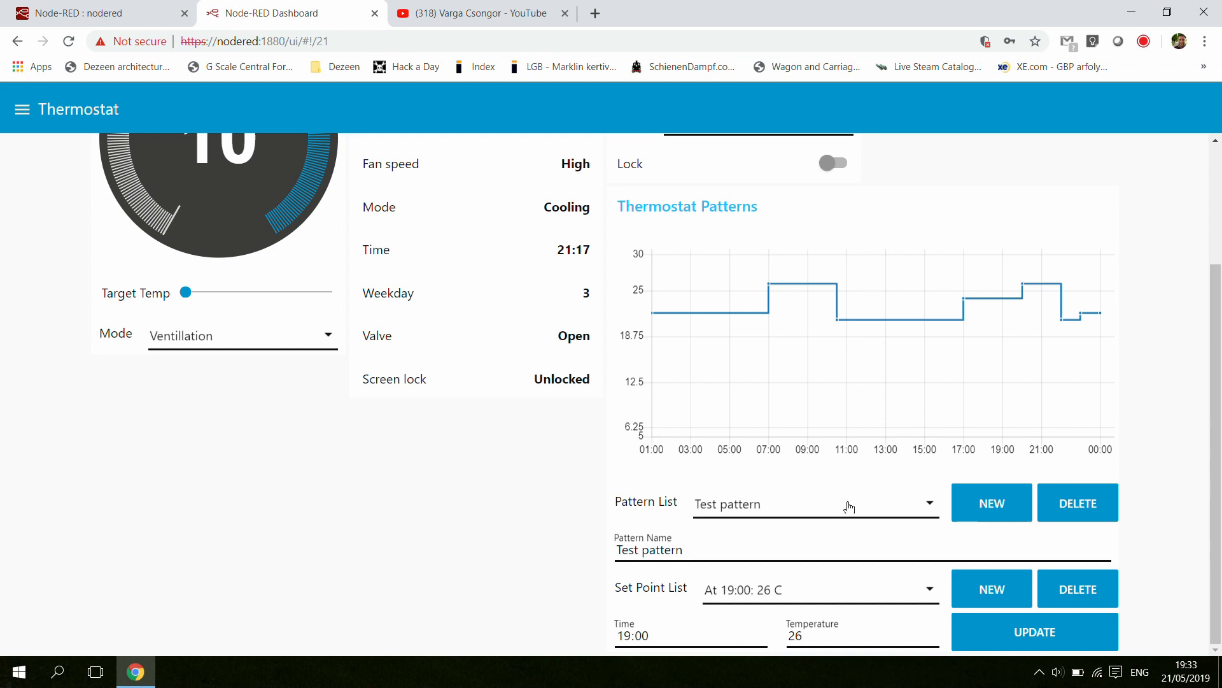
mouse_move(1051, 571)
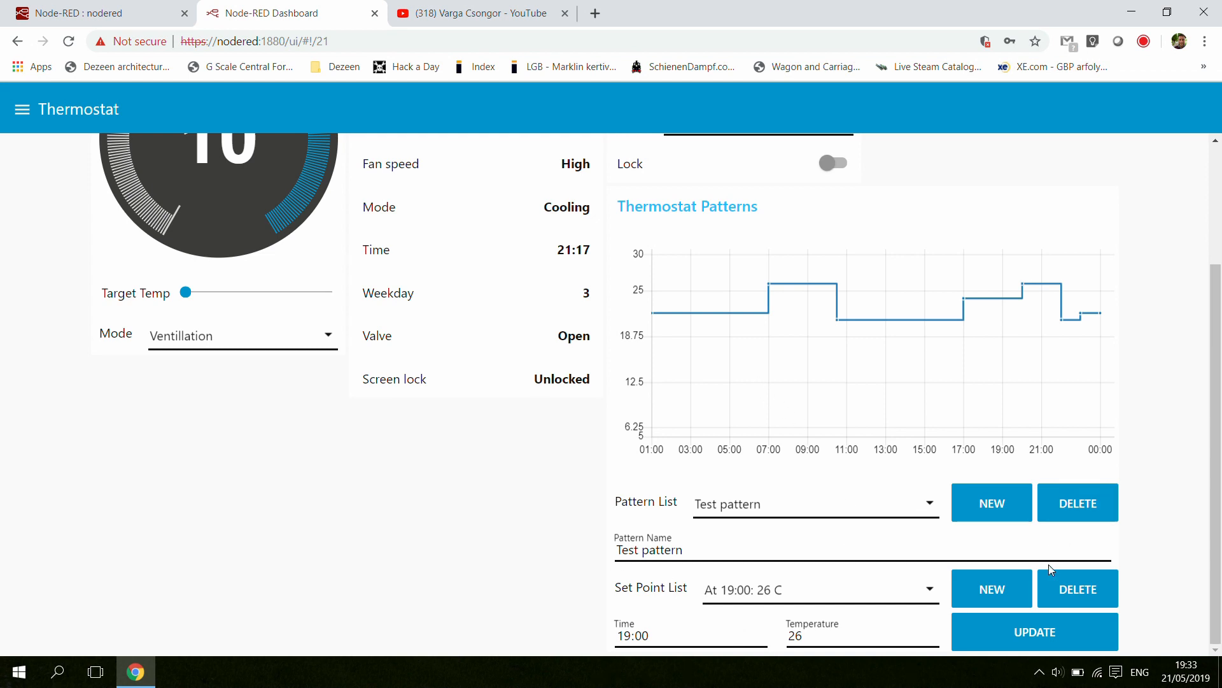
mouse_move(1051, 539)
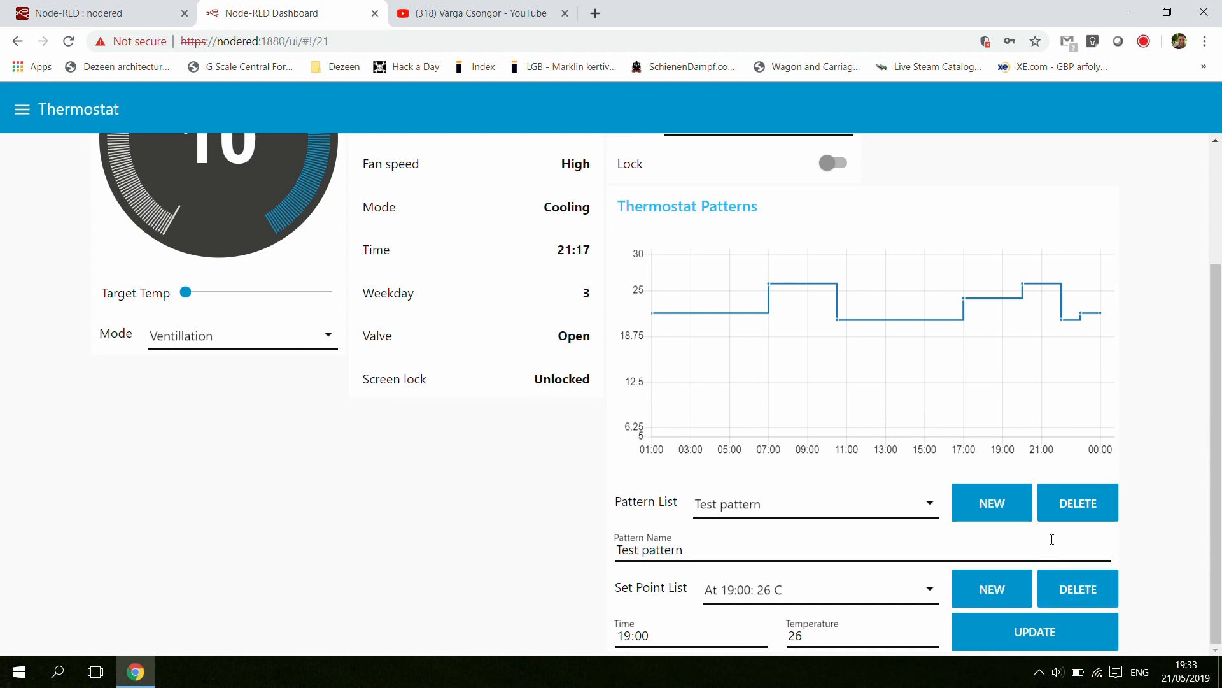
mouse_move(792, 455)
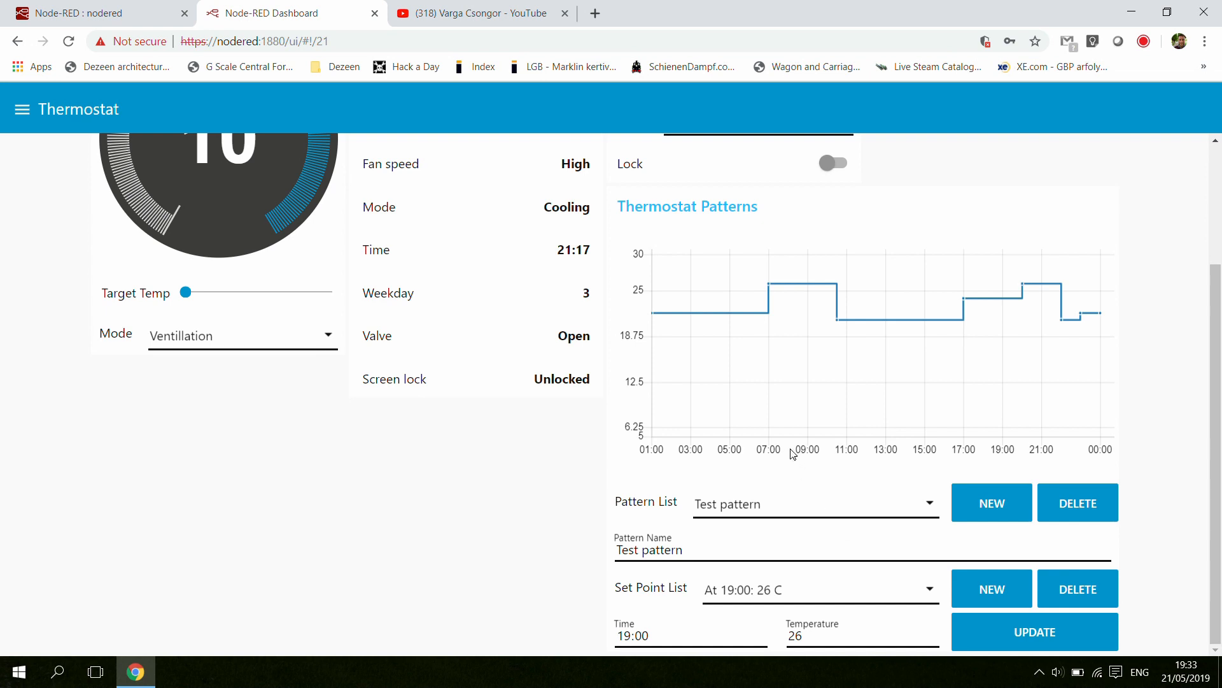
mouse_move(657, 433)
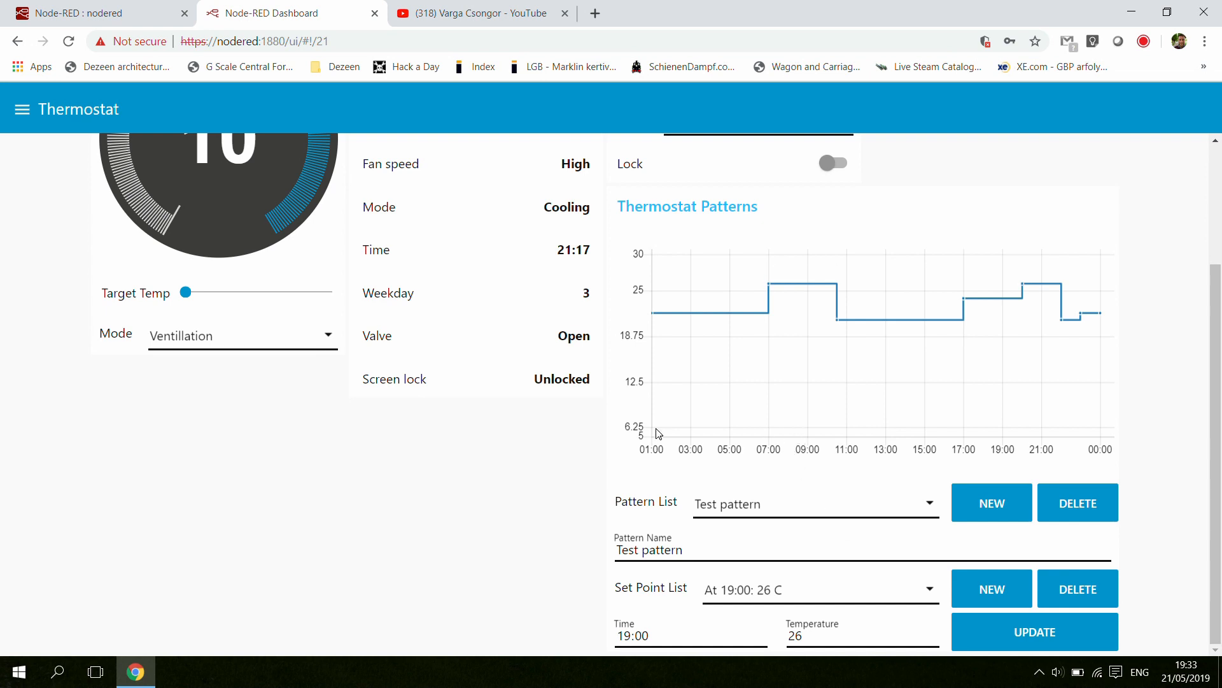
Scroll back to the page top showing the Living Room gauge and Mode dropdown
scroll("up", 3)
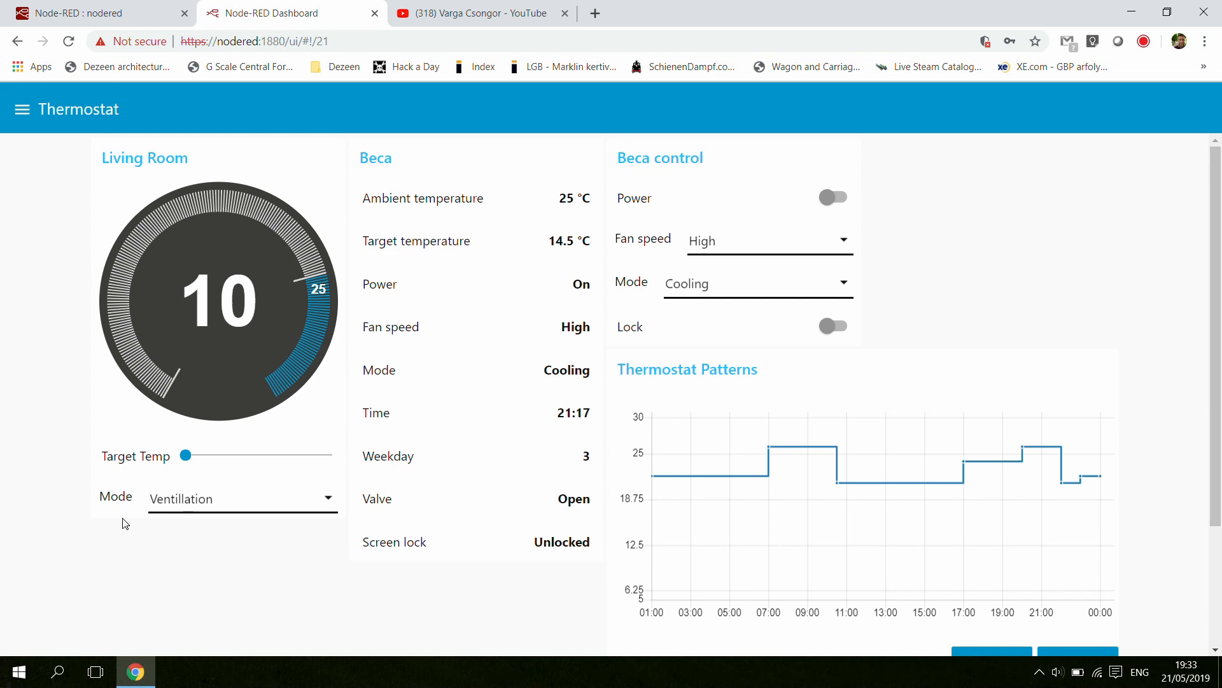
mouse_move(84, 543)
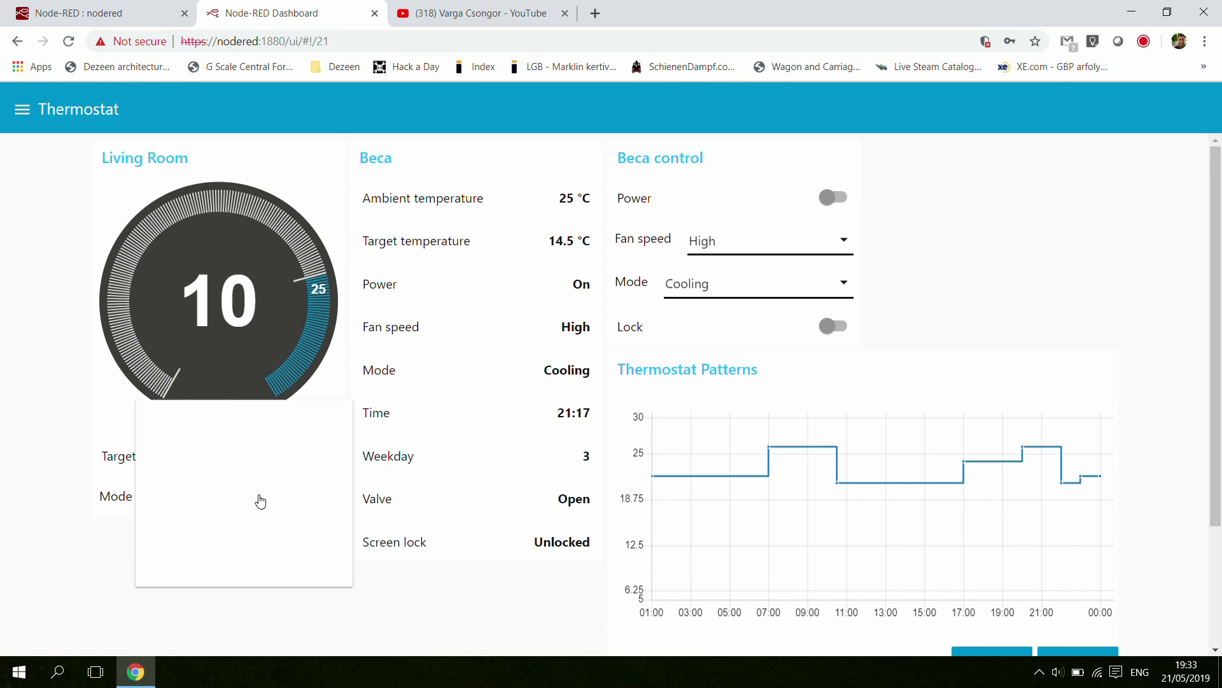
List the Living Room modes: Heating, Cooling, Ventillation, Away and Boost
left_click(242, 495)
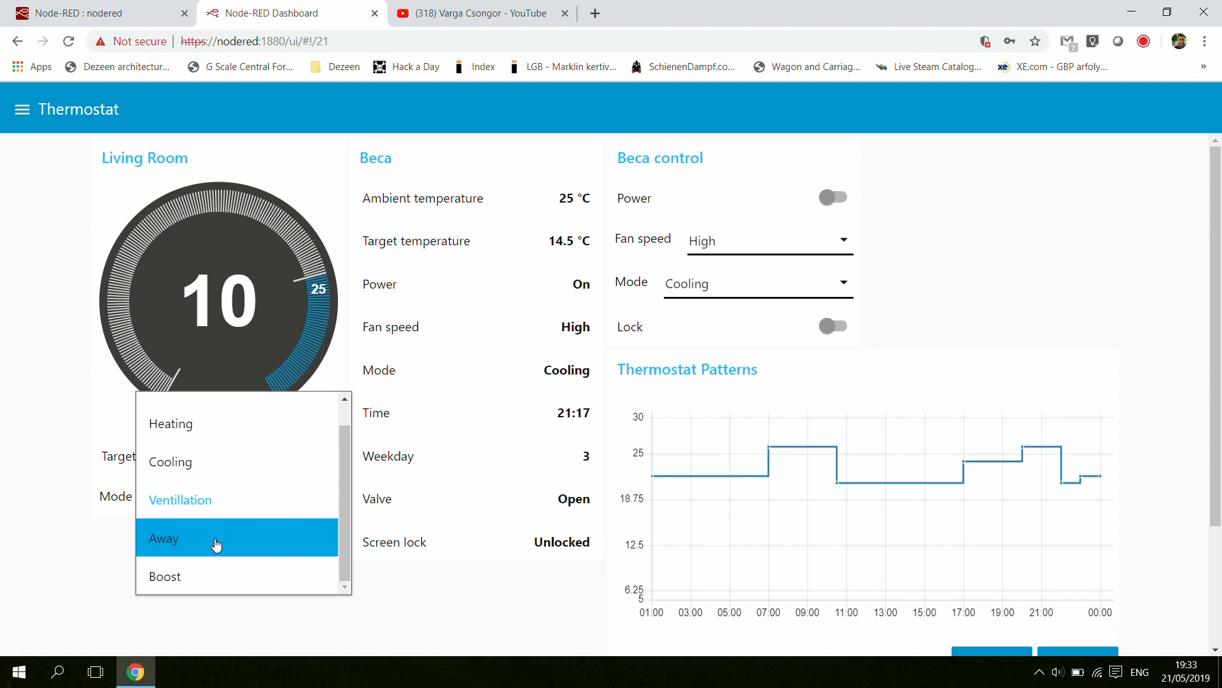
mouse_move(160, 640)
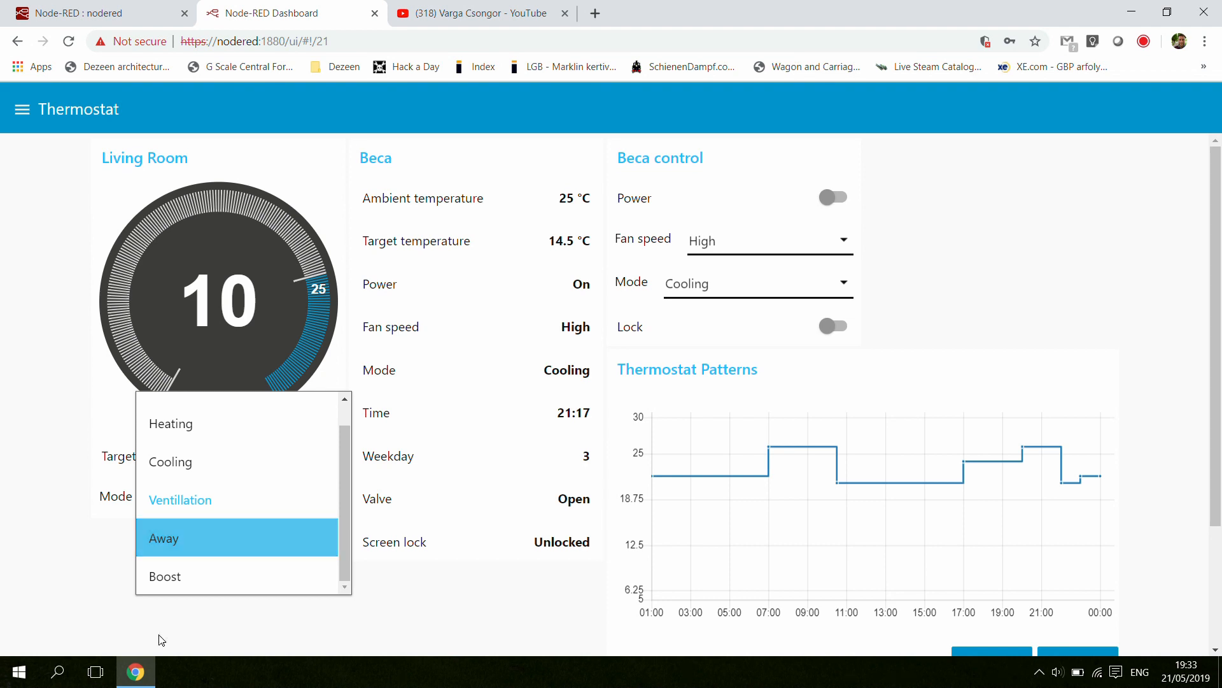
mouse_move(164, 575)
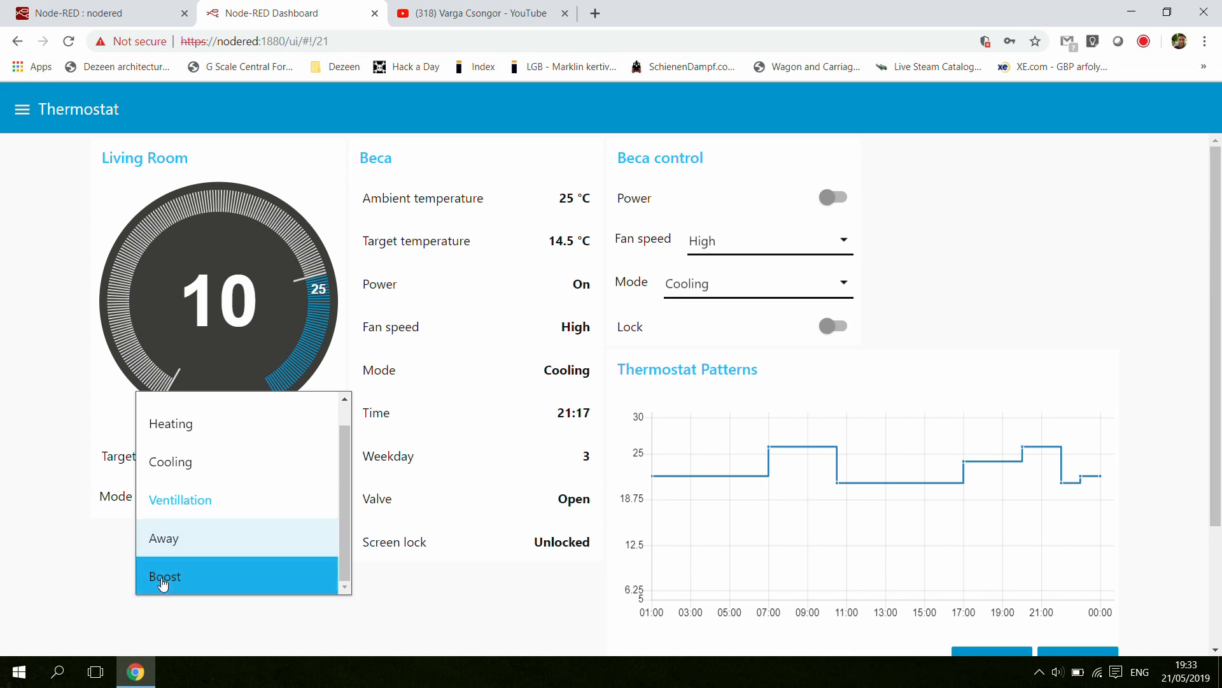
mouse_move(271, 578)
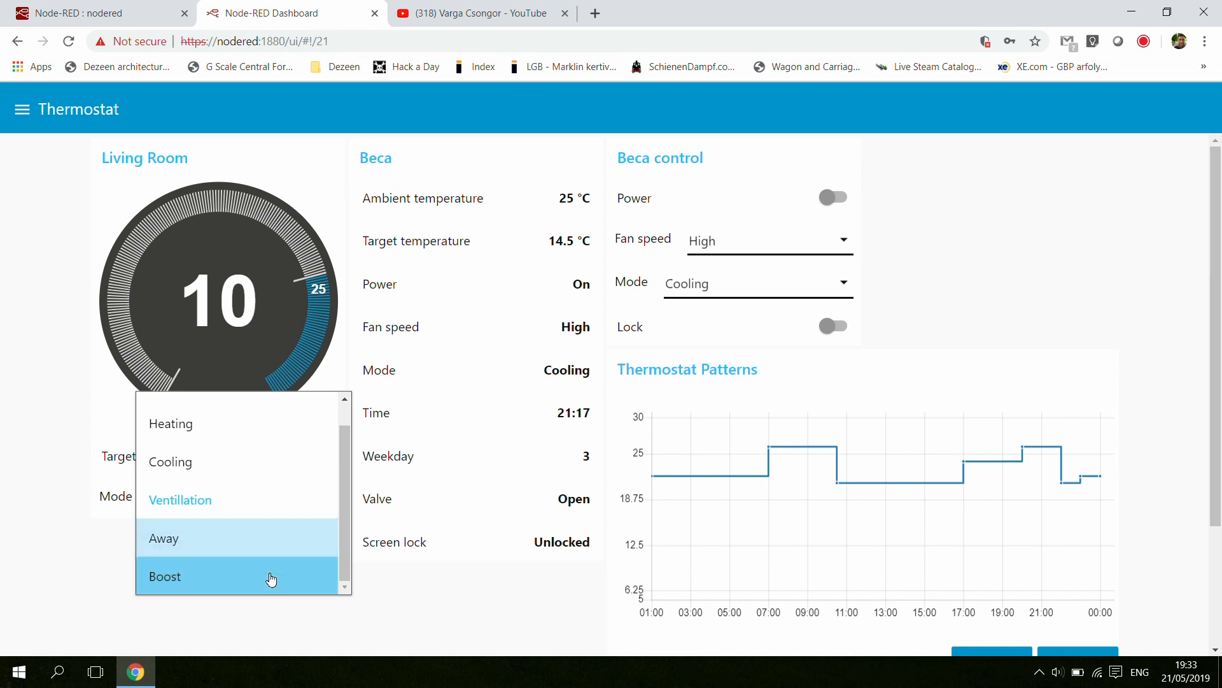
mouse_move(197, 585)
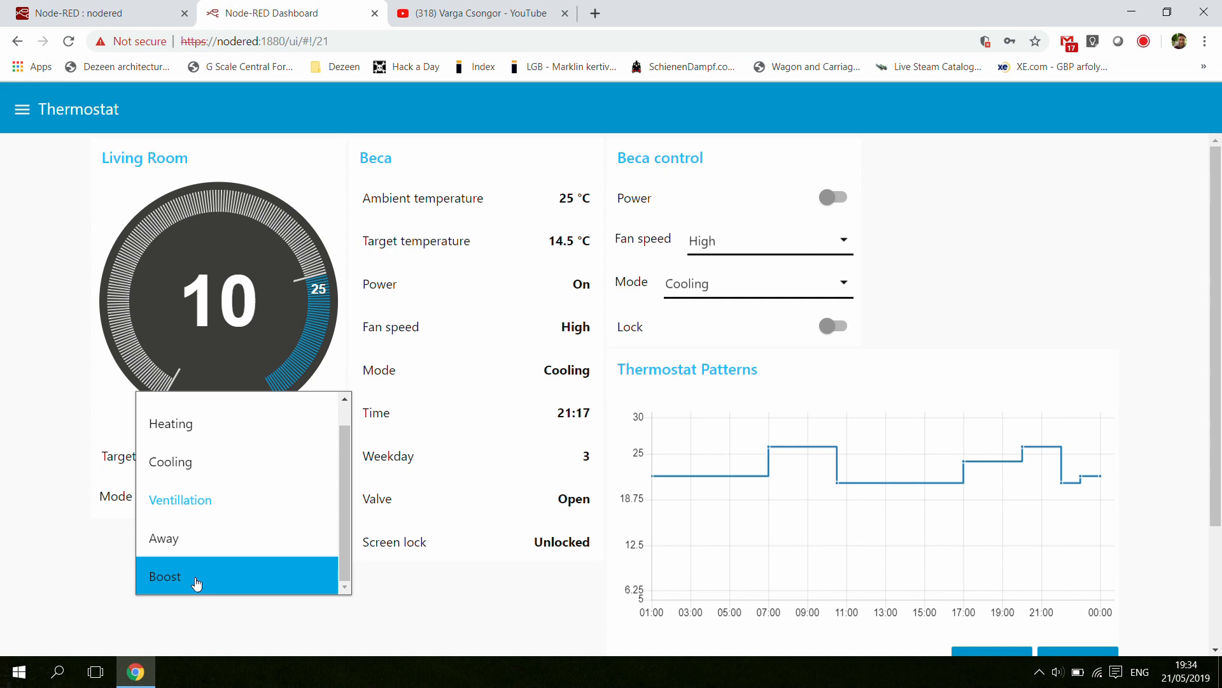
mouse_move(267, 623)
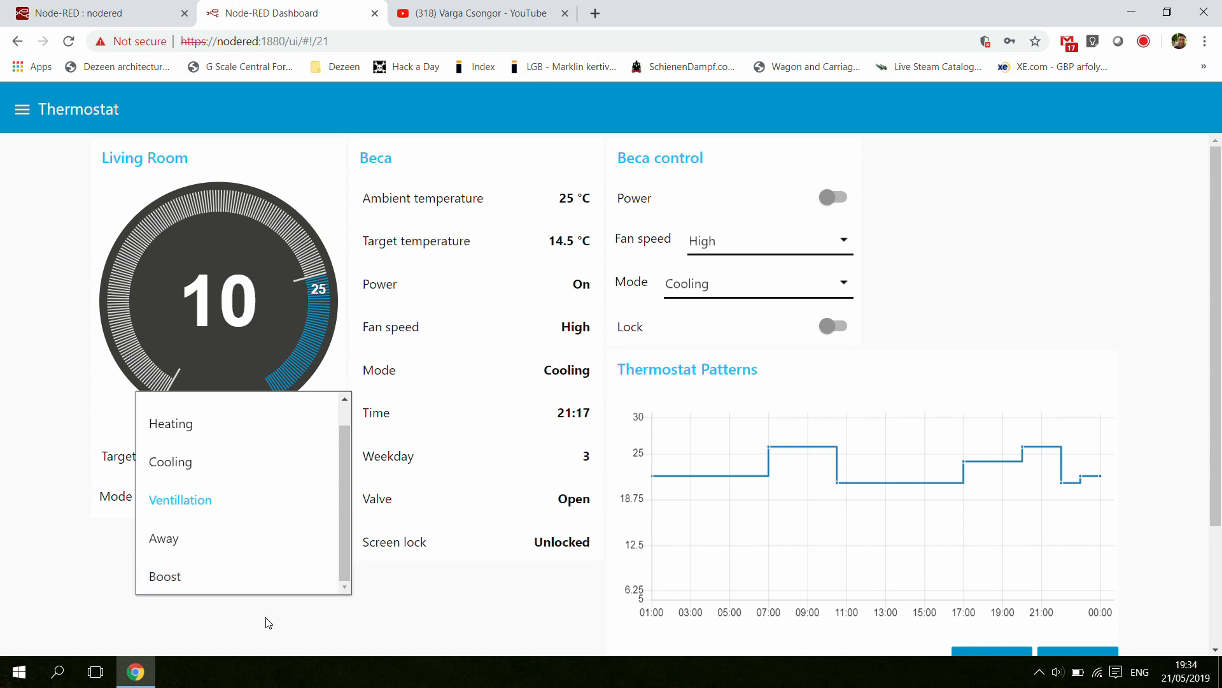
Close the Mode dropdown, keeping Ventillation as the Living Room mode
left_click(180, 499)
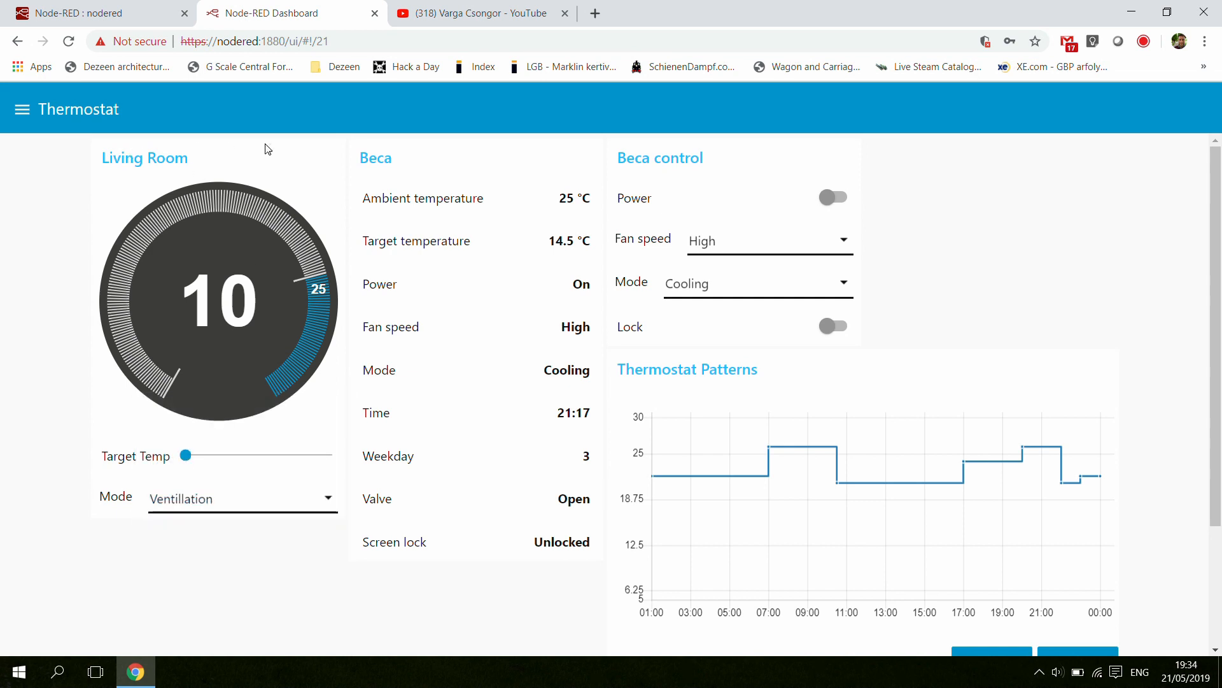
mouse_move(535, 171)
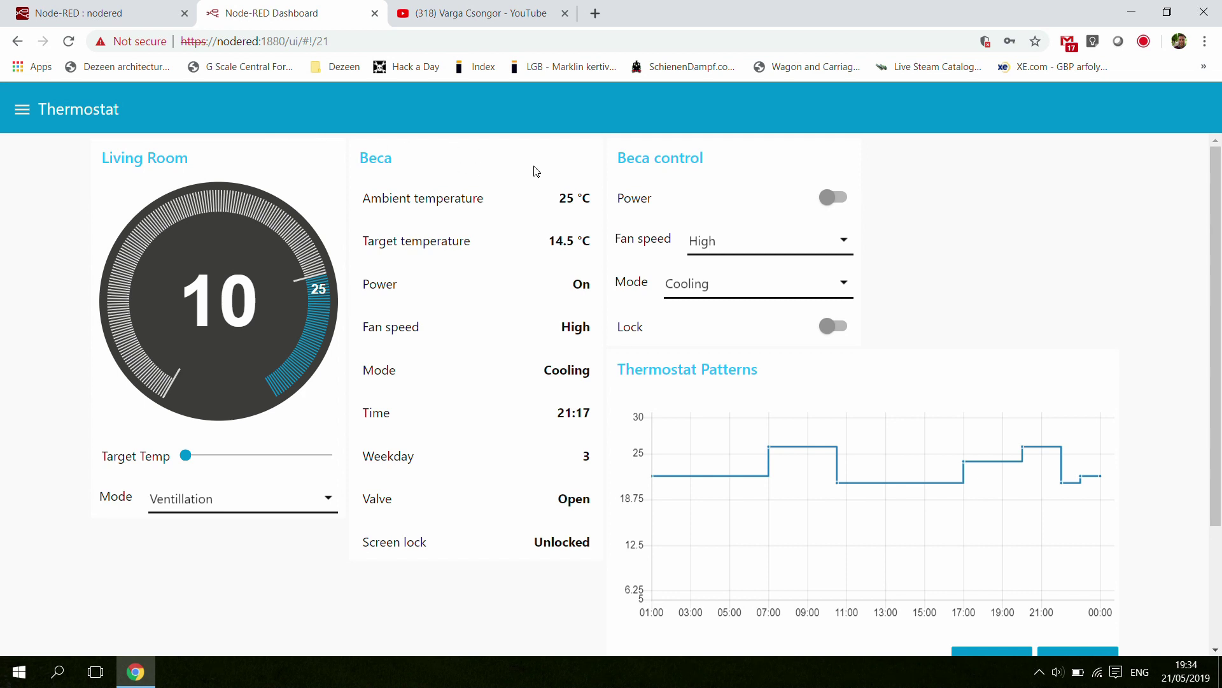
mouse_move(659, 149)
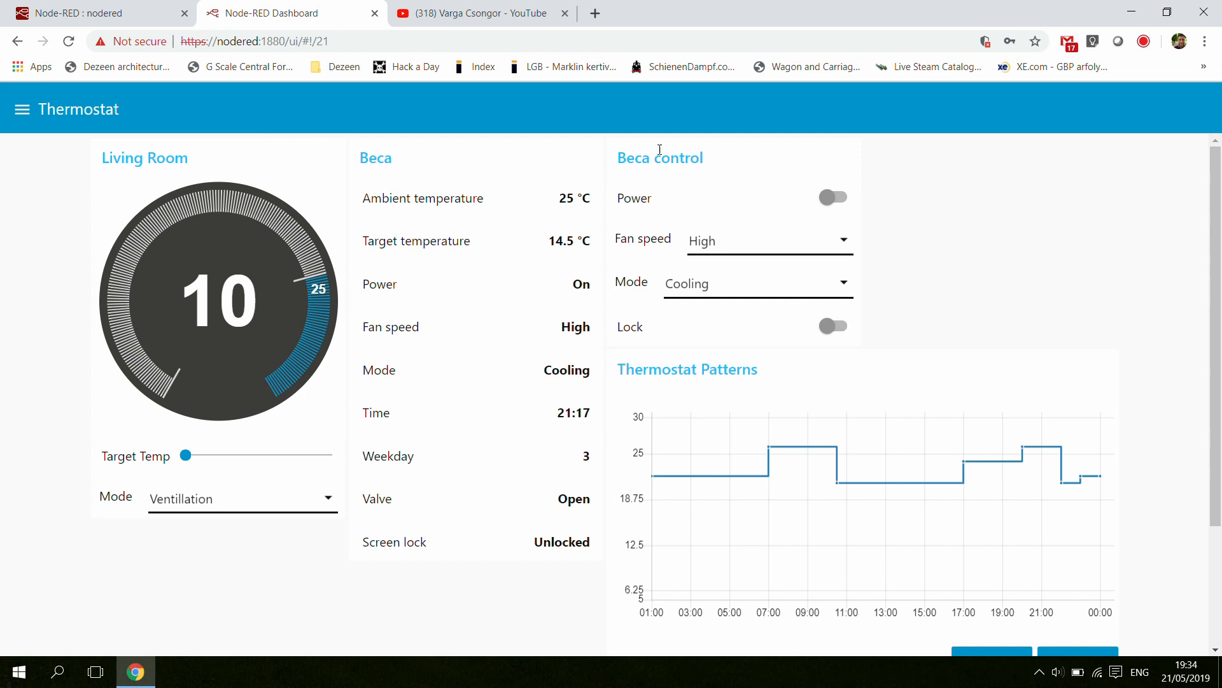
mouse_move(154, 198)
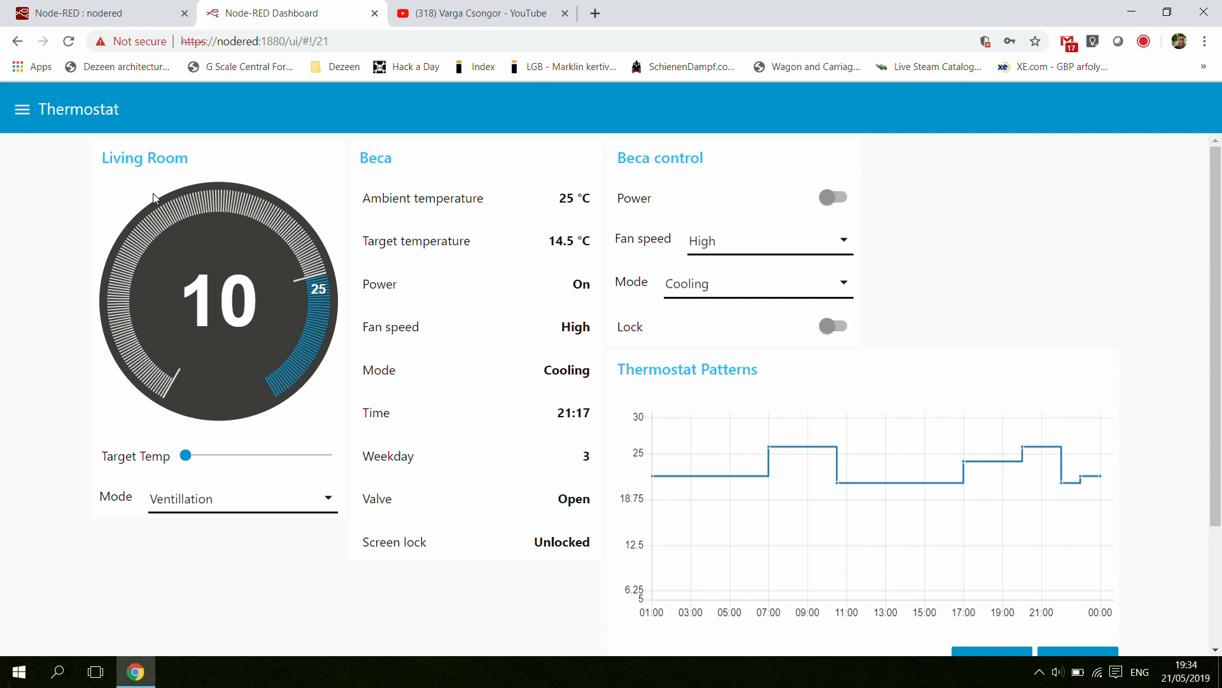
mouse_move(231, 345)
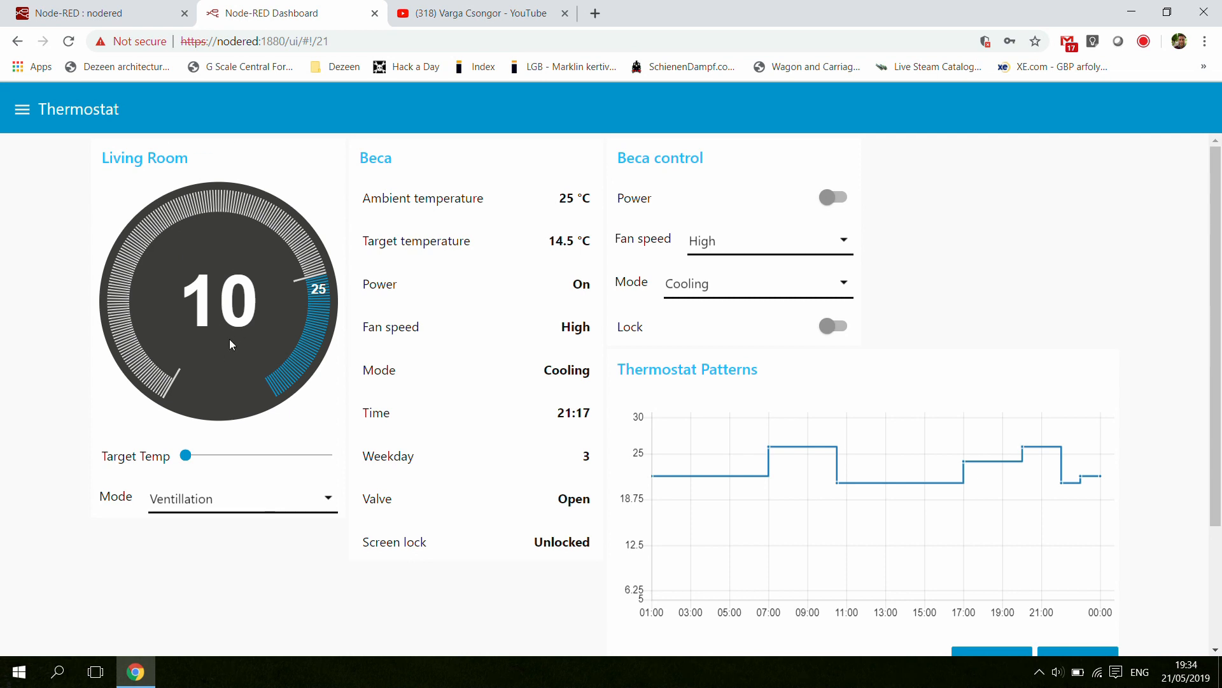